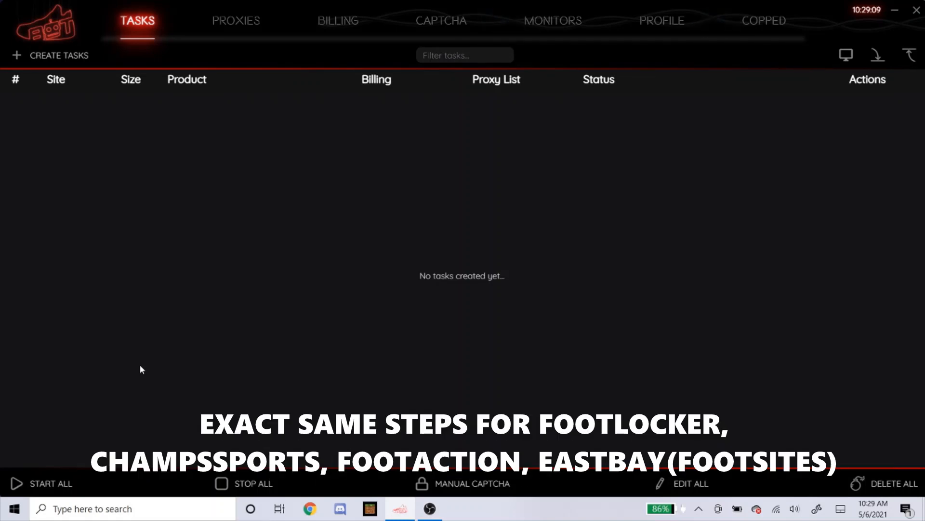
pyautogui.moveTo(136, 364)
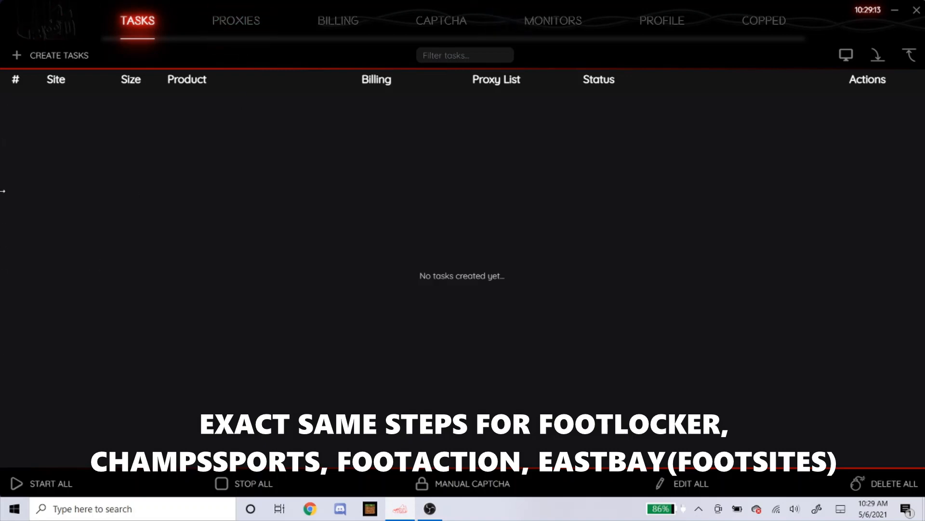
# Create a new task targeting Footlocker with the task mode left on Smooth.
pyautogui.click(58, 55)
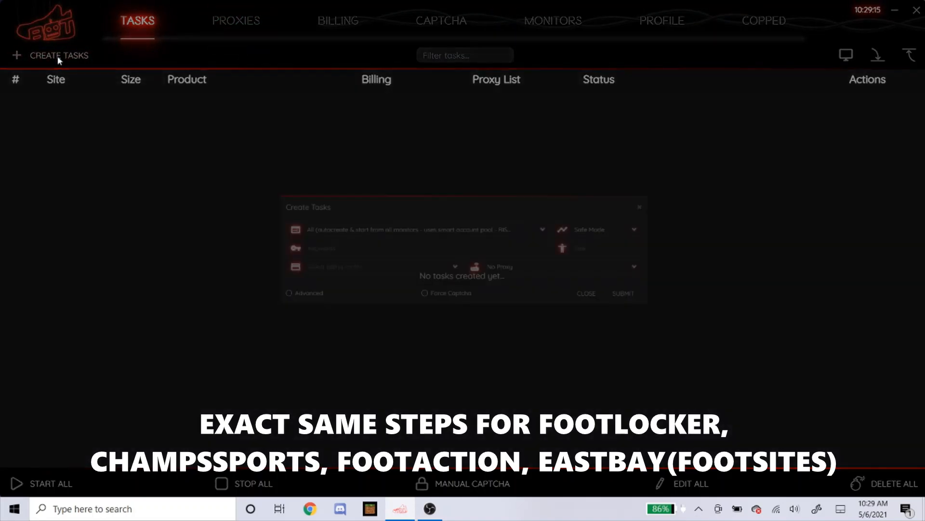
pyautogui.click(398, 222)
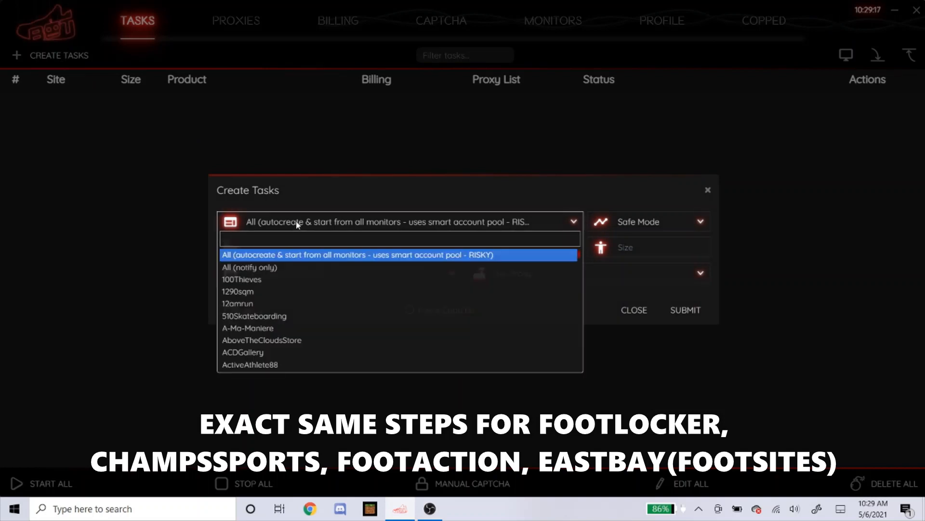
pyautogui.write('a')
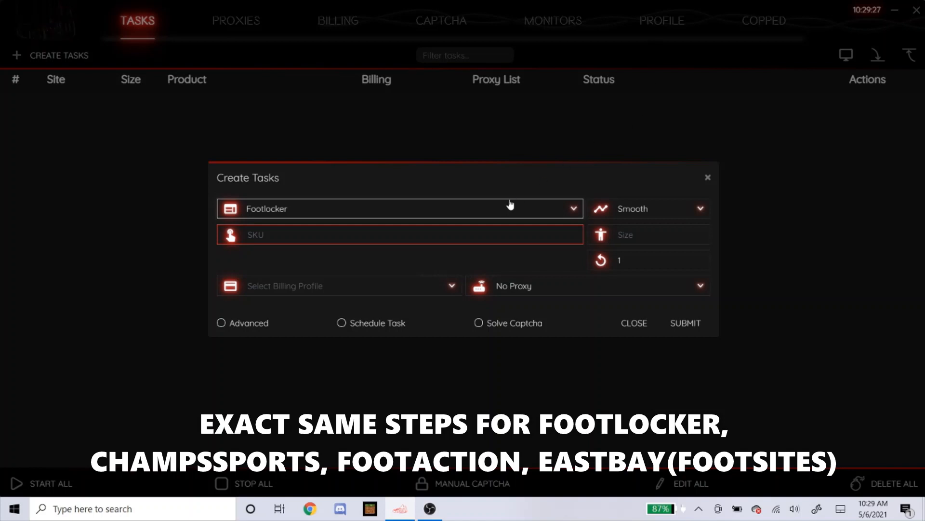
pyautogui.click(647, 208)
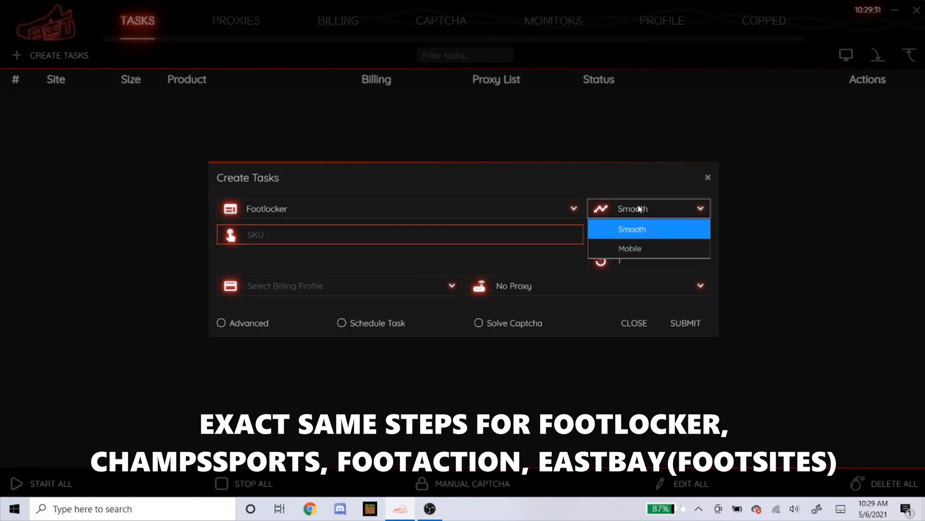
pyautogui.moveTo(638, 225)
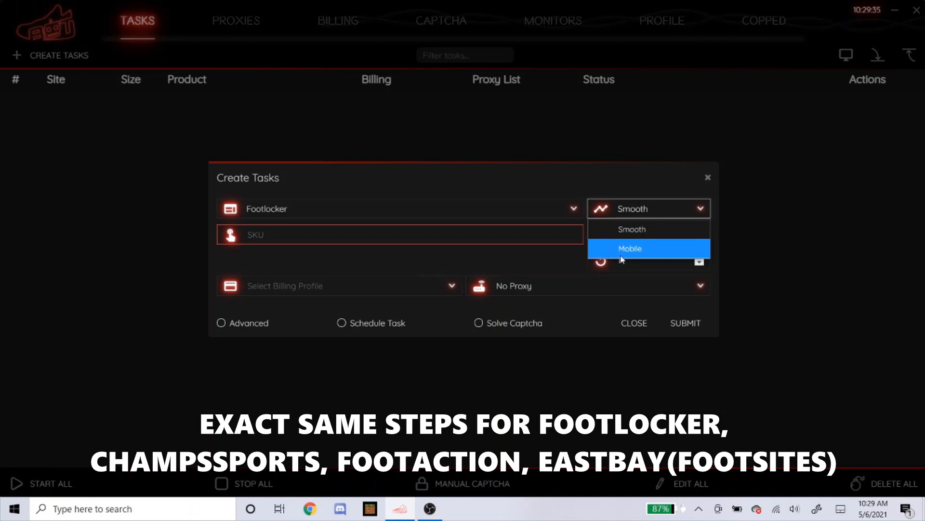
pyautogui.click(630, 229)
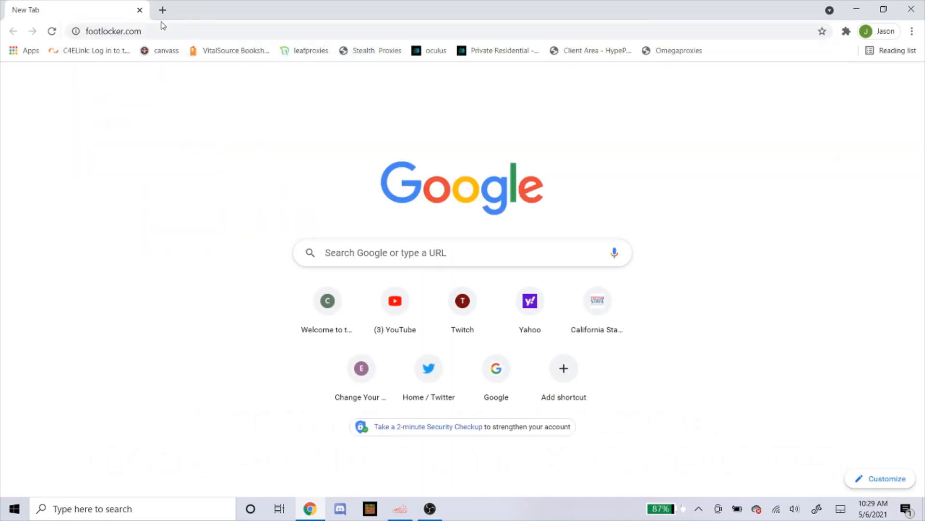
# Load footlocker.com, go to Releases and view the Jordan Retro 11 Low LE product details.
pyautogui.press('Enter')
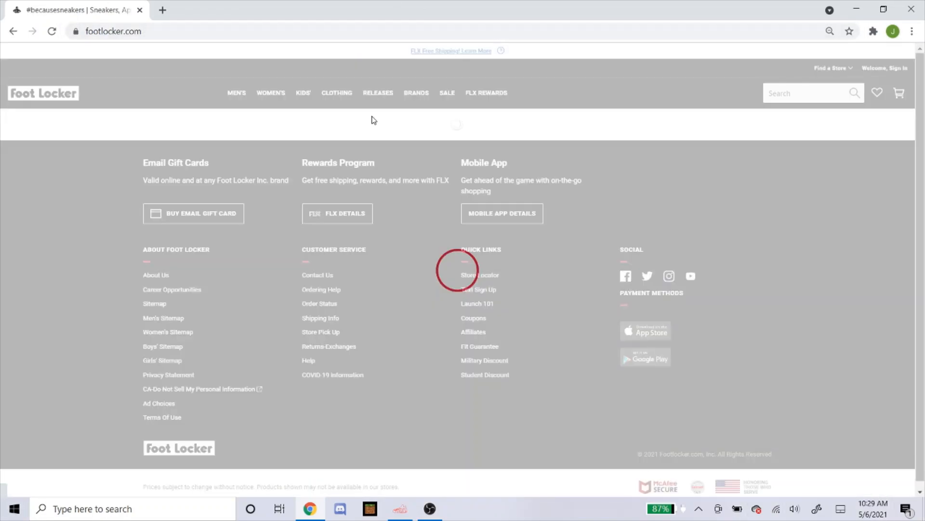
pyautogui.click(377, 92)
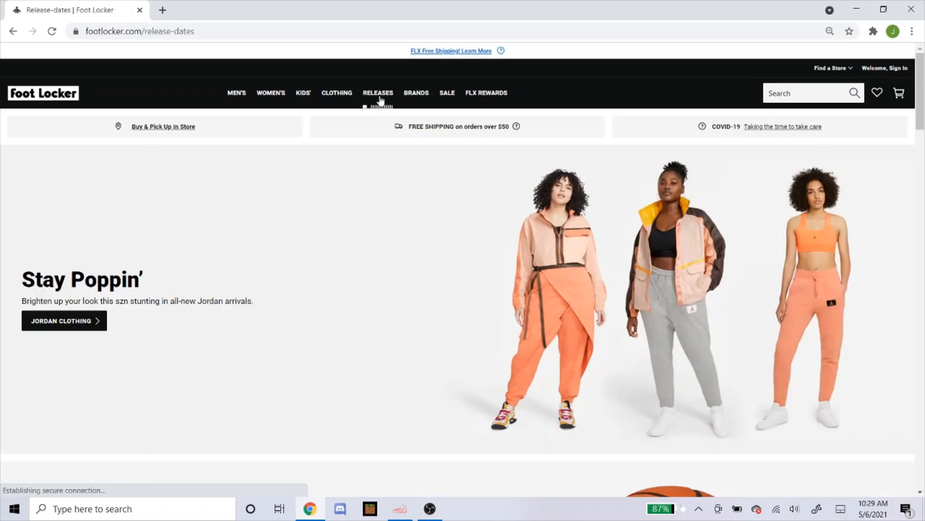
pyautogui.click(378, 93)
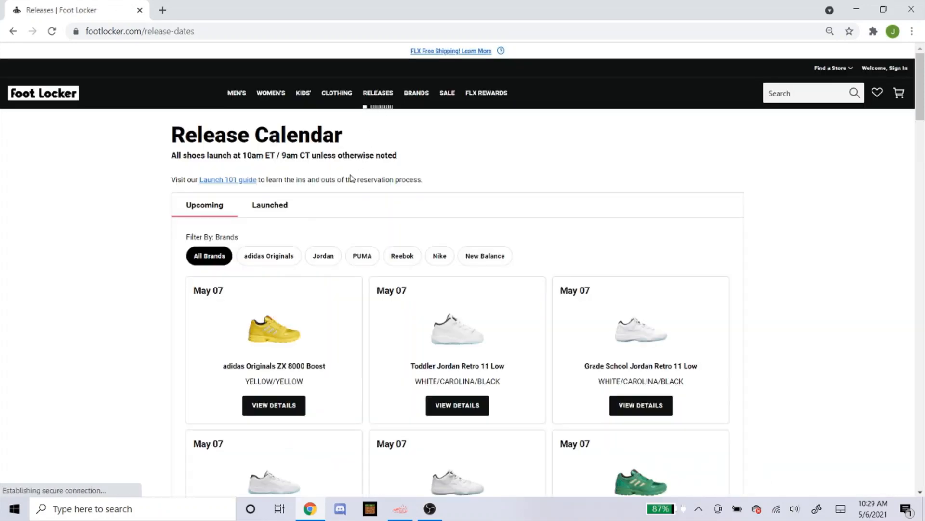
pyautogui.scroll(-3)
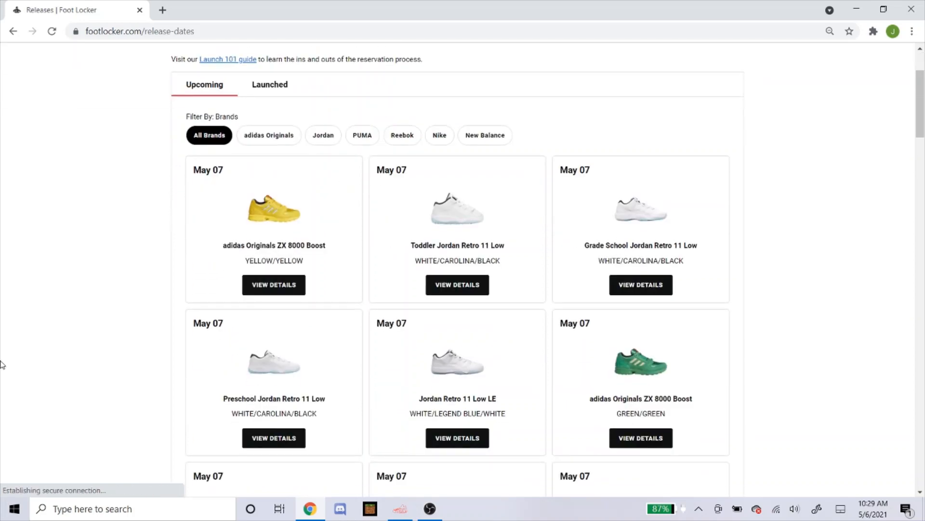
pyautogui.scroll(-3)
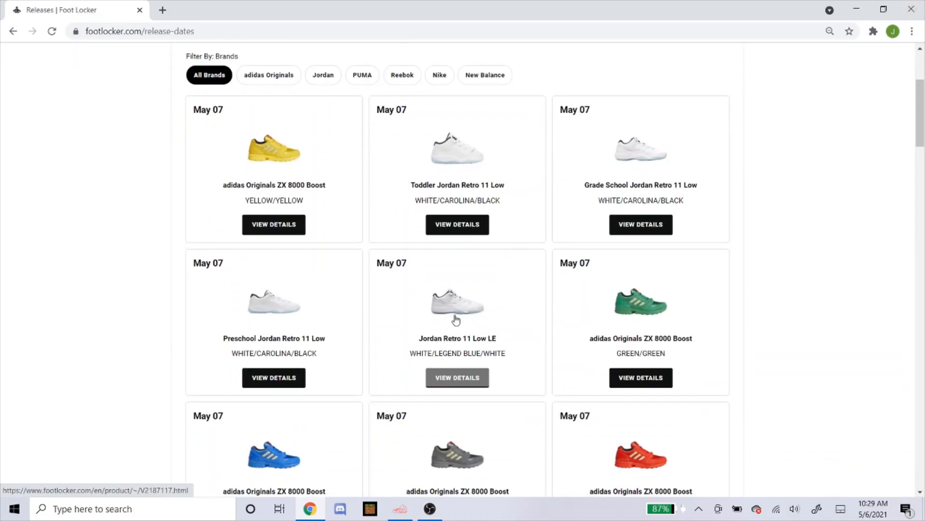
pyautogui.click(456, 377)
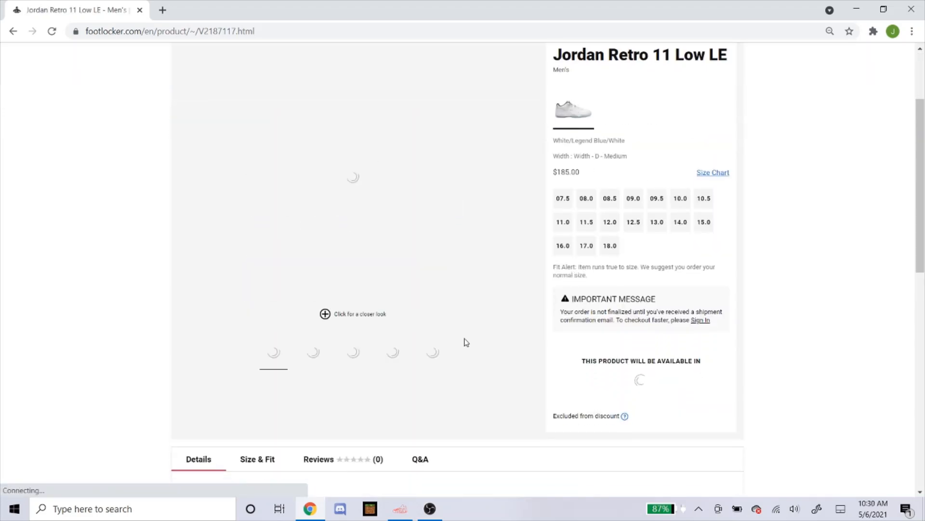
pyautogui.scroll(-3)
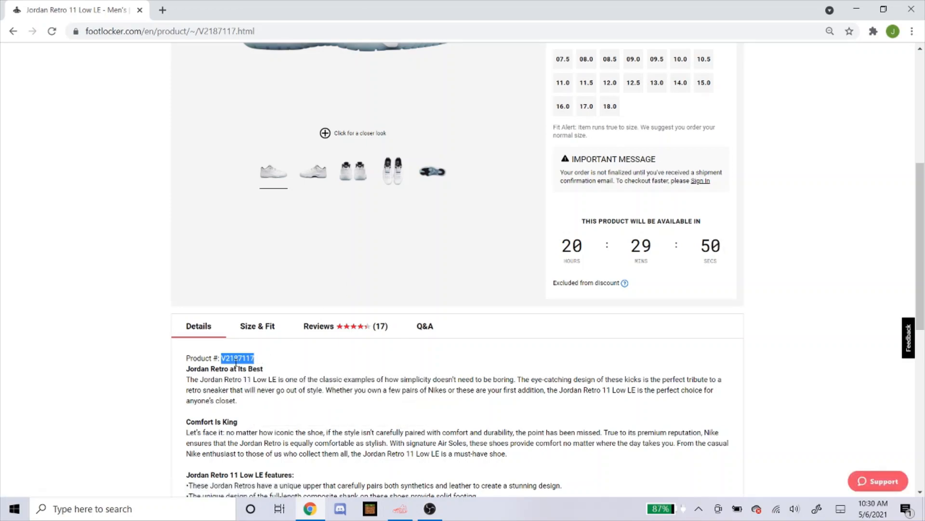
# Paste V2187117 as the SKU and check the product page's available sizes.
pyautogui.rightClick(399, 234)
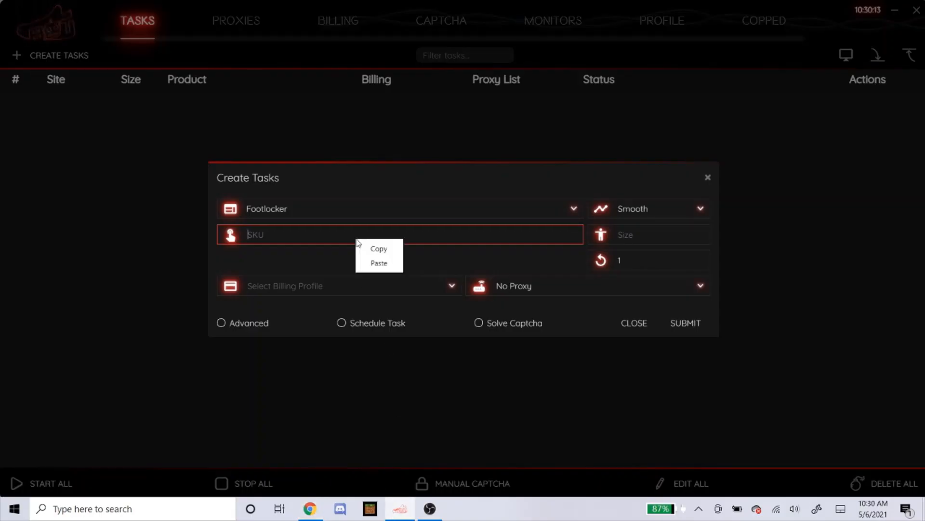
pyautogui.click(377, 263)
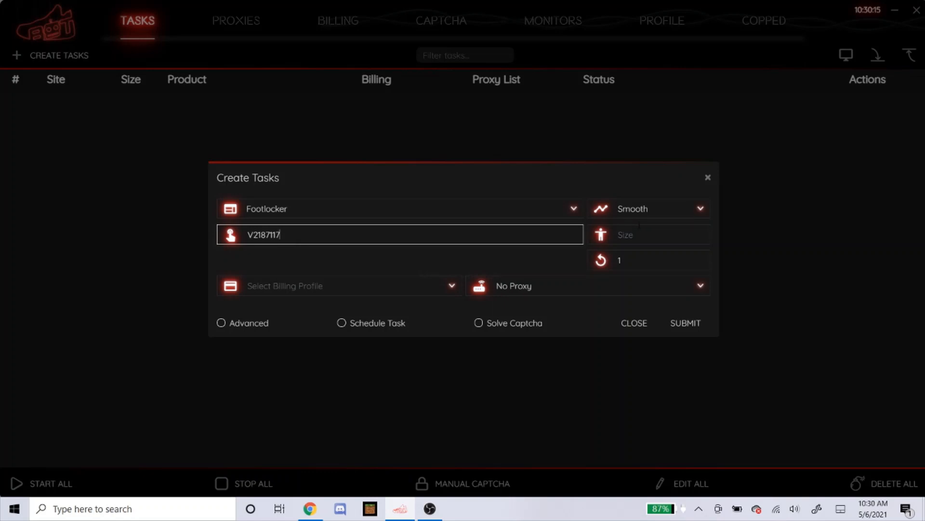
pyautogui.click(648, 234)
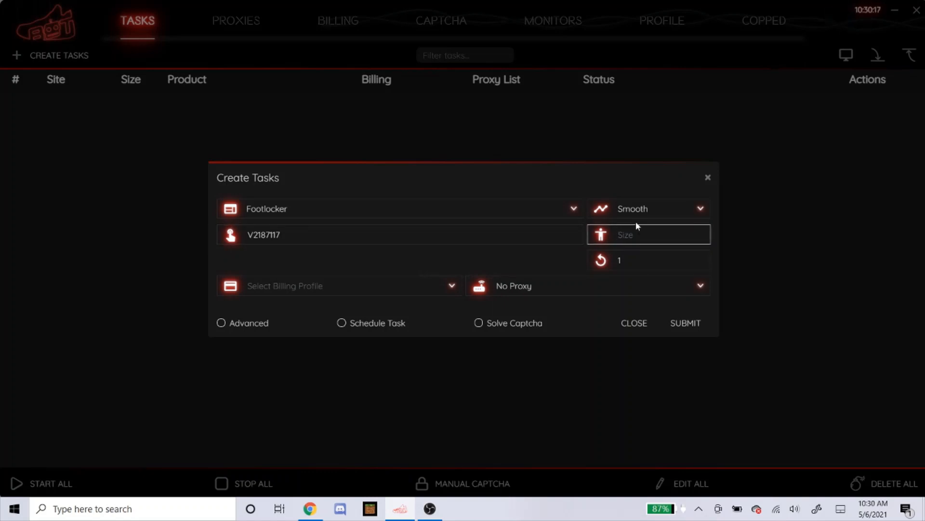
pyautogui.click(643, 235)
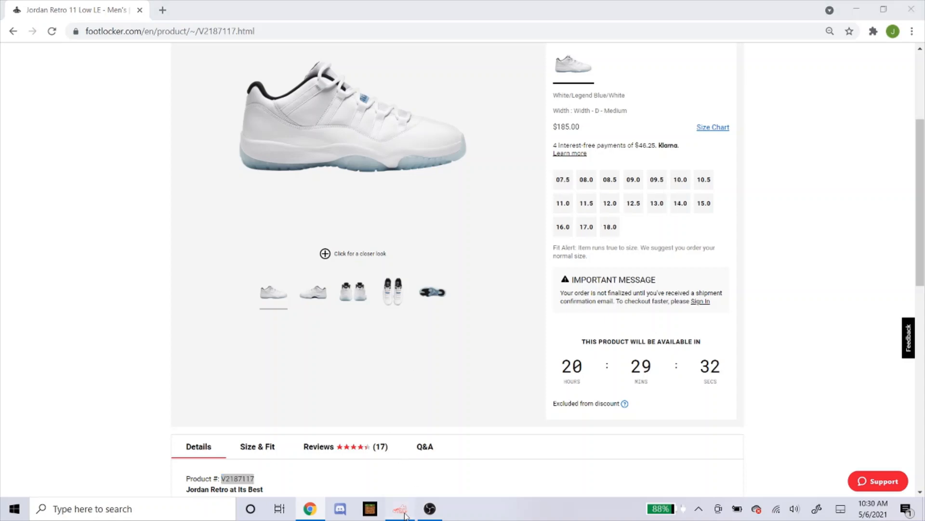
pyautogui.click(399, 513)
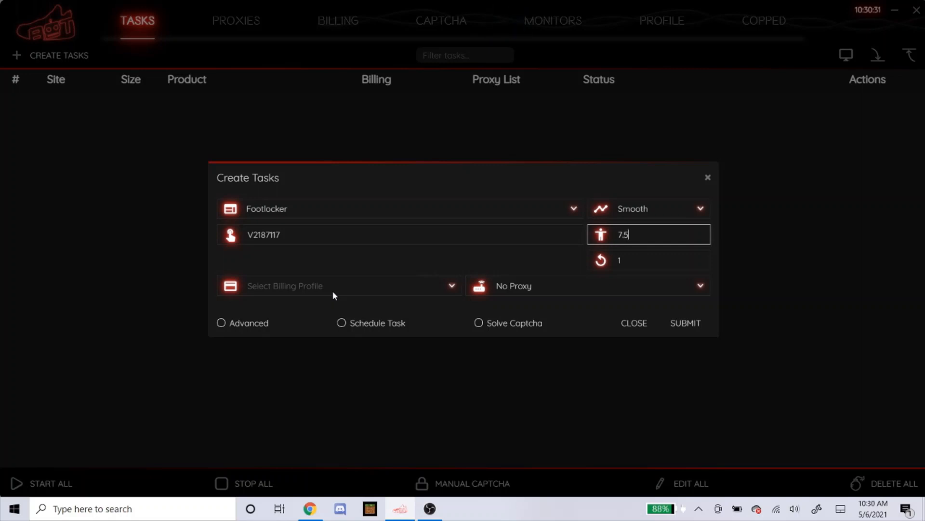
# Enter the comma-separated size list 7.5, 8, 8.5, 9 ... up to 13, 14.
pyautogui.write(',8')
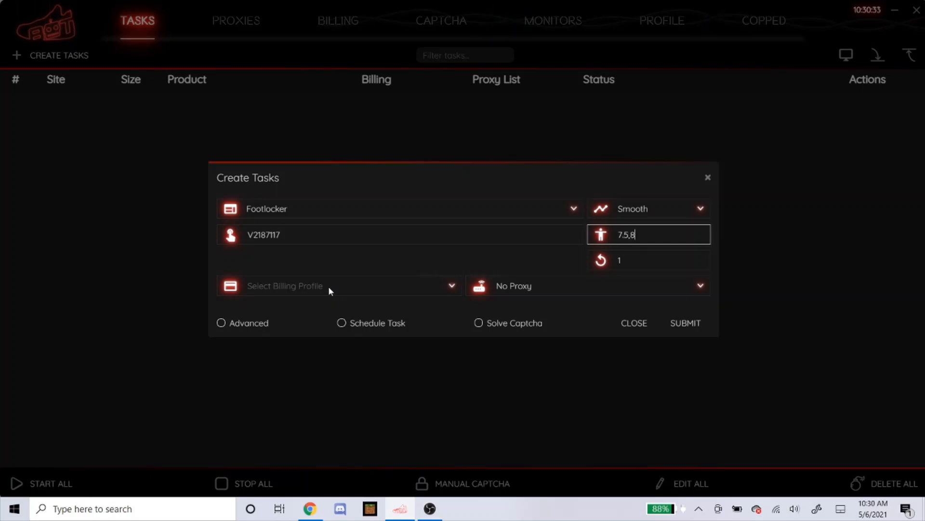
pyautogui.write(',8.5,9,9')
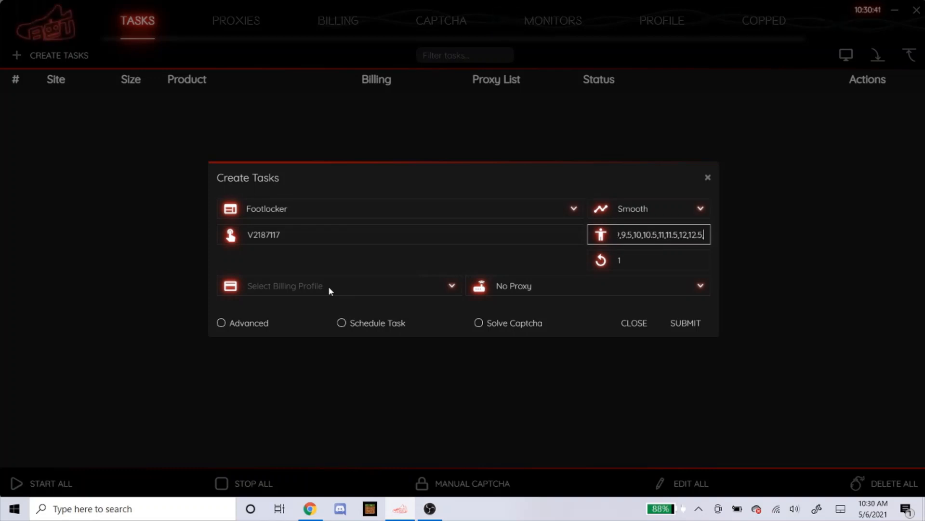
pyautogui.write('13,14')
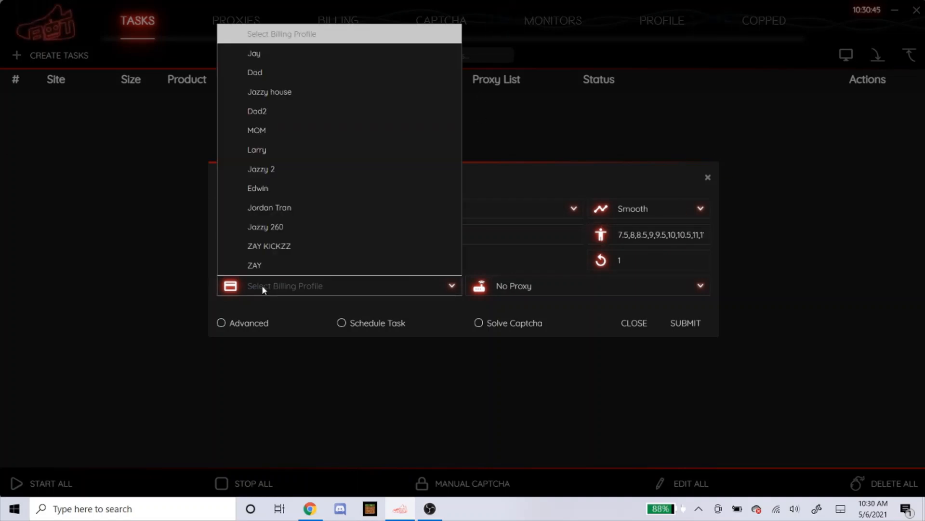
# Assign the first billing profile and bring up the saved proxy lists.
pyautogui.click(254, 53)
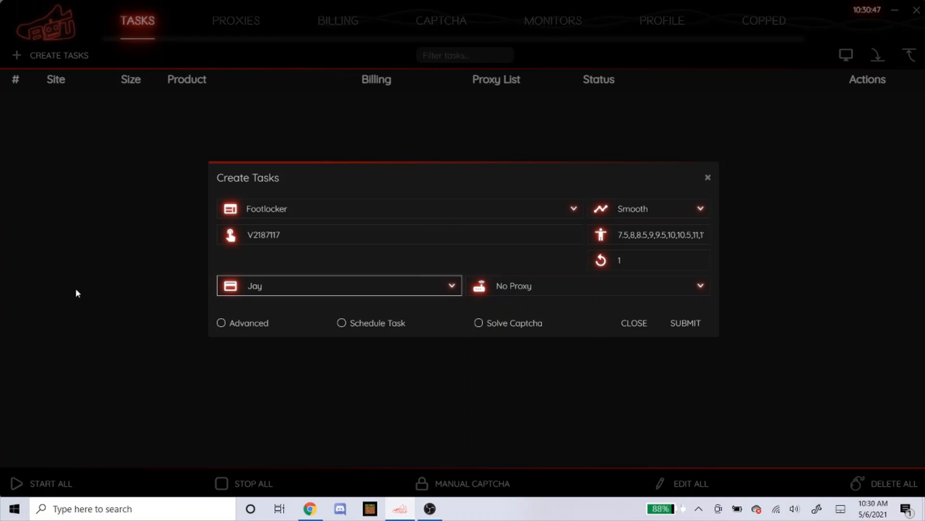
pyautogui.click(587, 286)
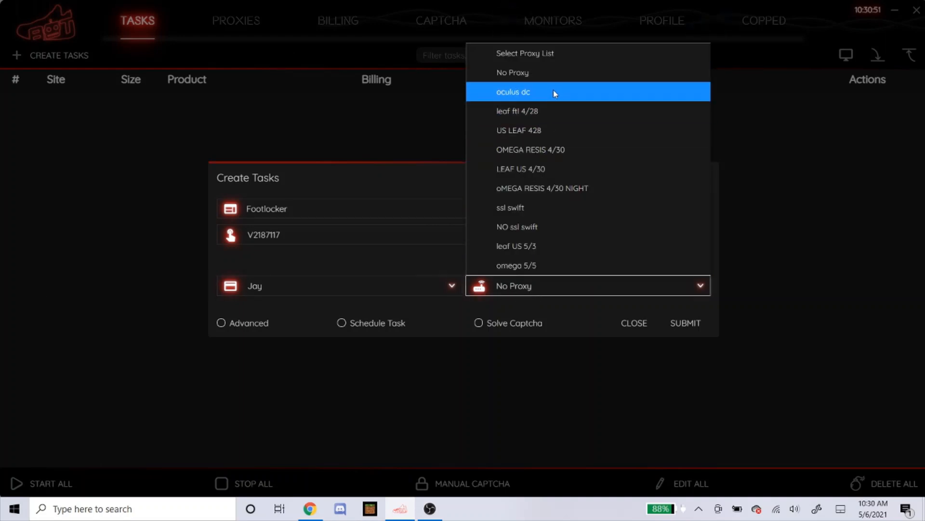
pyautogui.moveTo(555, 130)
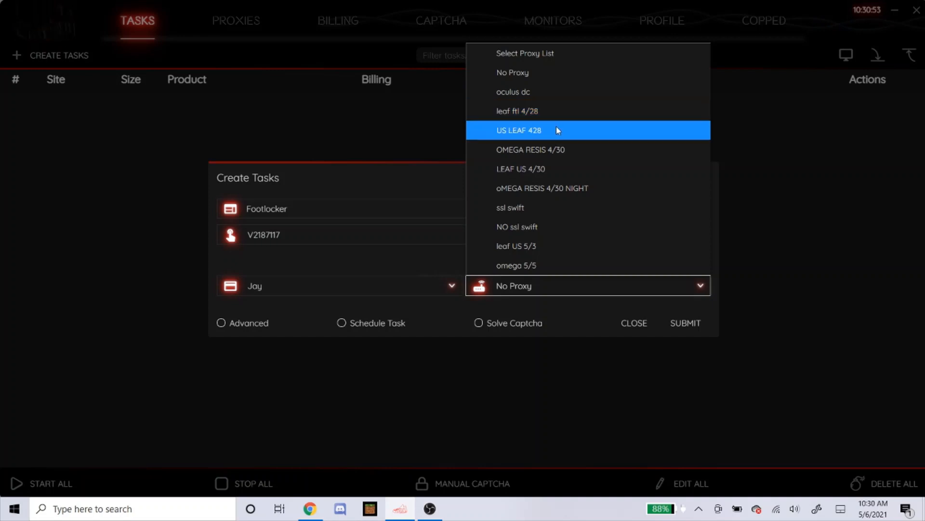
pyautogui.moveTo(540, 188)
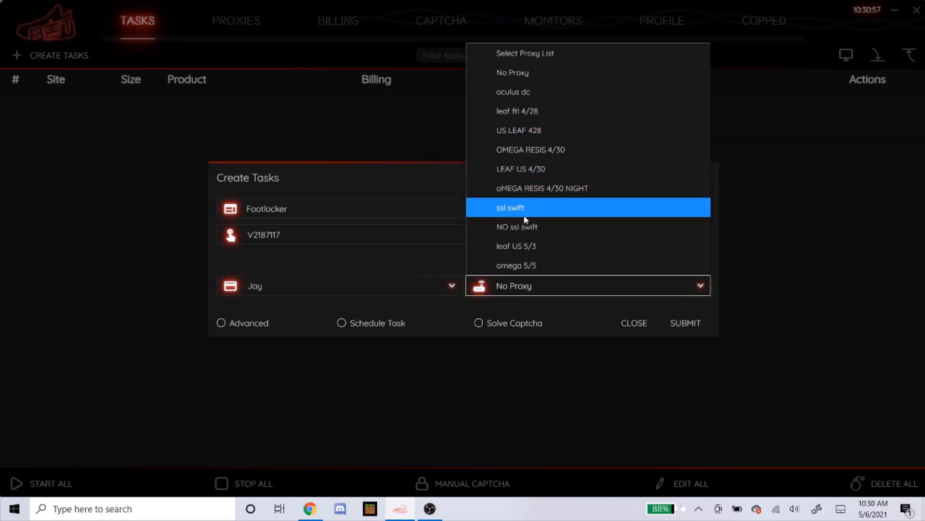
pyautogui.moveTo(517, 226)
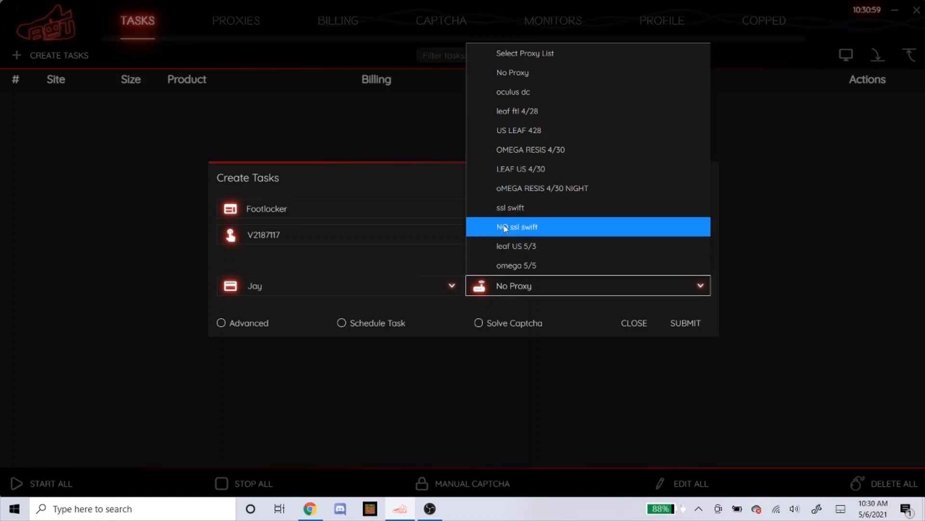
pyautogui.moveTo(530, 188)
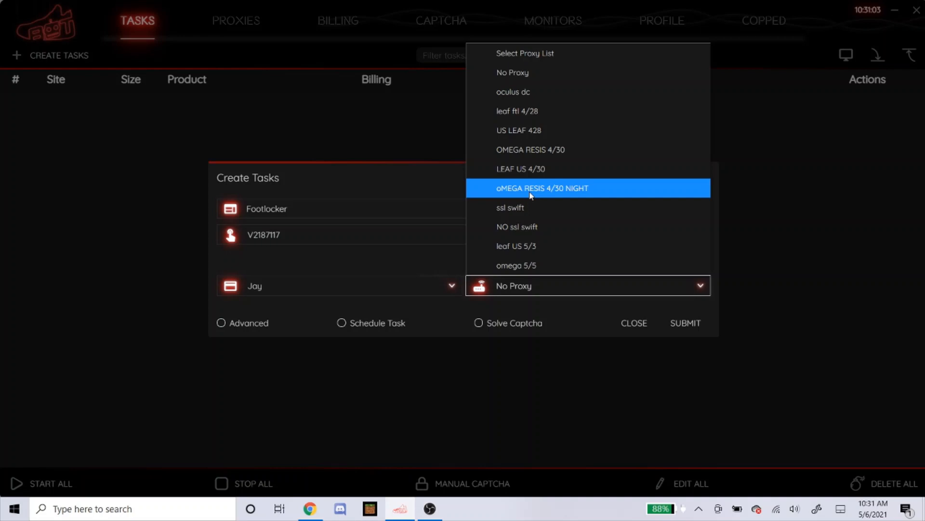
pyautogui.moveTo(559, 111)
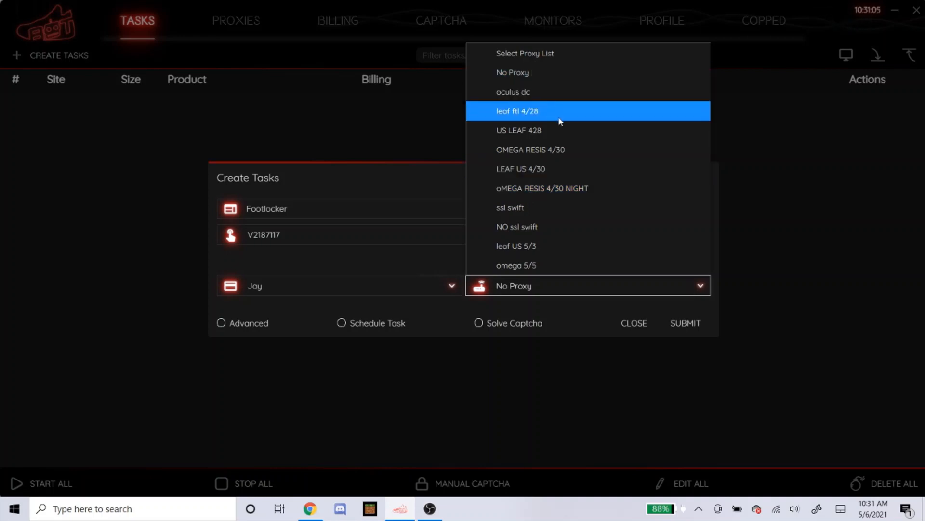
pyautogui.moveTo(537, 122)
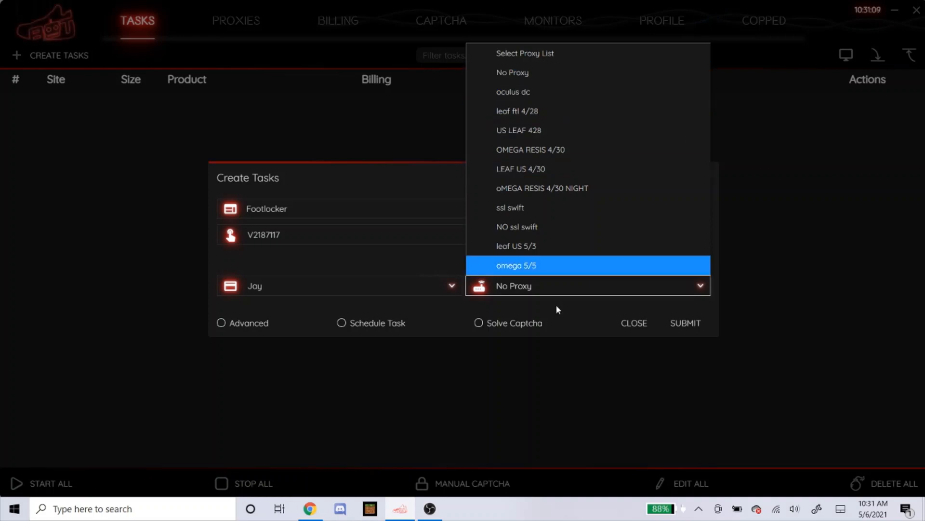
# Assign the oculus dc proxy list, try timeout values like 3000, then leave Advanced settings off.
pyautogui.click(513, 91)
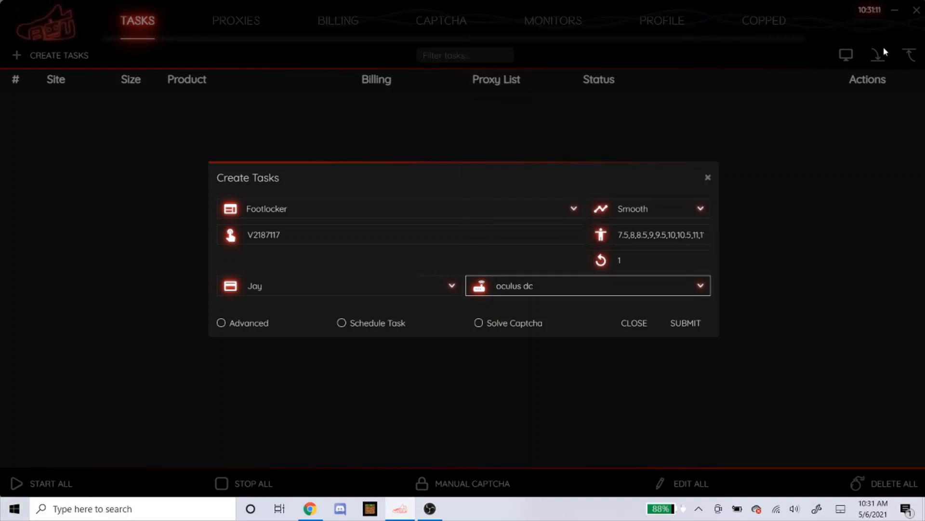
pyautogui.click(221, 323)
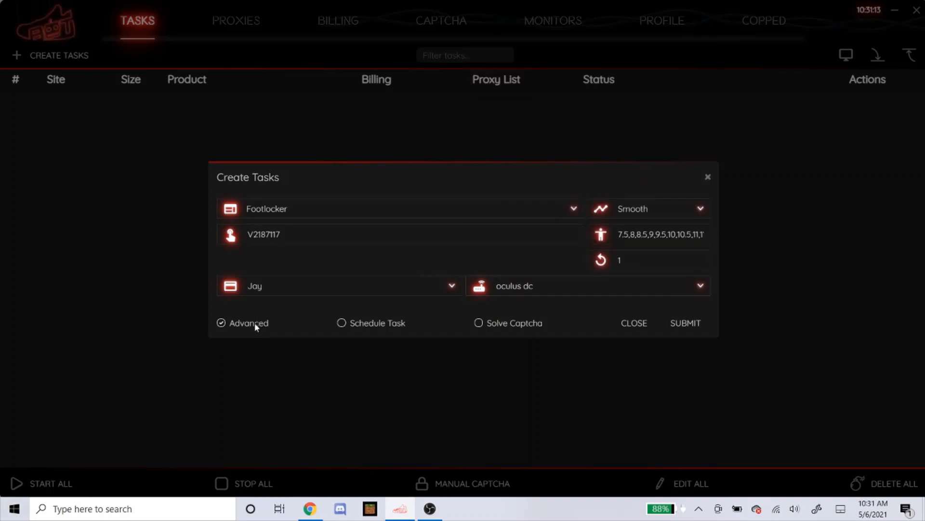
pyautogui.click(222, 323)
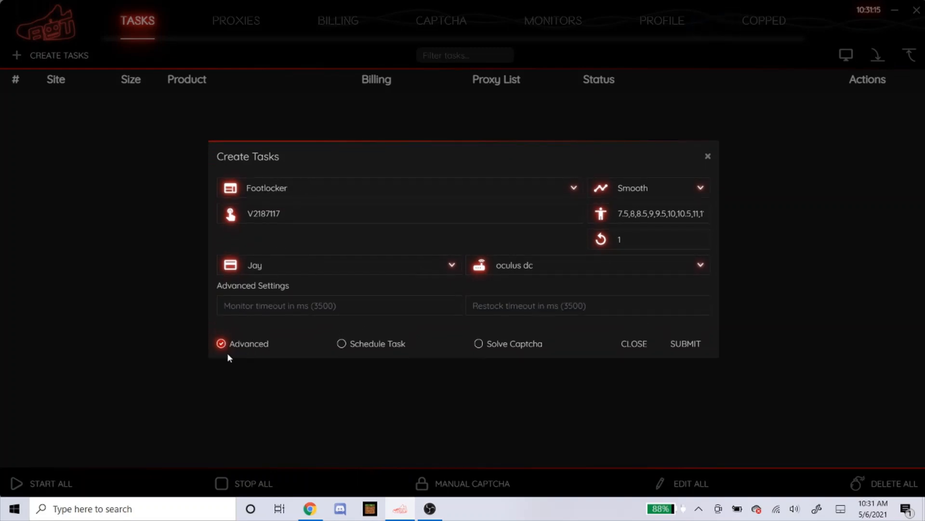
pyautogui.click(222, 343)
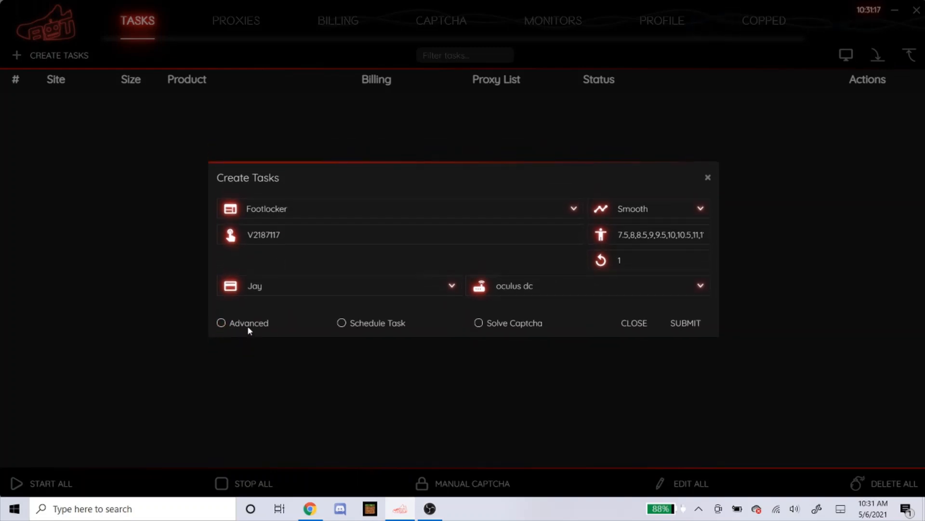
pyautogui.click(222, 322)
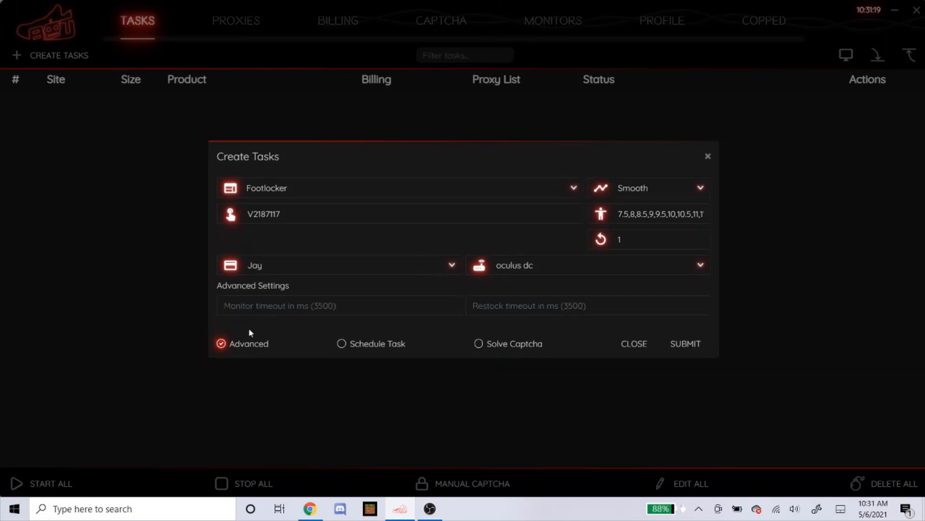
pyautogui.write('3')
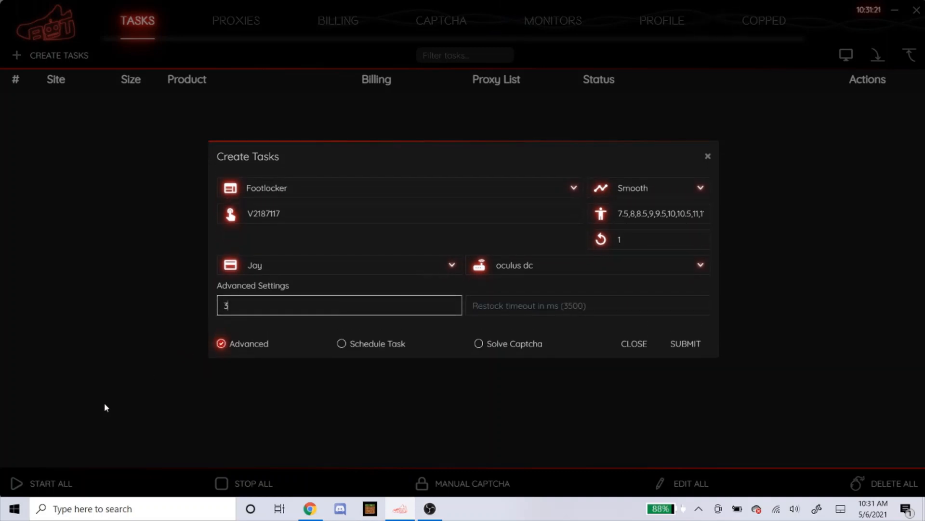
pyautogui.write('3000')
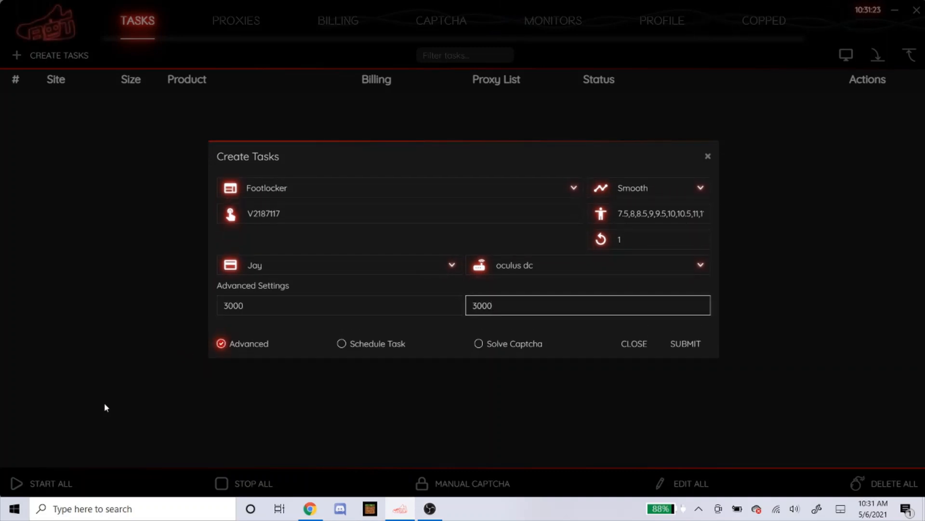
pyautogui.write('3333')
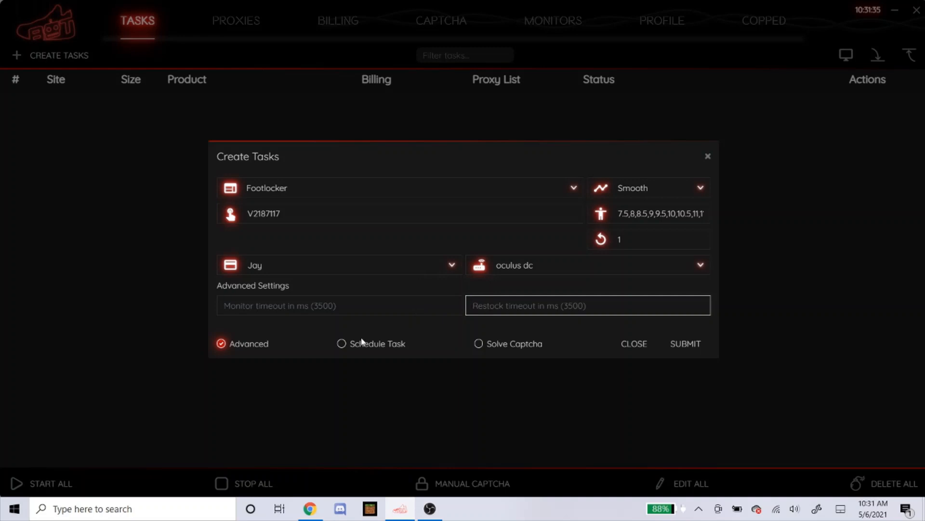
pyautogui.click(222, 343)
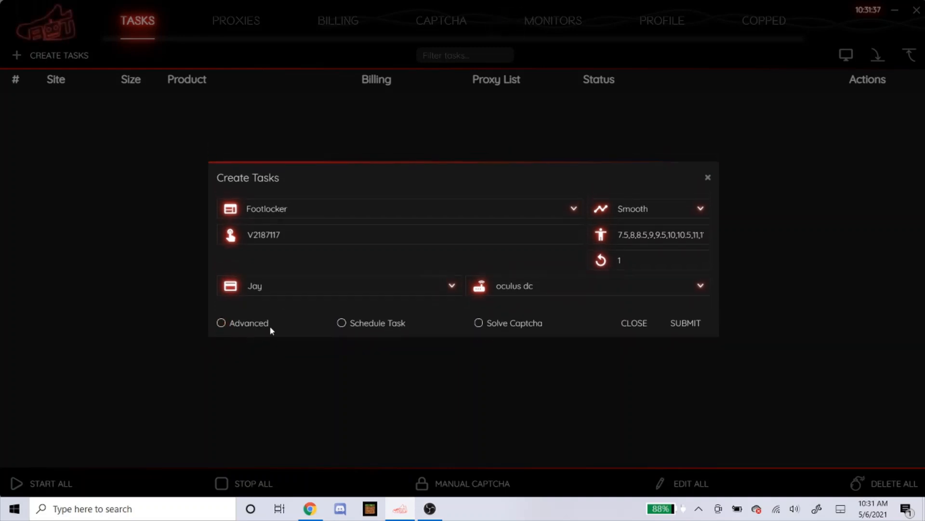
# Schedule the Footlocker task for 06:50:00 AM and submit it to the task list.
pyautogui.click(341, 322)
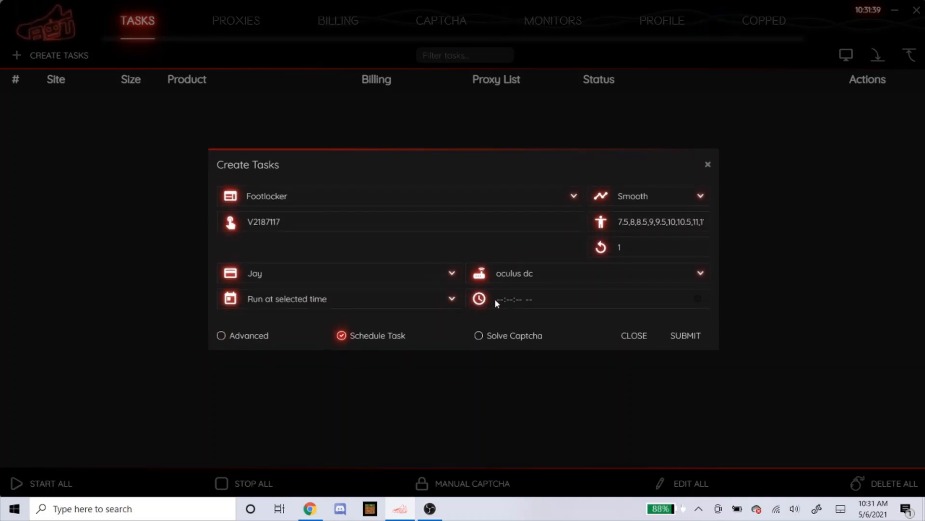
pyautogui.click(532, 298)
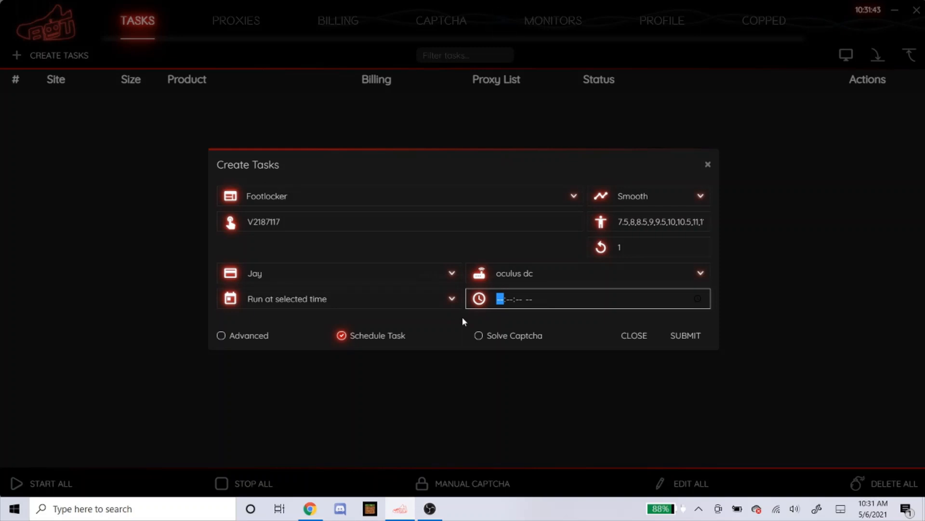
pyautogui.moveTo(5, 464)
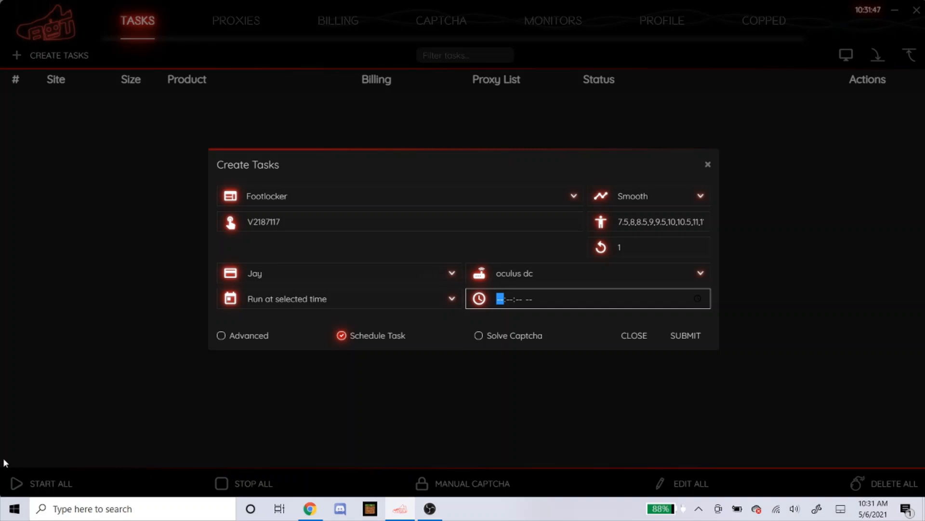
pyautogui.write('0650')
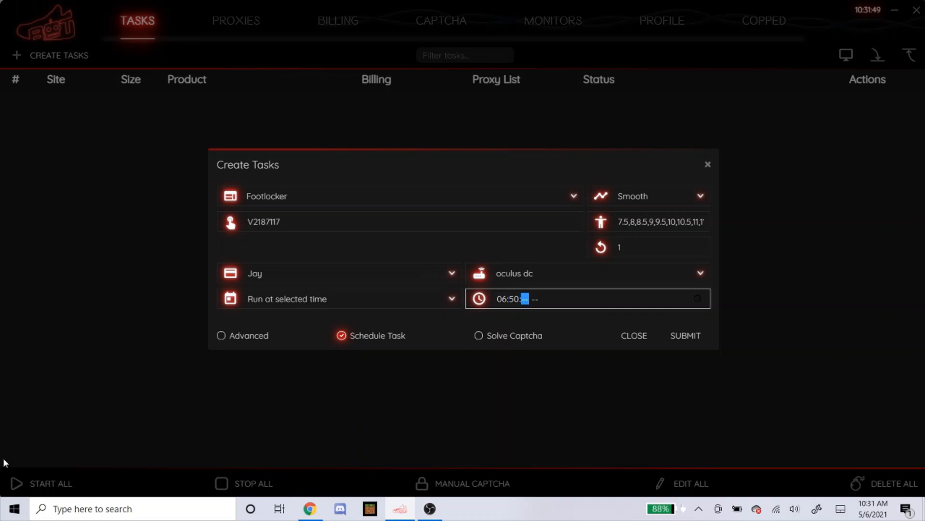
pyautogui.write('00 AM')
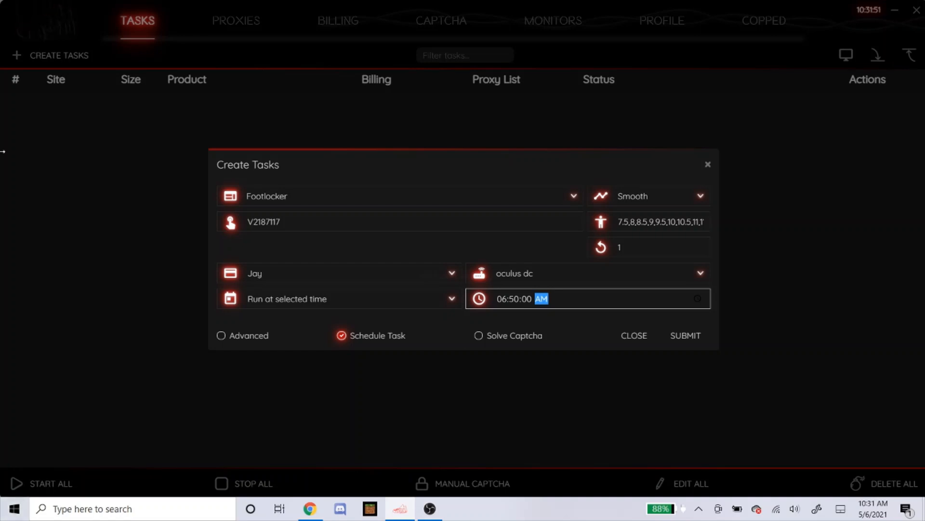
pyautogui.moveTo(498, 333)
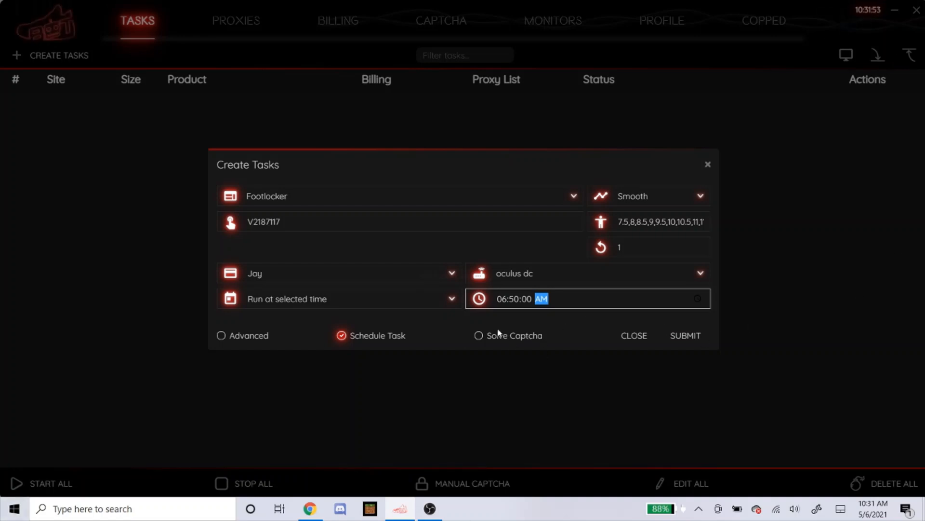
pyautogui.click(686, 335)
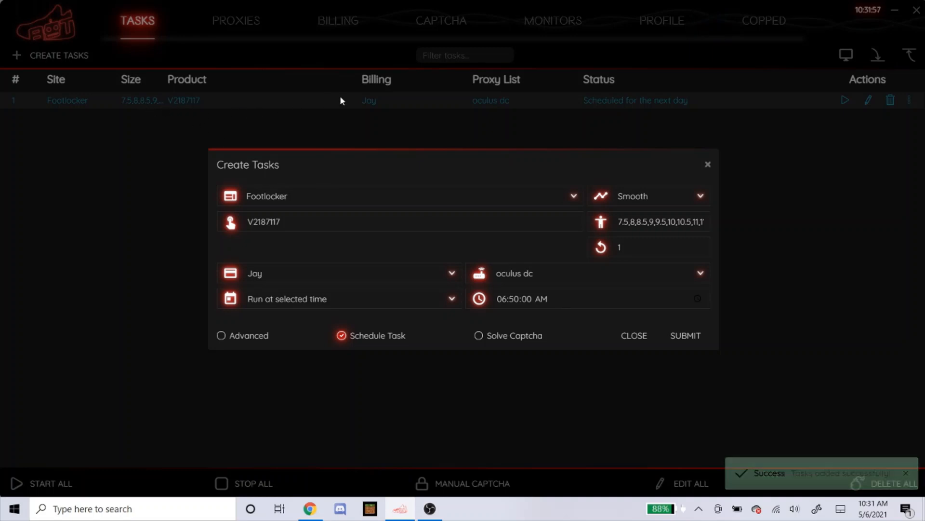
pyautogui.moveTo(349, 183)
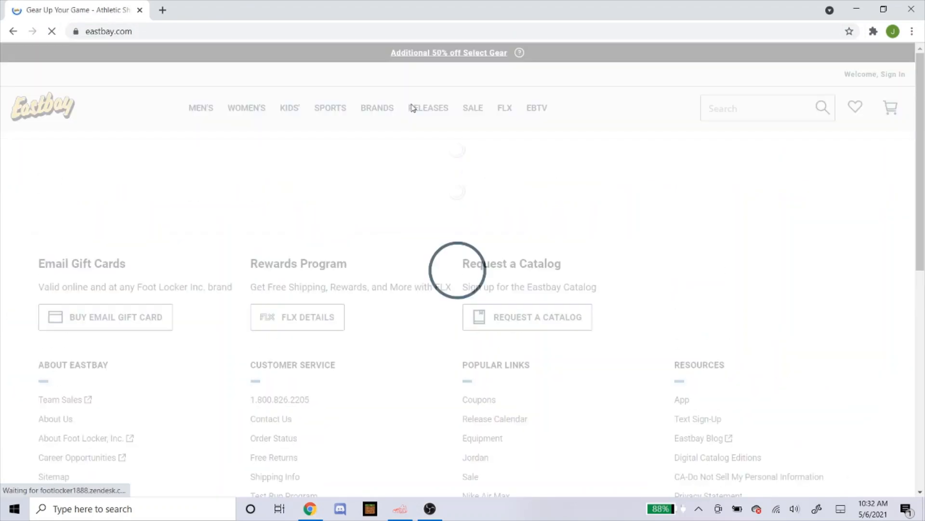
# From Eastbay Releases, open the Jordan Retro 11 Low LE page and copy product number V2187117.
pyautogui.click(428, 107)
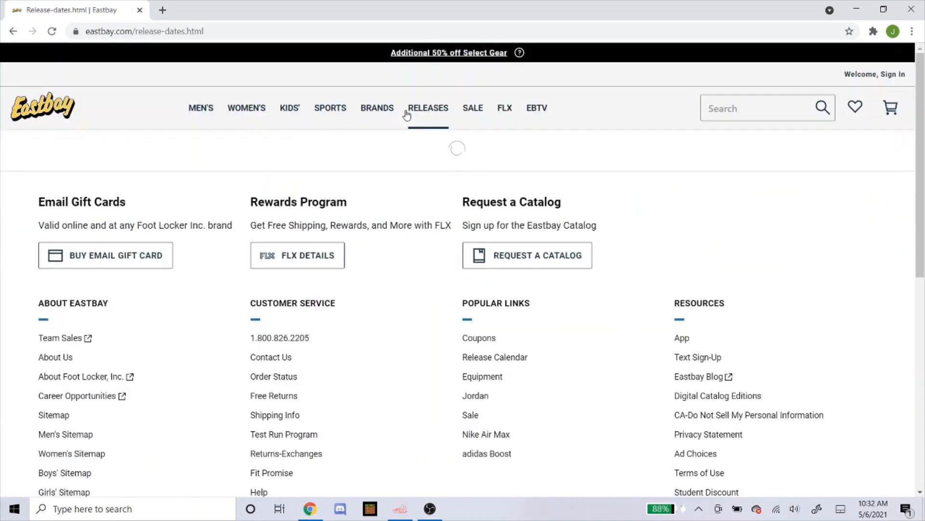
pyautogui.click(428, 107)
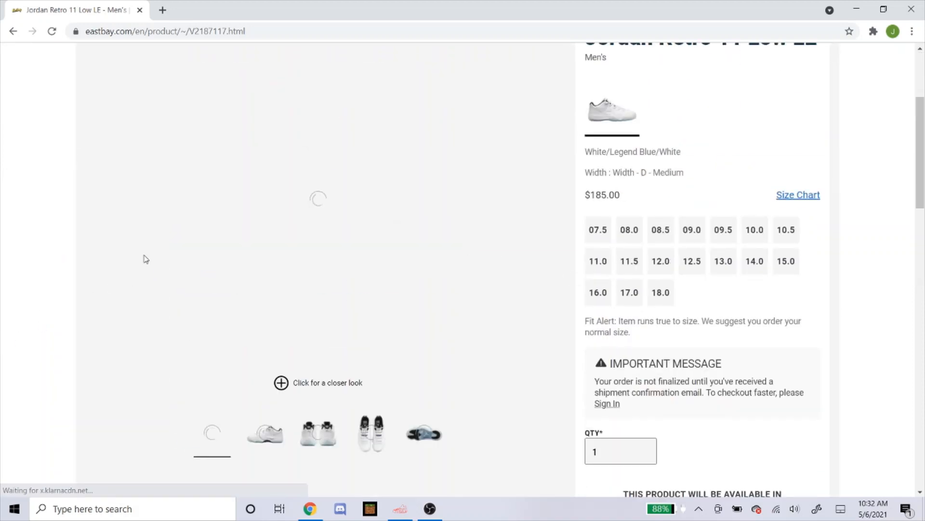
pyautogui.scroll(-3)
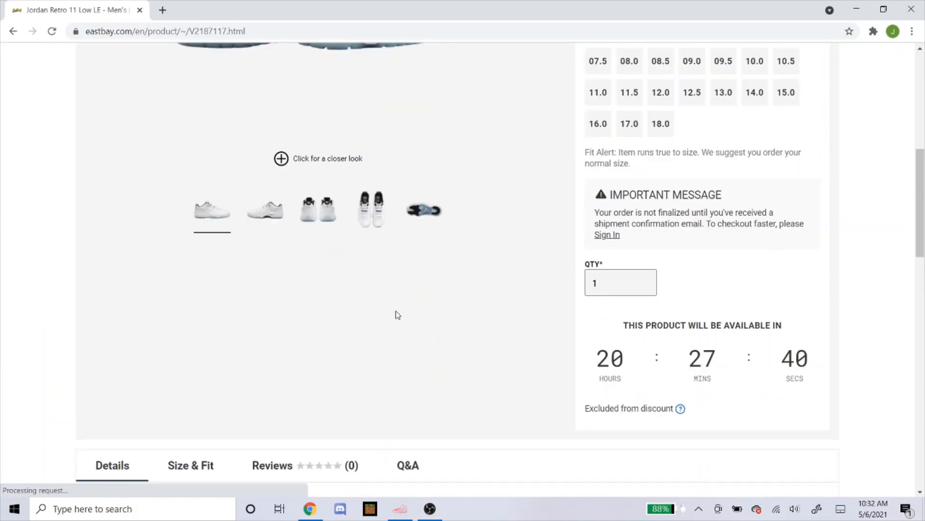
pyautogui.scroll(-3)
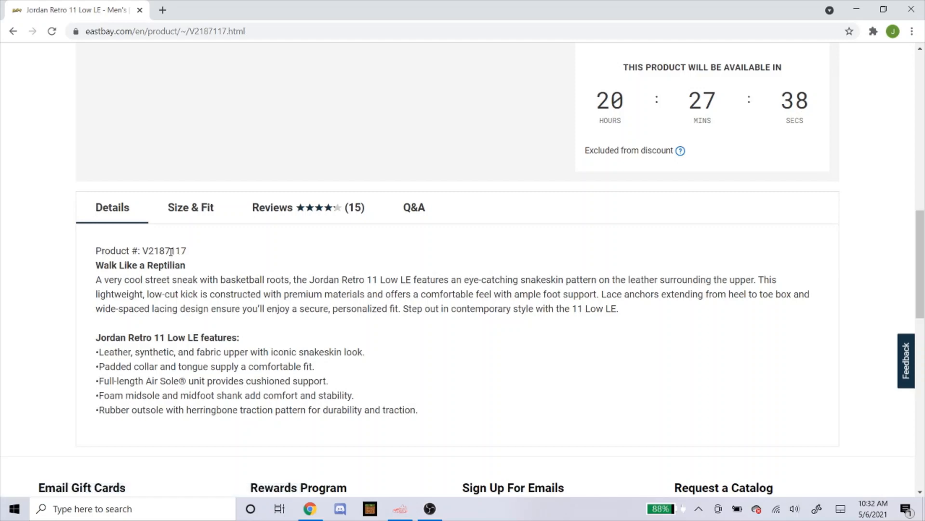
pyautogui.rightClick(164, 250)
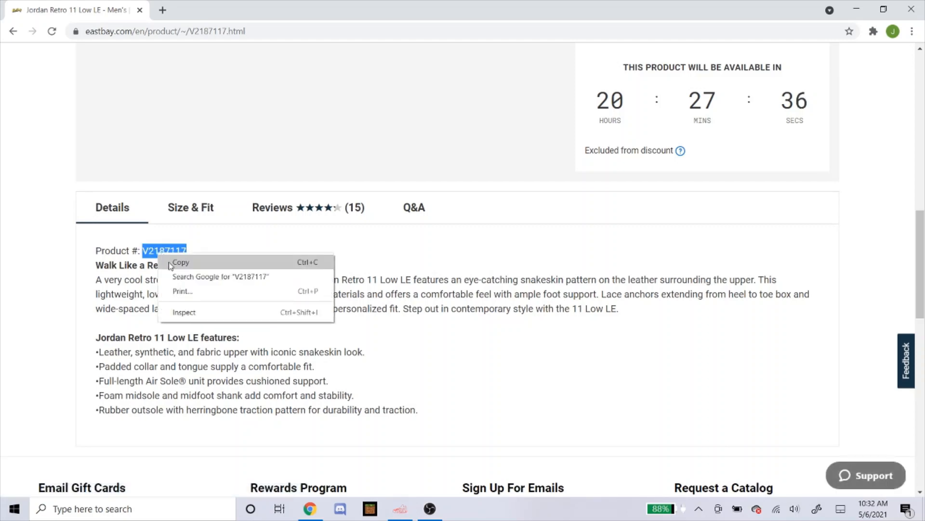
pyautogui.click(367, 472)
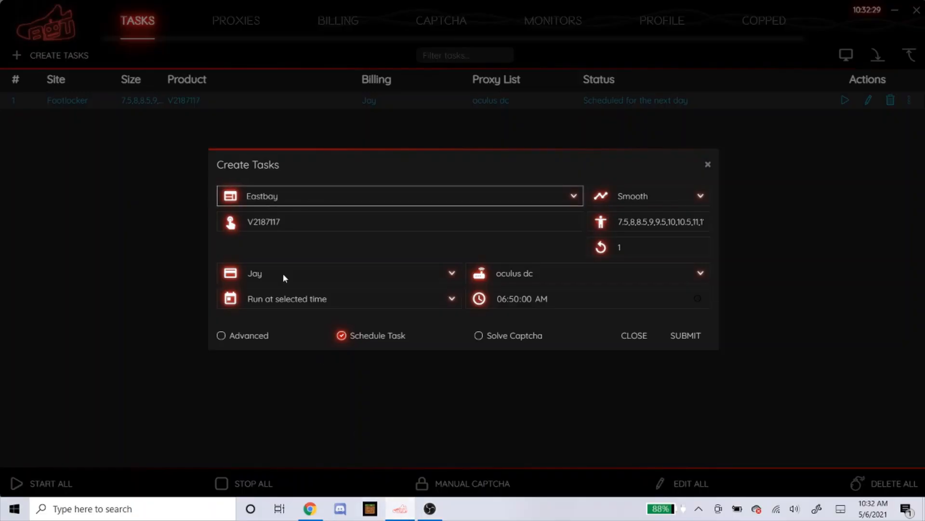
# Paste V2187117 into the Eastbay task and submit it with the 06:50:00 AM schedule.
pyautogui.rightClick(264, 222)
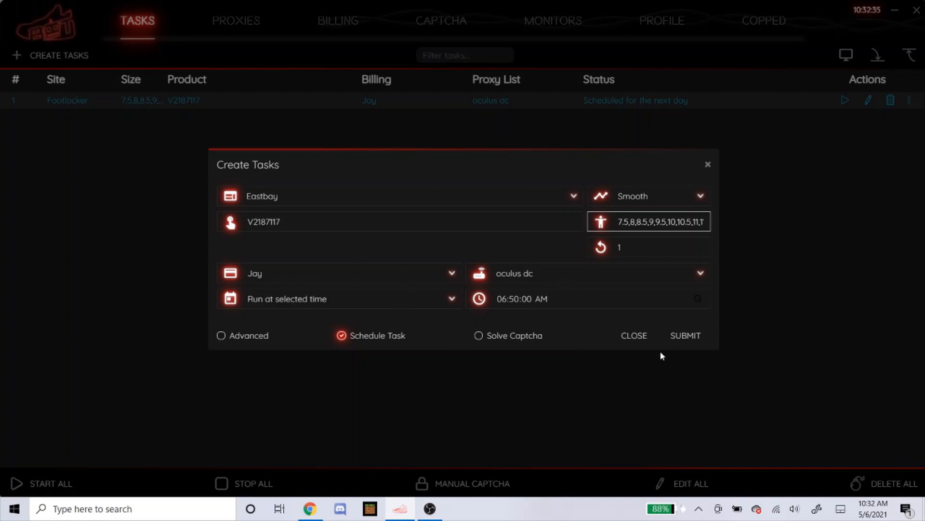
pyautogui.click(685, 336)
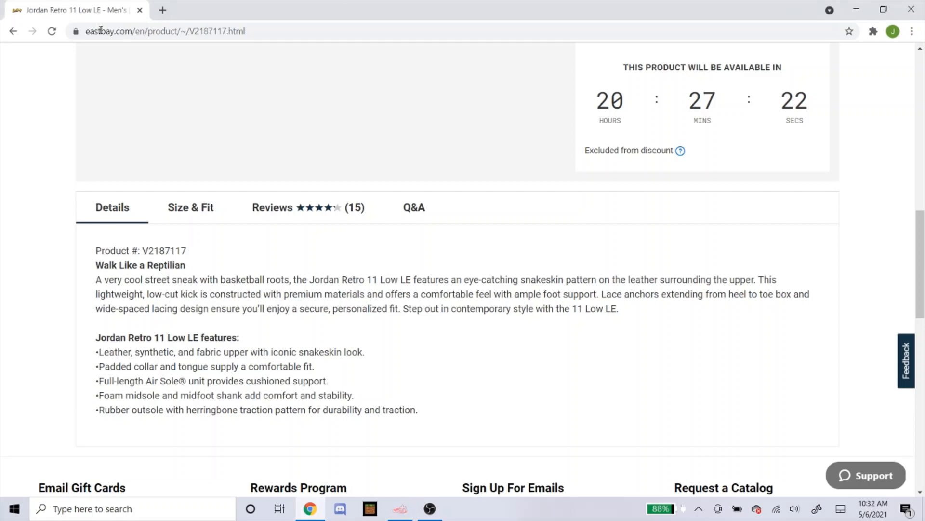
# Back on Eastbay Releases, open Grade School Jordan Retro 11 Low and select product number 28896117.
pyautogui.click(13, 31)
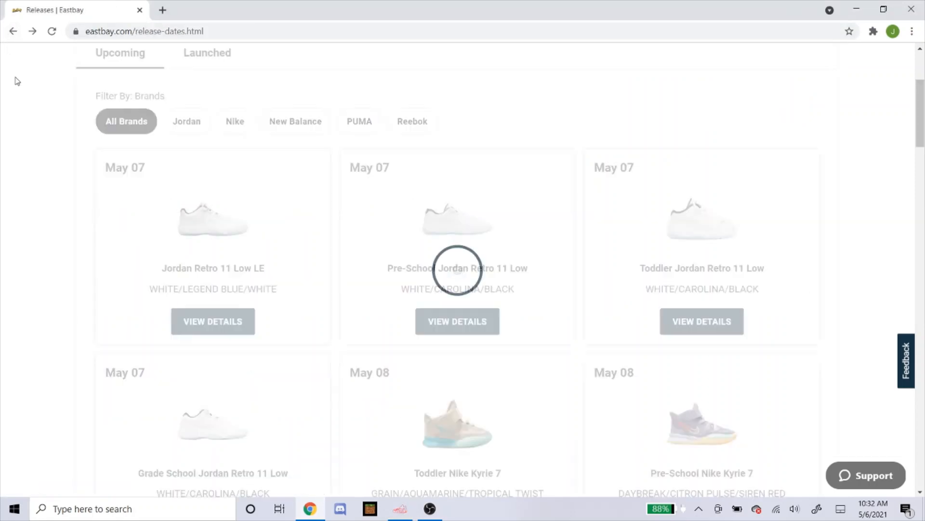
pyautogui.scroll(-3)
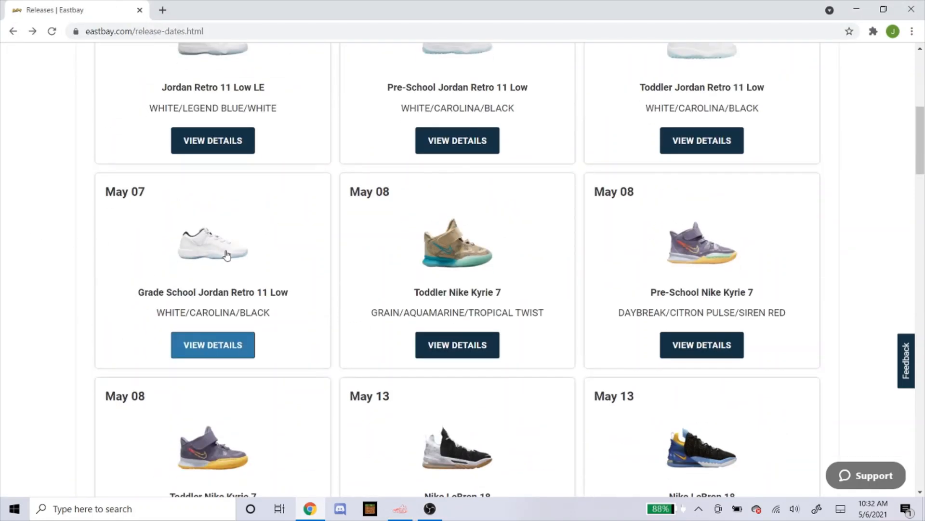
pyautogui.click(212, 345)
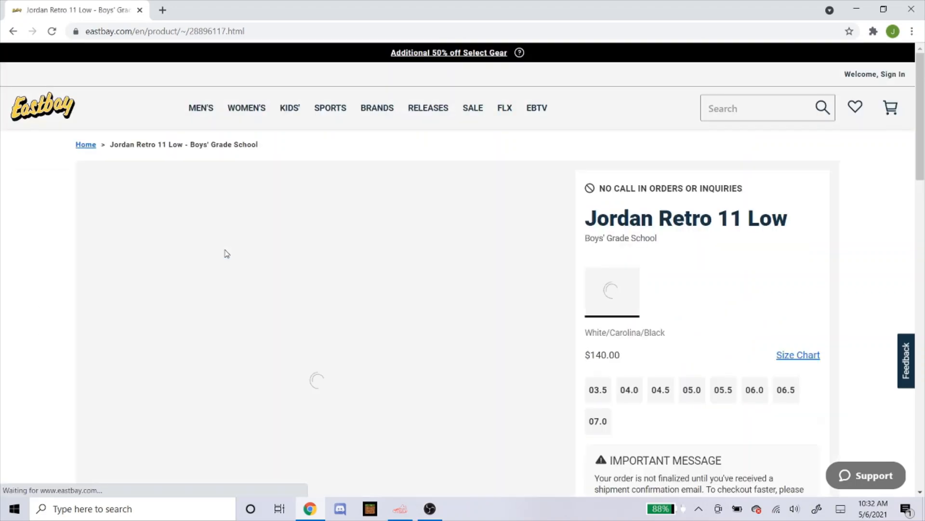
pyautogui.scroll(-3)
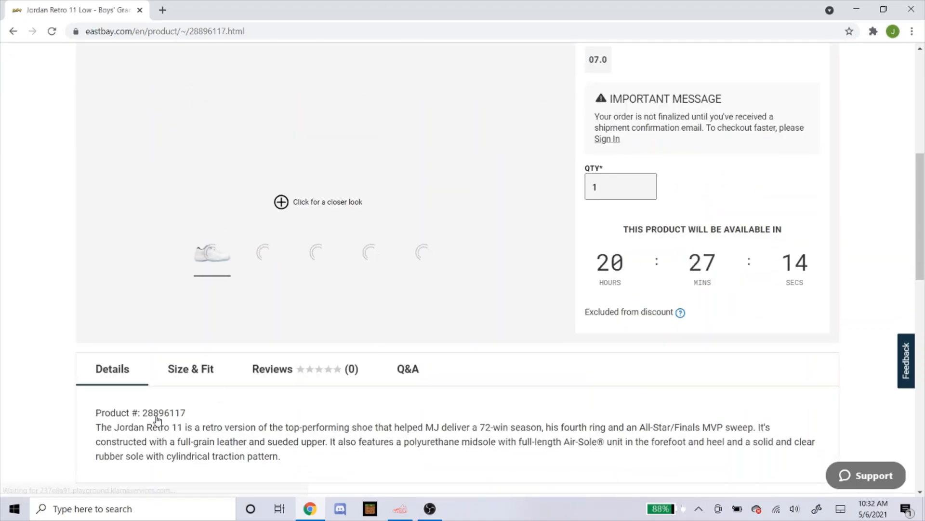
pyautogui.scroll(-3)
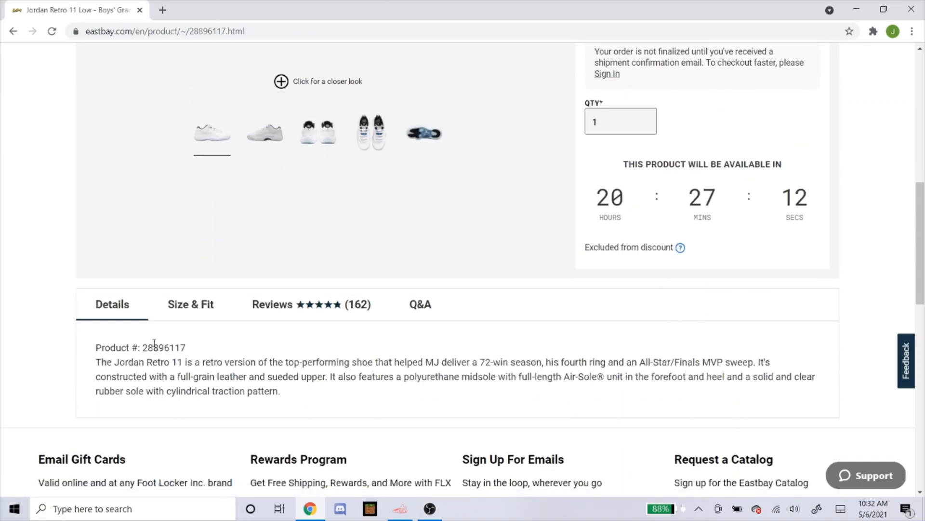
pyautogui.doubleClick(163, 347)
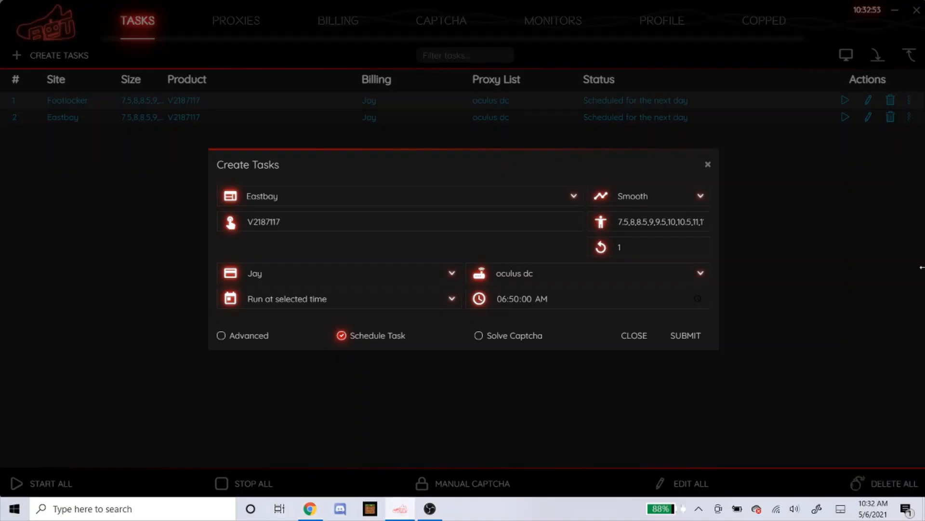
pyautogui.click(398, 196)
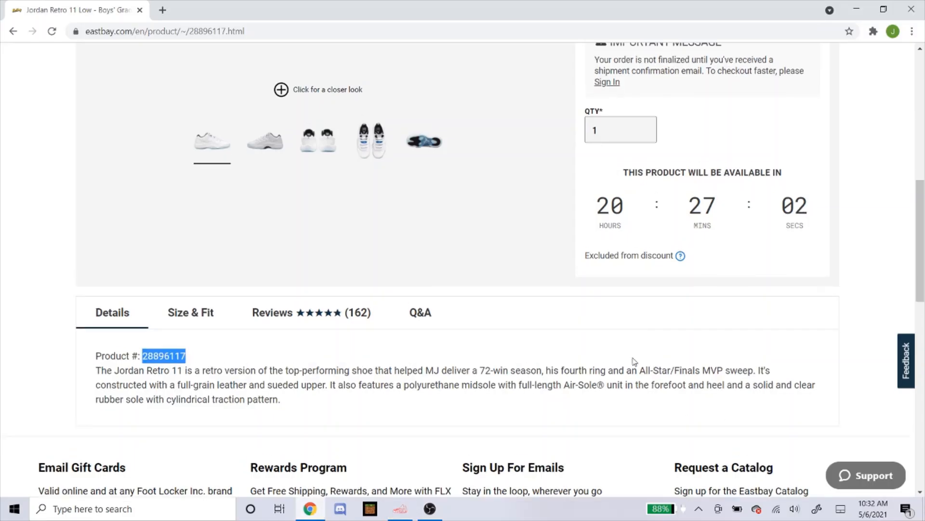
pyautogui.scroll(3)
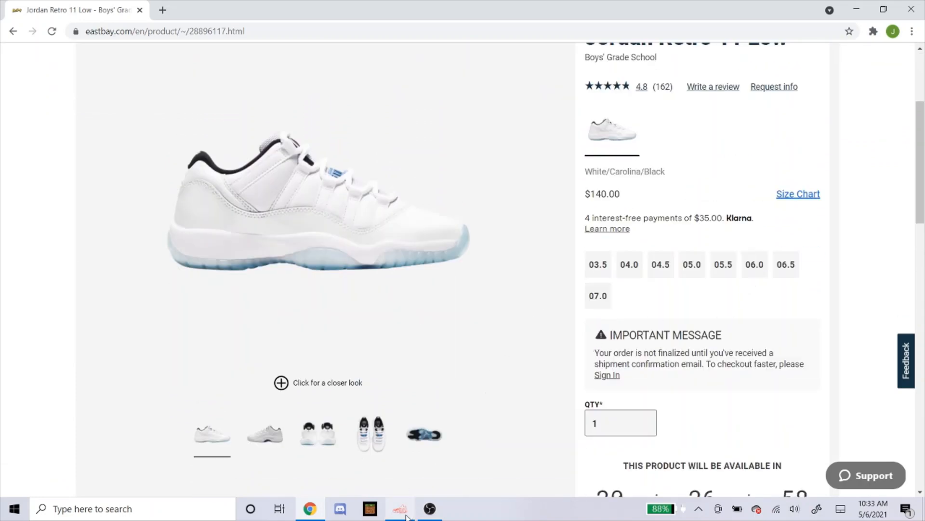
# Submit an Eastbay task for 28896117 with sizes 6, 6.5, 7, then return to the browser.
pyautogui.click(399, 508)
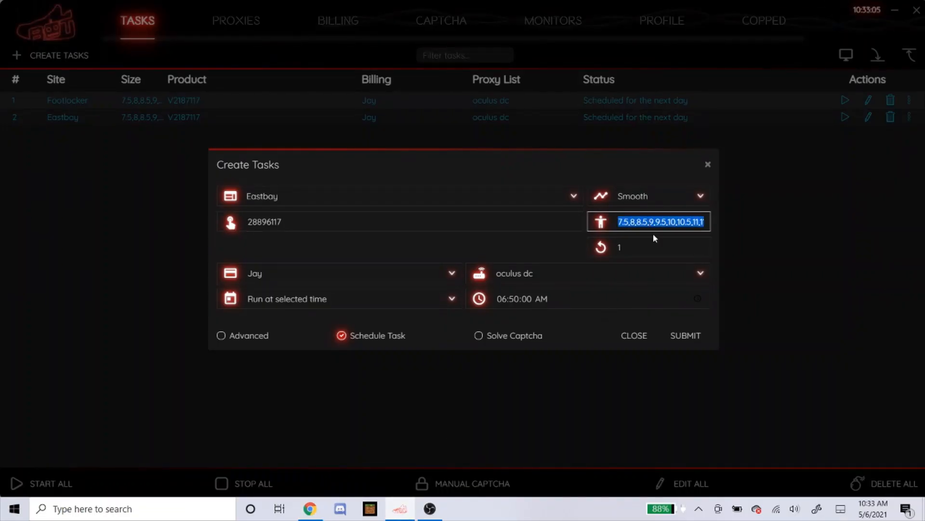
pyautogui.write('6,6.5,7')
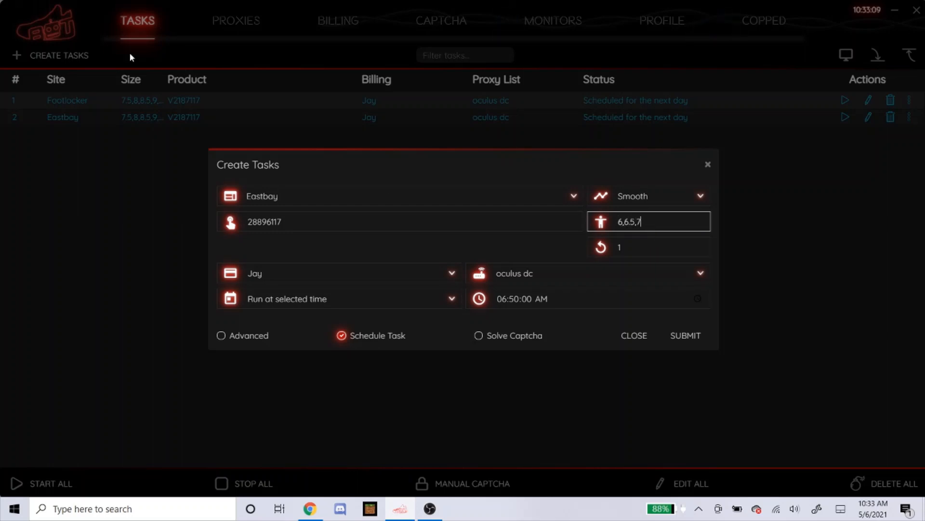
pyautogui.click(685, 335)
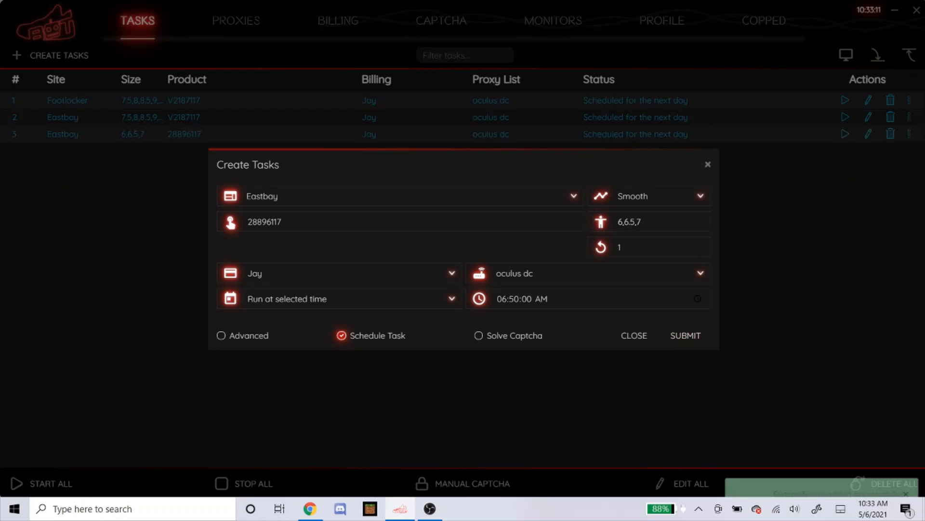
pyautogui.click(686, 336)
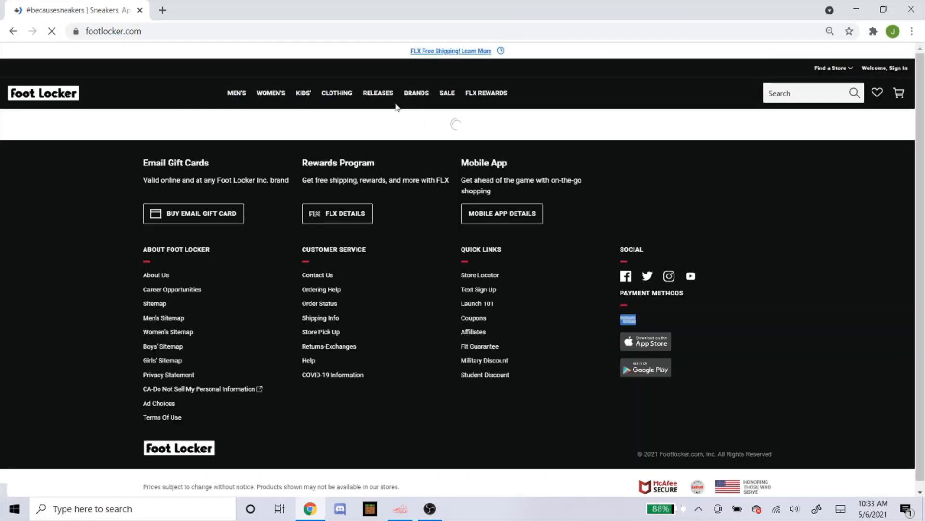
# Find the Grade School Jordan Retro 11 Low on Foot Locker's release calendar.
pyautogui.click(377, 93)
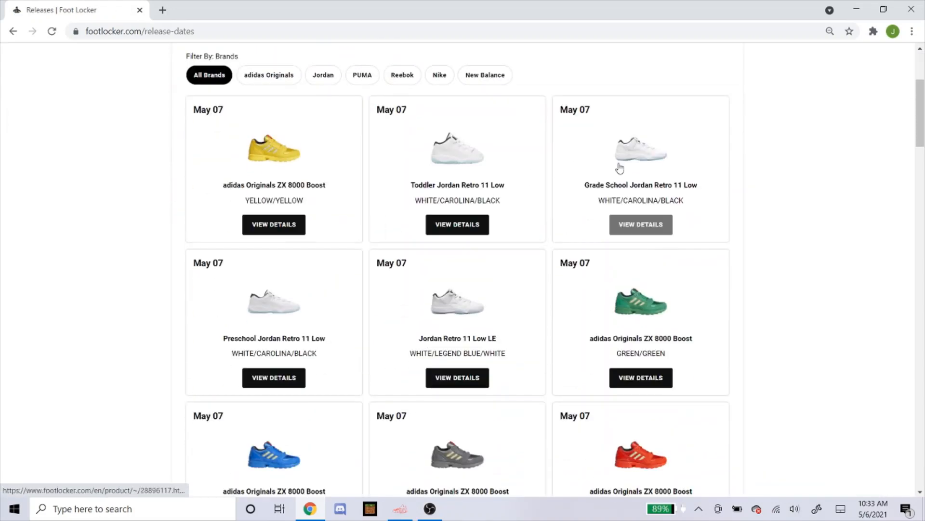
pyautogui.click(640, 224)
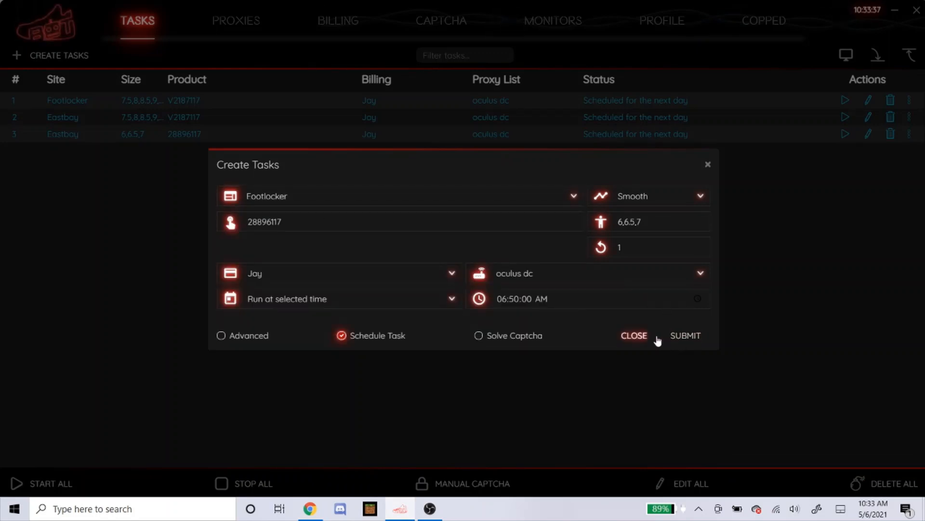
# Submit the Footlocker task for SKU 28896117 in sizes 6–7 and close the Create Tasks dialog.
pyautogui.click(686, 335)
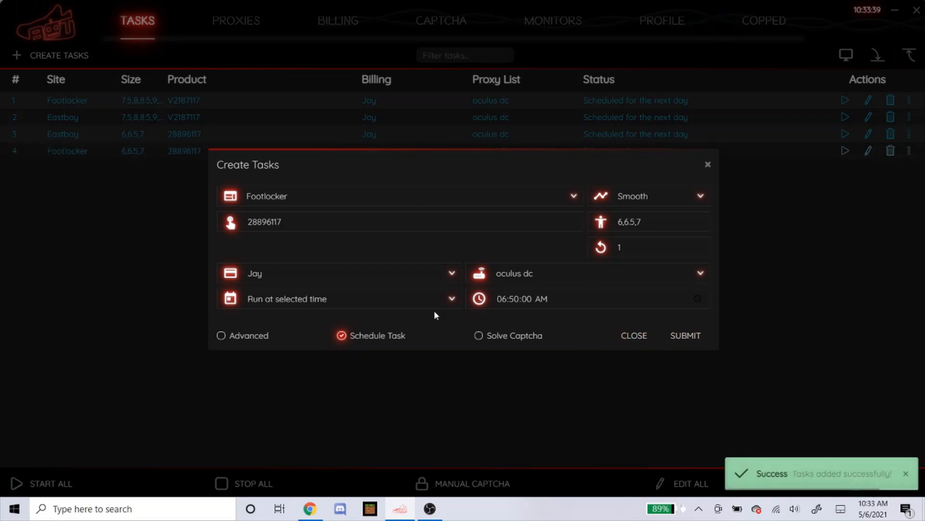
pyautogui.click(633, 335)
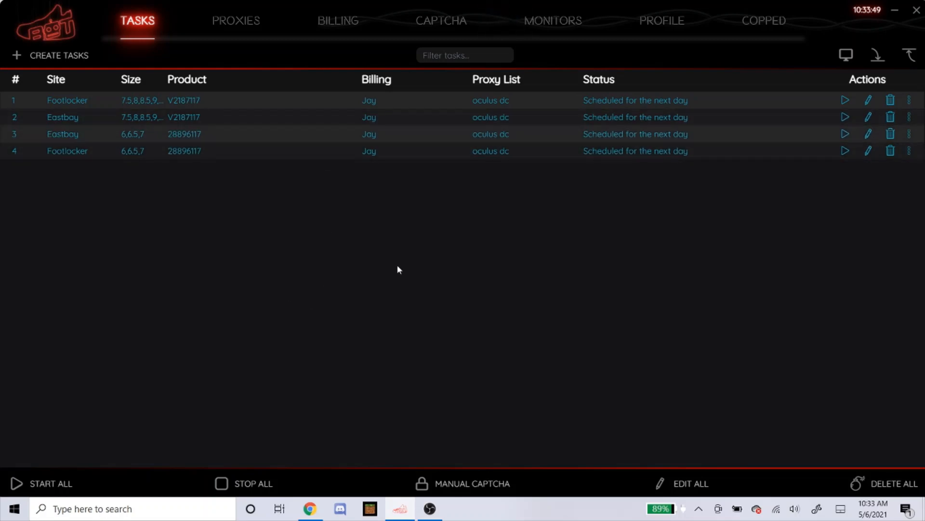
pyautogui.moveTo(395, 271)
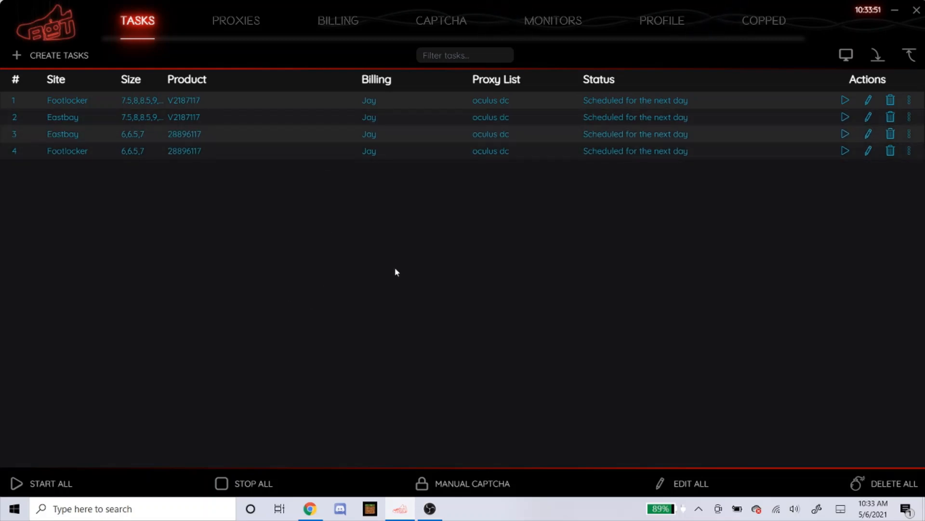
pyautogui.moveTo(290, 221)
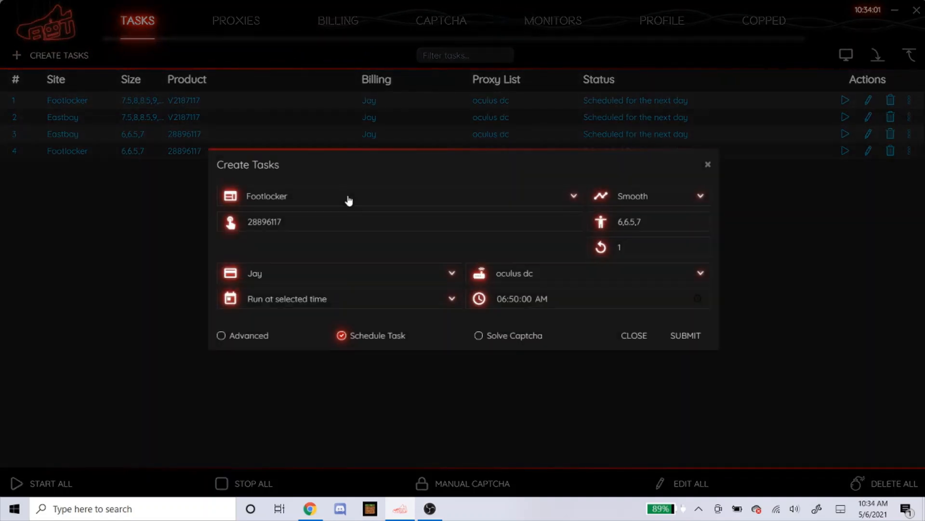
# Target the new task at ShoePalace in Cyborg3.0 mode, then switch to the browser for the product.
pyautogui.write('shoep')
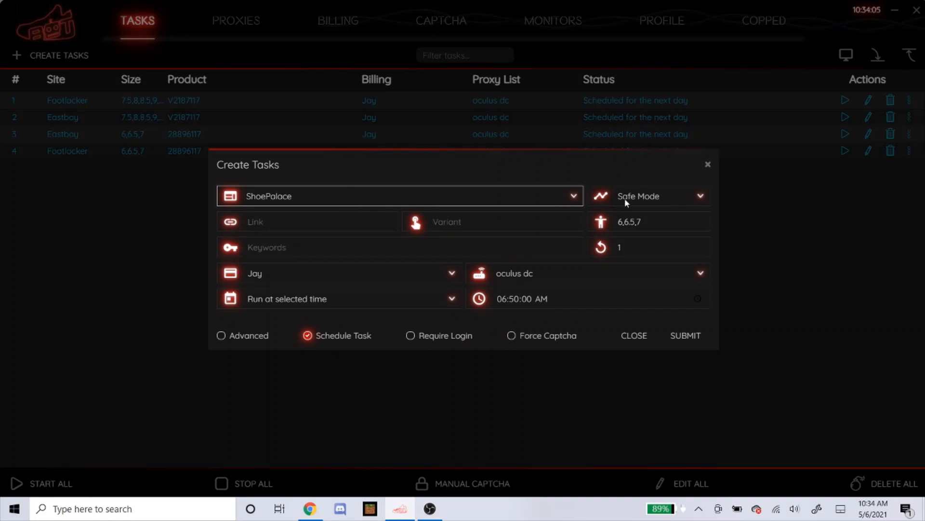
pyautogui.click(648, 195)
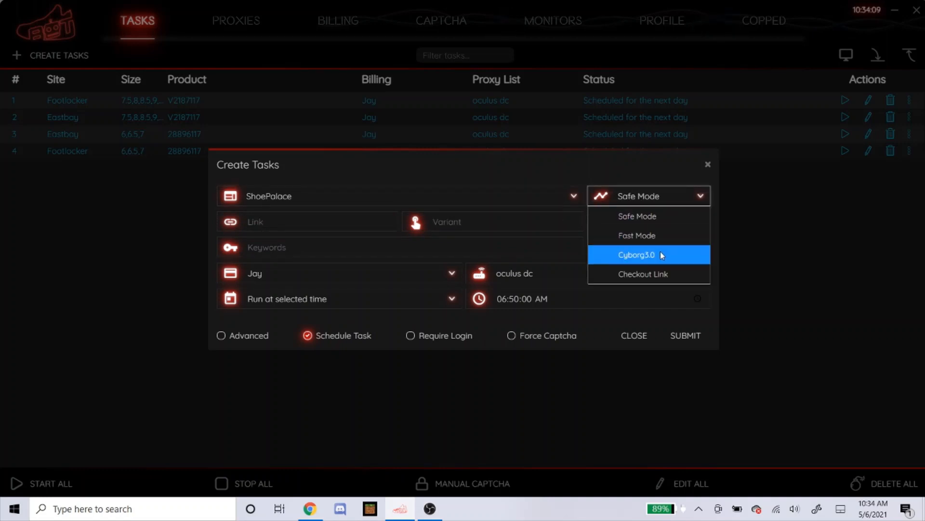
pyautogui.click(635, 254)
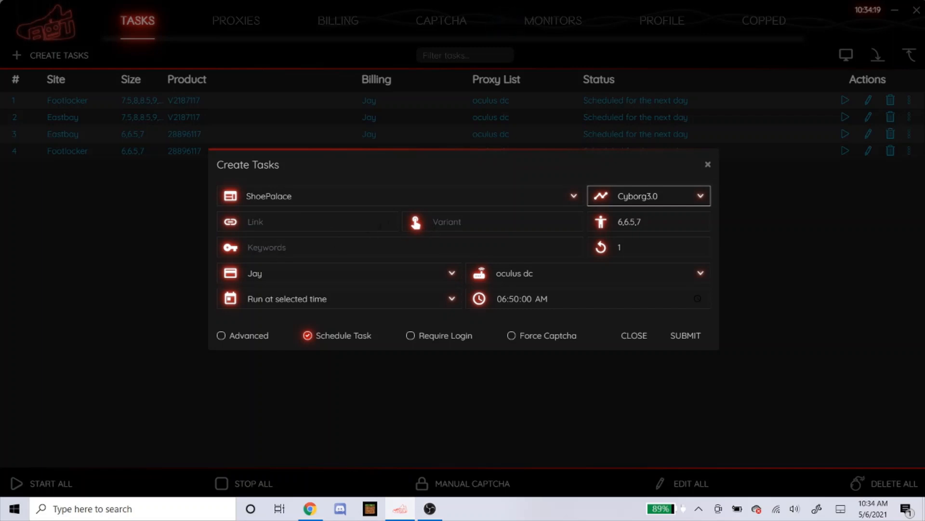
pyautogui.click(306, 222)
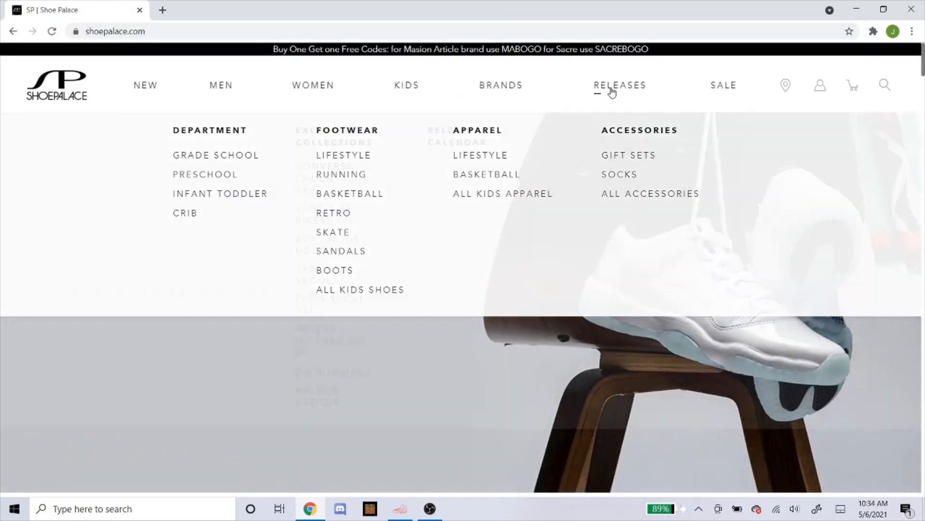
# Browse the Upcoming list on Shoe Palace's releases page.
pyautogui.click(620, 85)
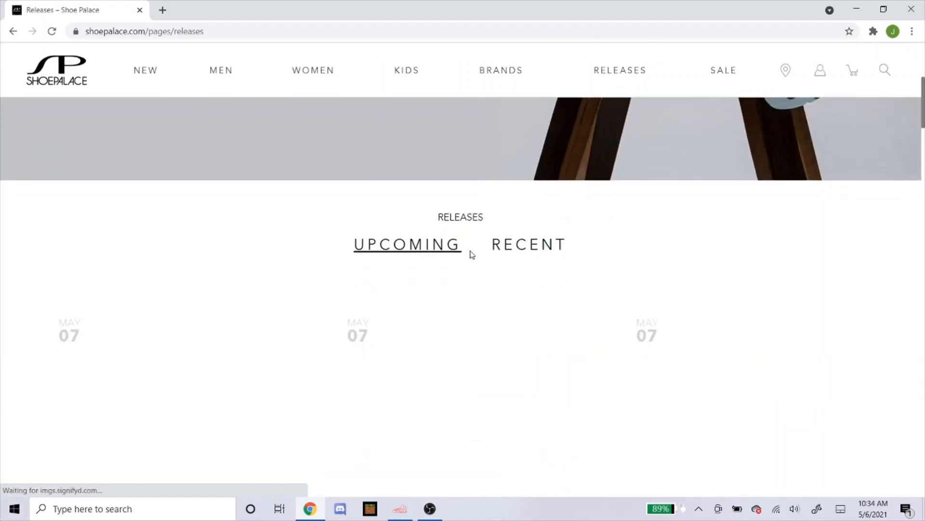
pyautogui.scroll(-3)
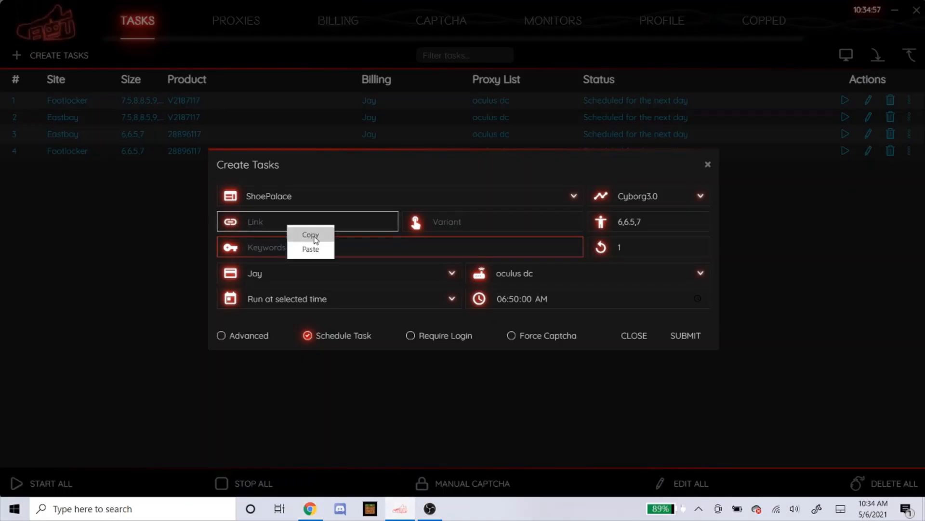
# Fill the ShoePalace task's link field with the Air Jordan 11 Low Legend Blue product link.
pyautogui.click(310, 248)
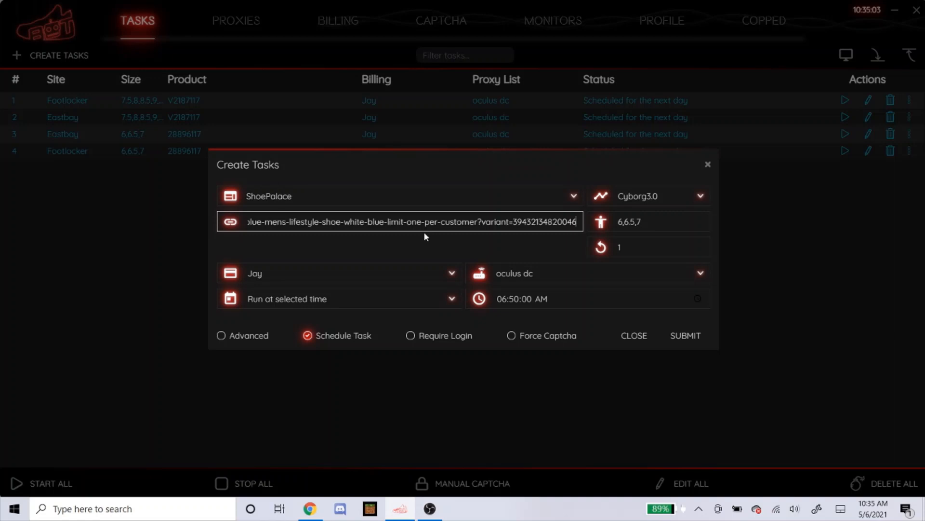
pyautogui.moveTo(517, 385)
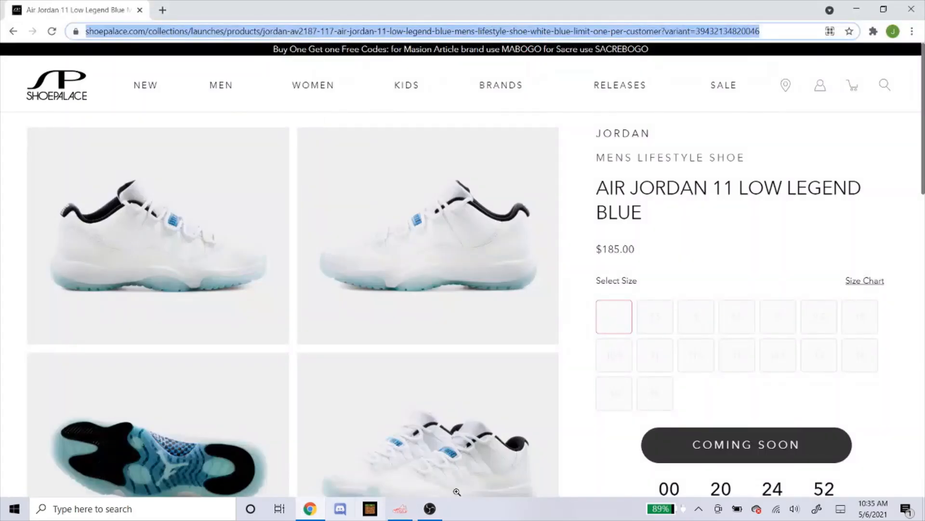
# Enter the size list 7.5, 8, 8.5, 9, 9.5, 10, 10.5, 11, 11.5, 12, 13, 14.
pyautogui.scroll(-3)
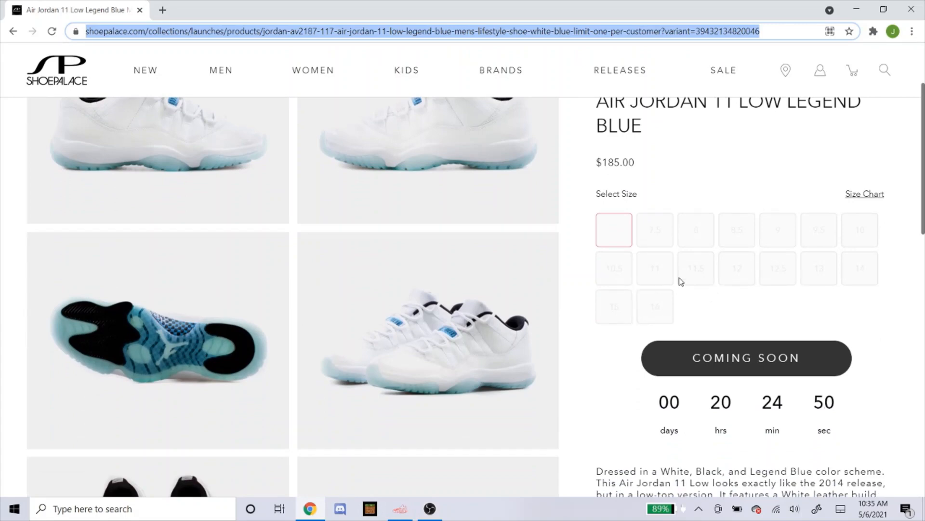
pyautogui.moveTo(740, 281)
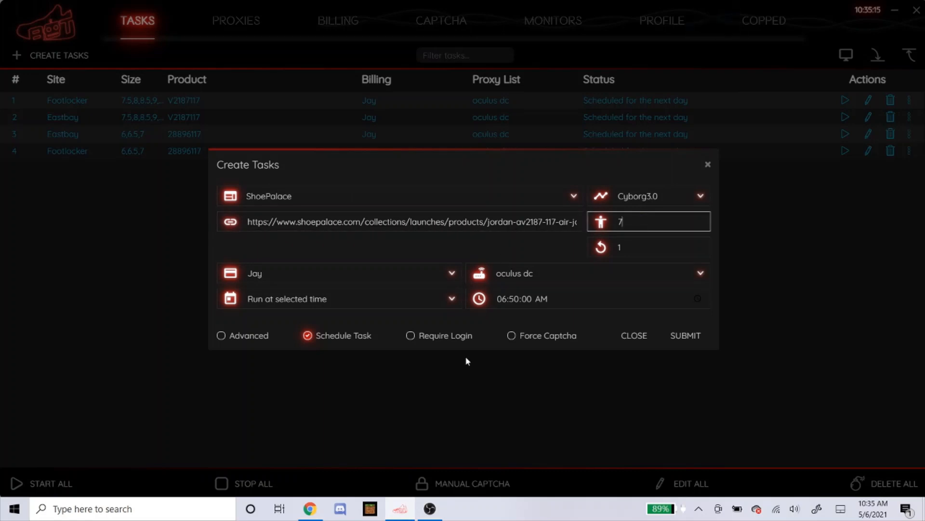
pyautogui.write('.5,8,8.5')
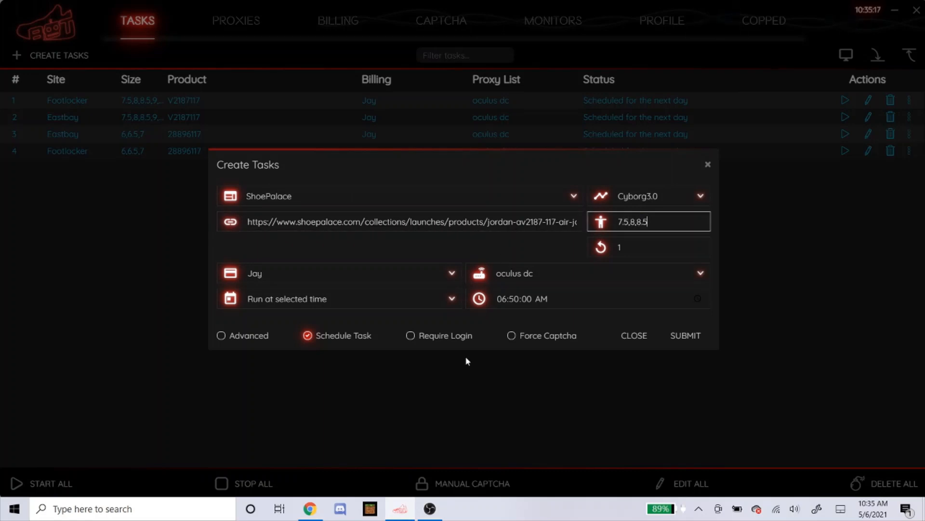
pyautogui.write(',9,9.5,10,10.5')
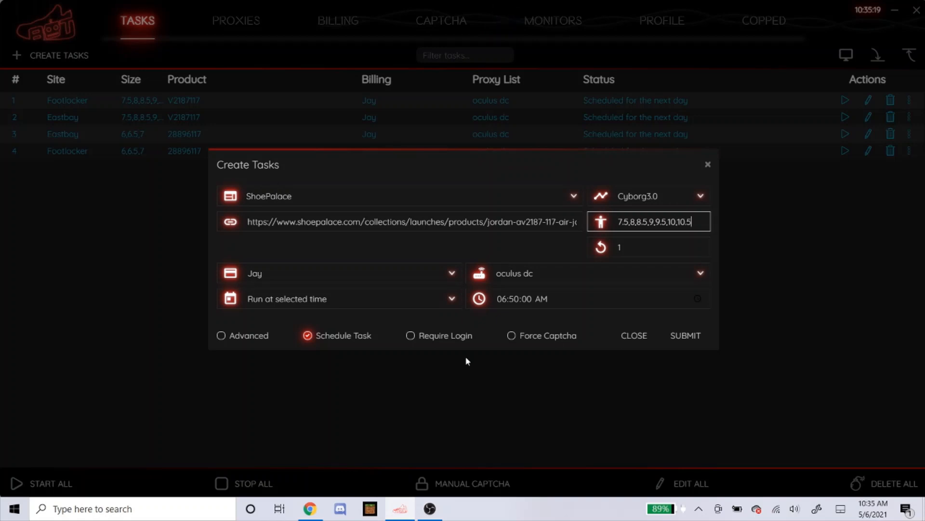
pyautogui.write(',11,11.5,12,')
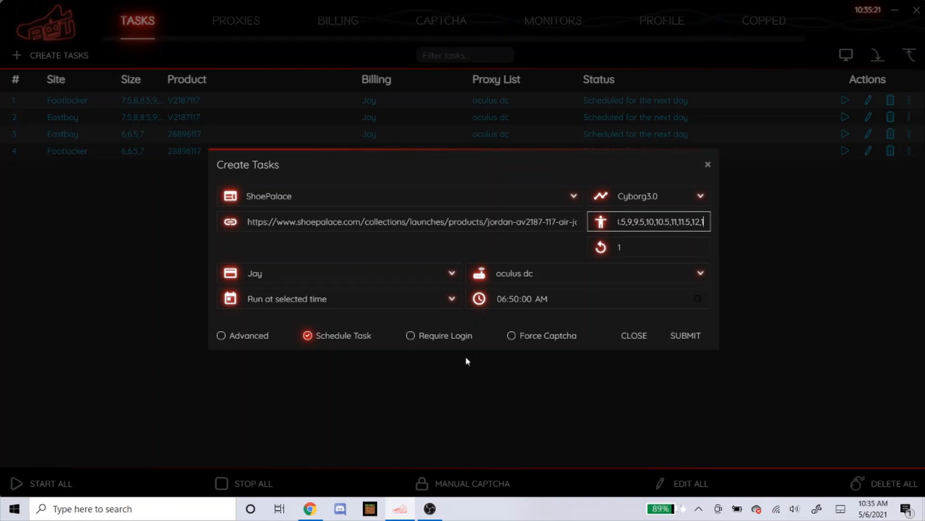
pyautogui.write('13,14')
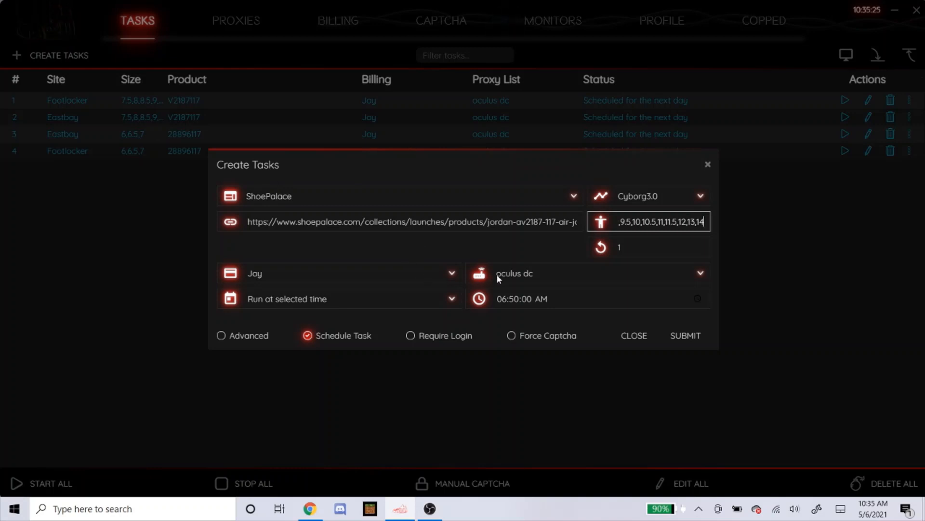
pyautogui.moveTo(501, 279)
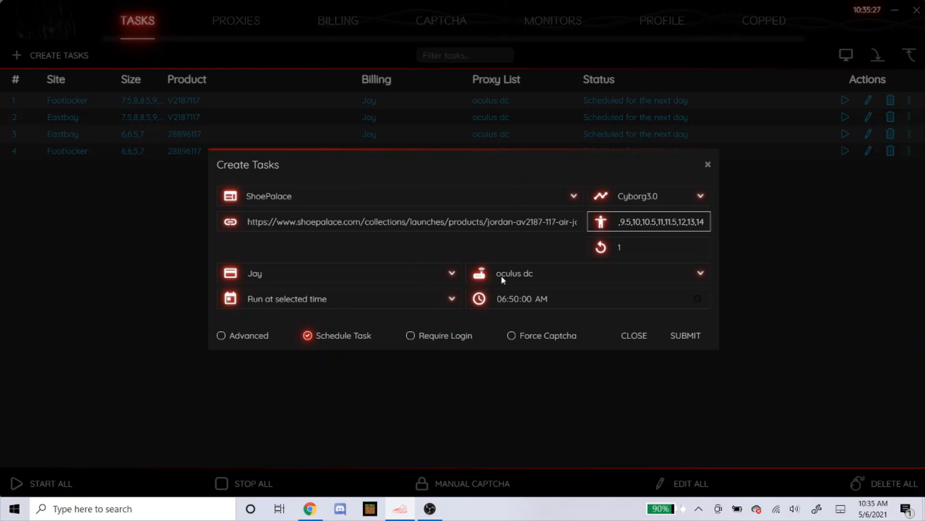
# Set the task's proxy list to No Proxy.
pyautogui.click(587, 272)
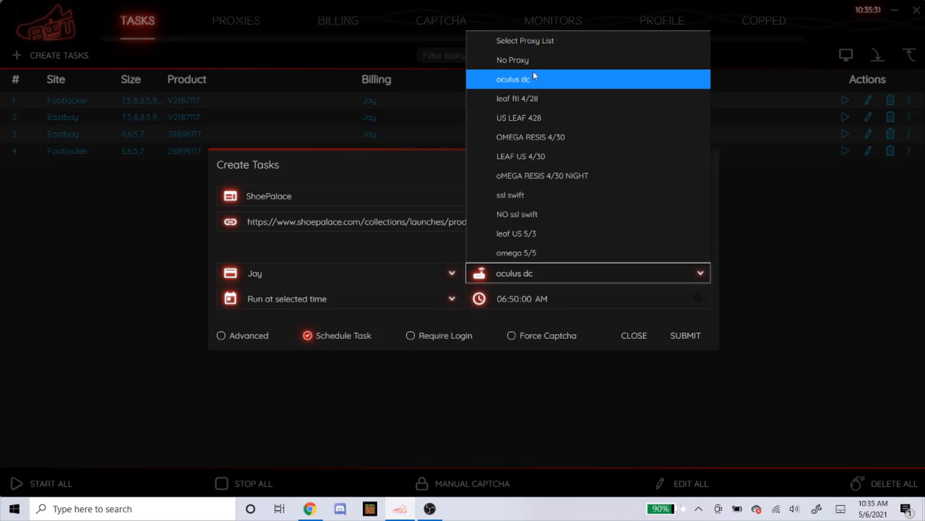
pyautogui.moveTo(534, 60)
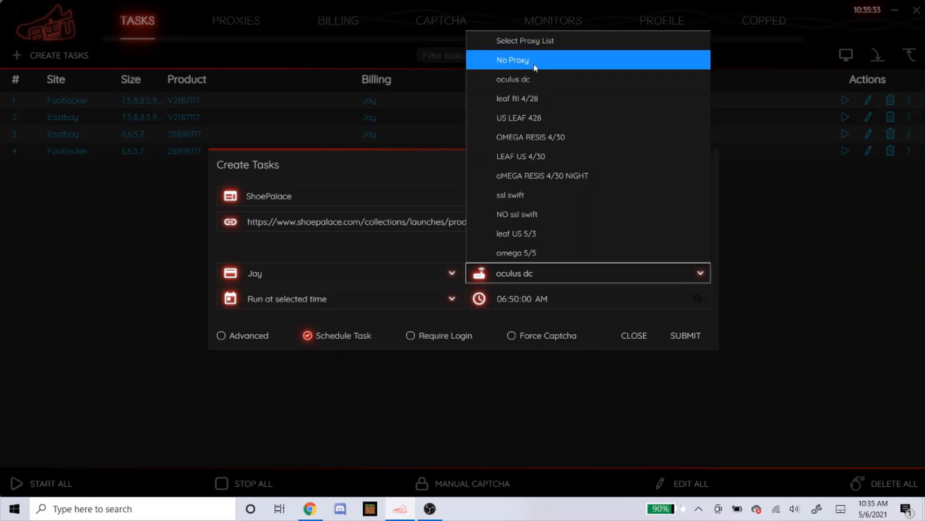
pyautogui.click(512, 59)
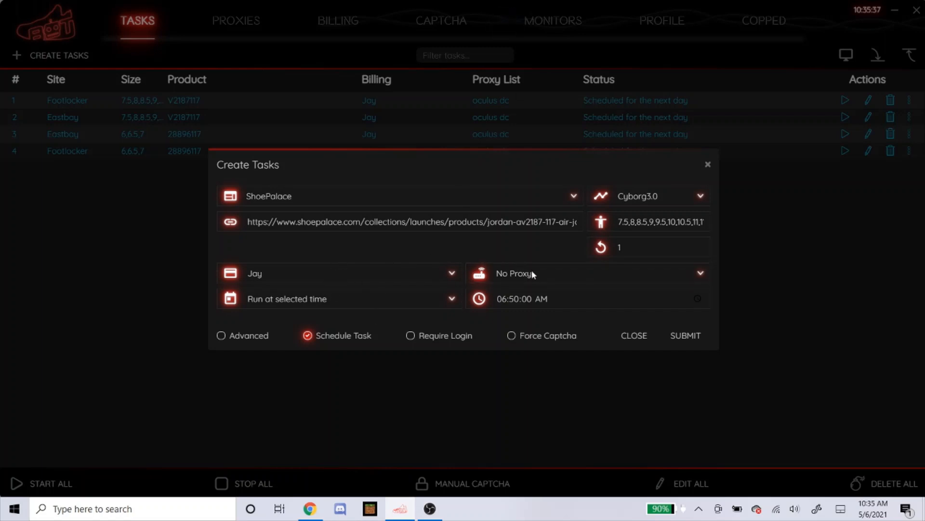
pyautogui.click(587, 272)
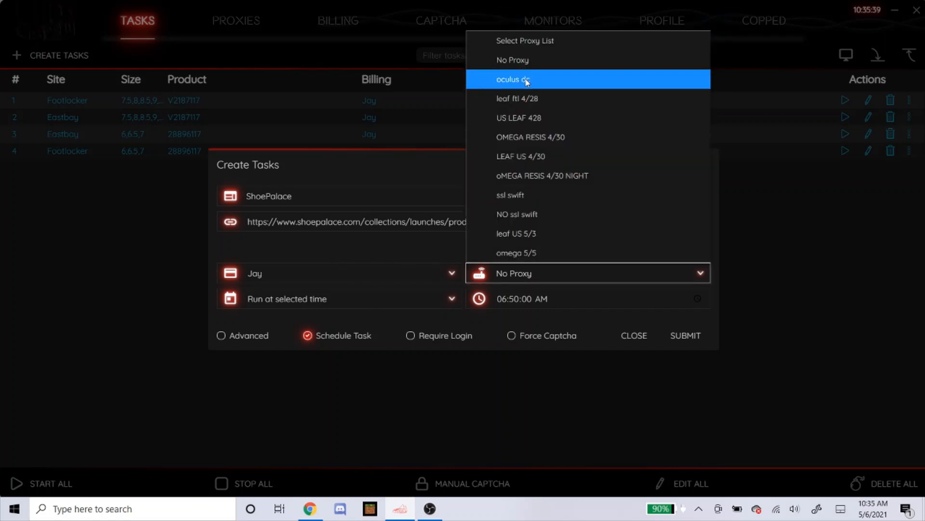
pyautogui.click(512, 79)
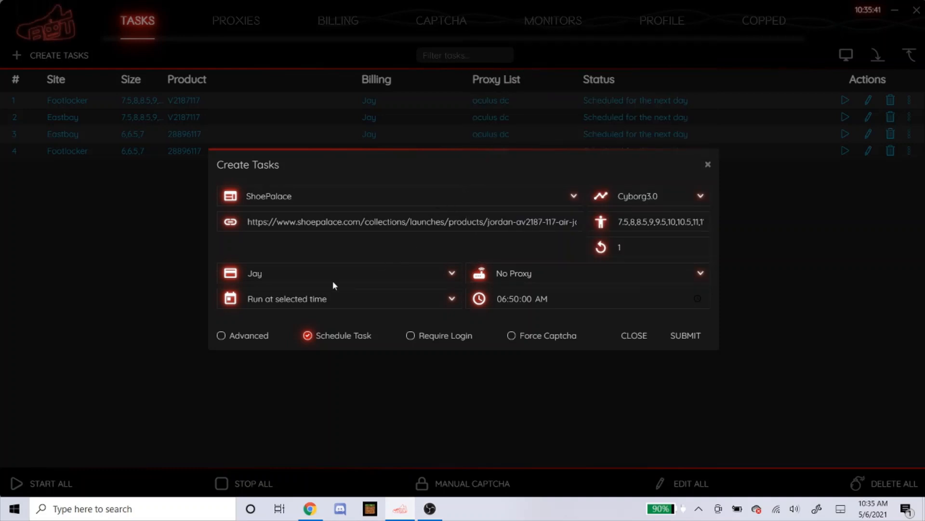
# Enable Advanced with 3000 ms timeouts and a 06:55:00 AM start, and submit the ShoePalace task.
pyautogui.click(221, 335)
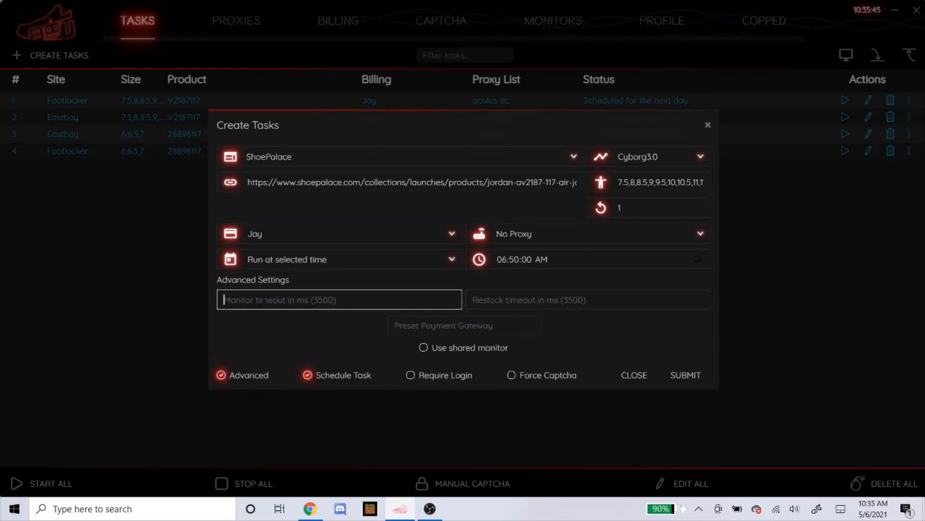
pyautogui.write('3000')
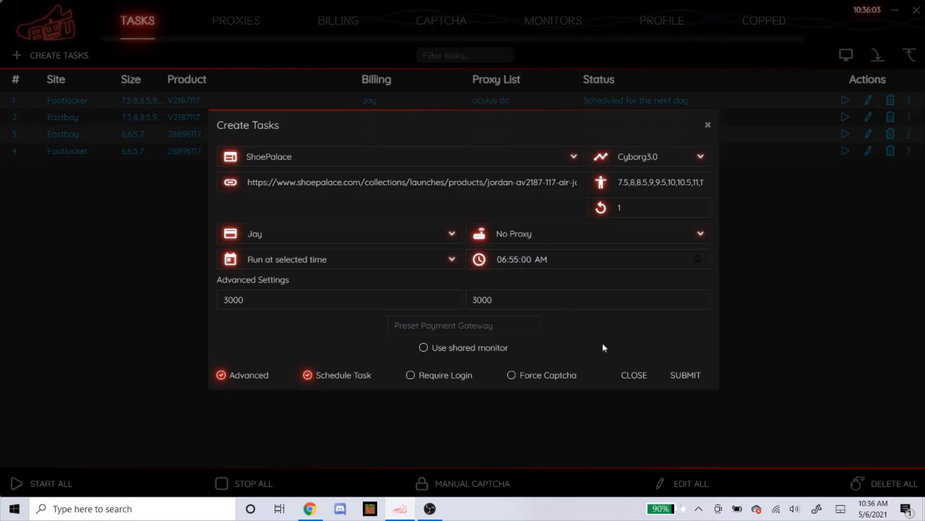
pyautogui.moveTo(417, 378)
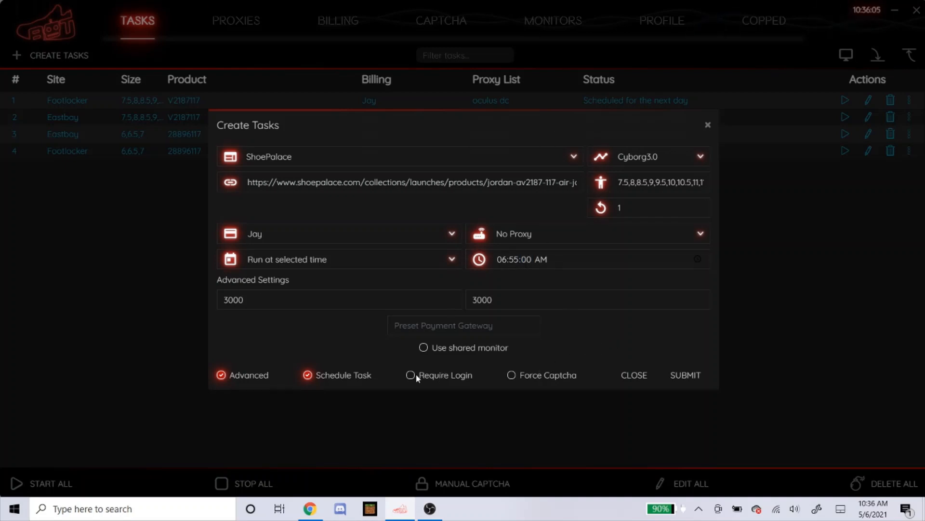
pyautogui.moveTo(426, 363)
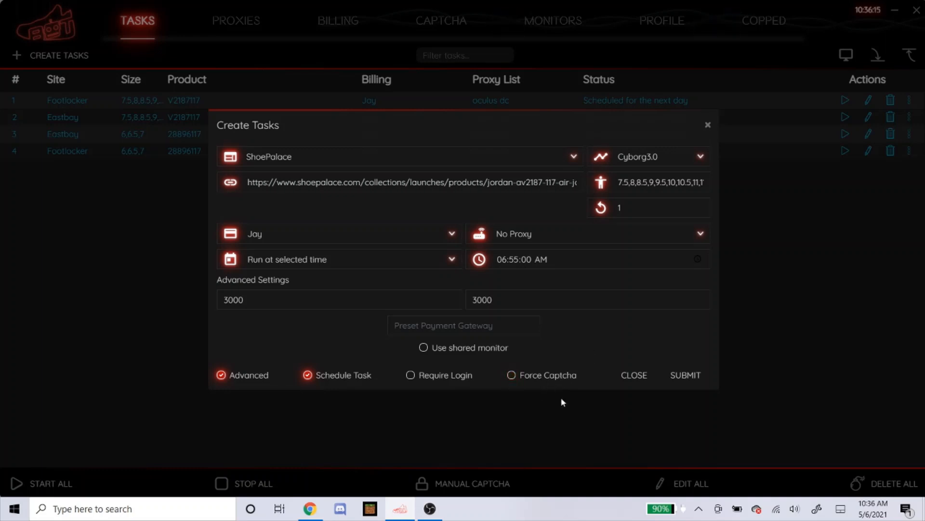
pyautogui.click(685, 375)
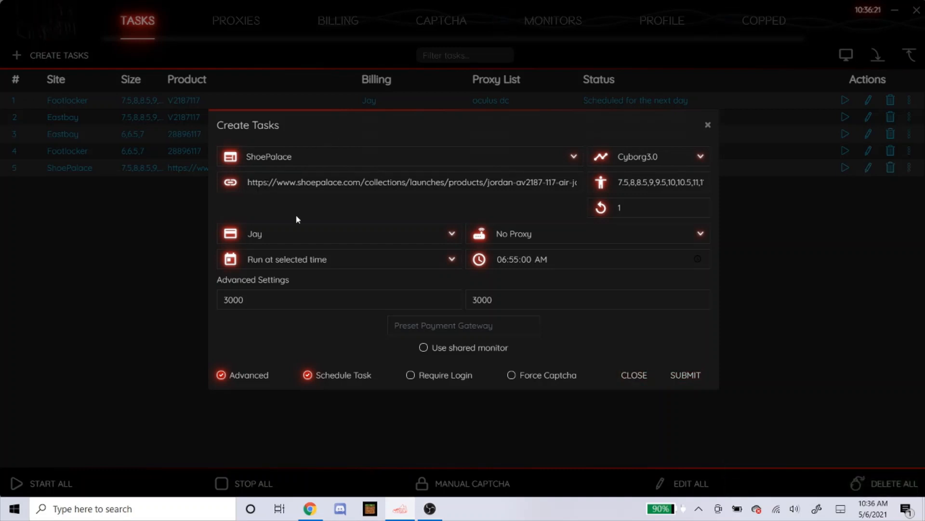
# Grab the variant number from the Shoe Palace product page URL in Chrome.
pyautogui.click(310, 508)
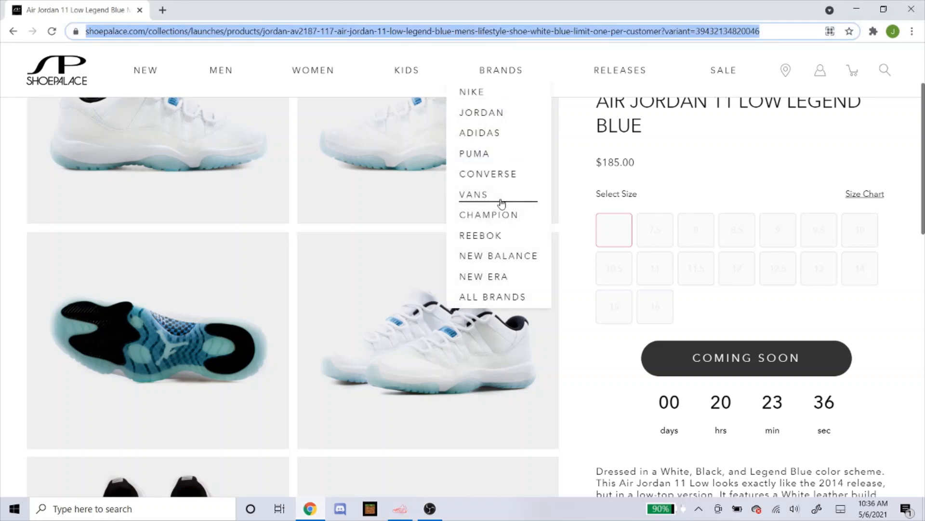
pyautogui.scroll(-3)
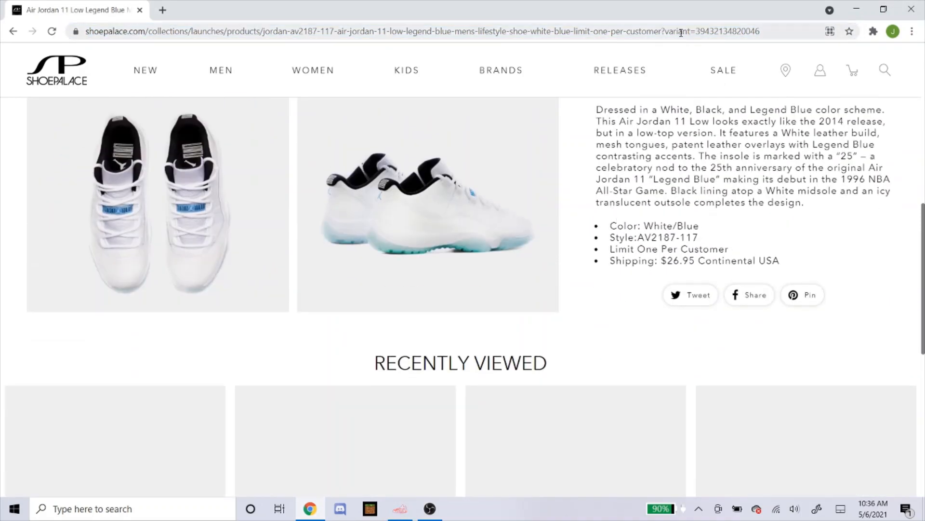
pyautogui.doubleClick(748, 31)
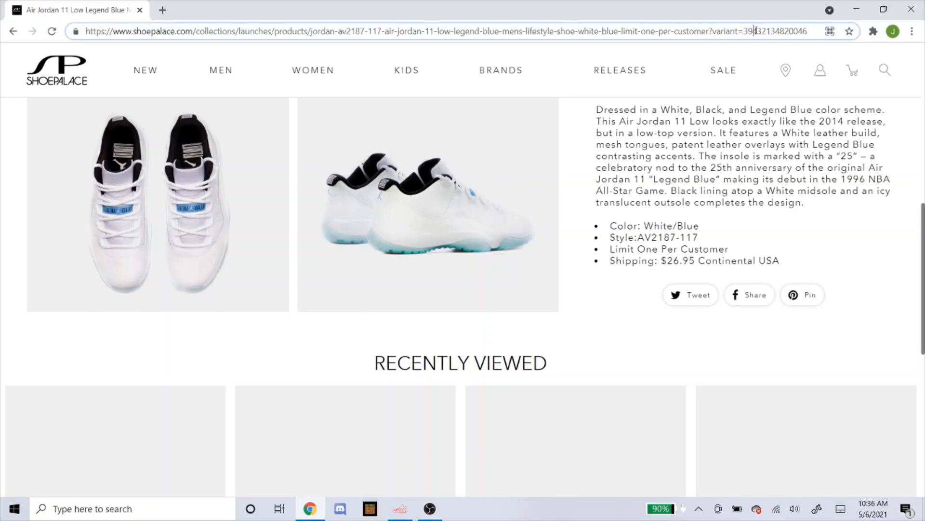
pyautogui.doubleClick(779, 31)
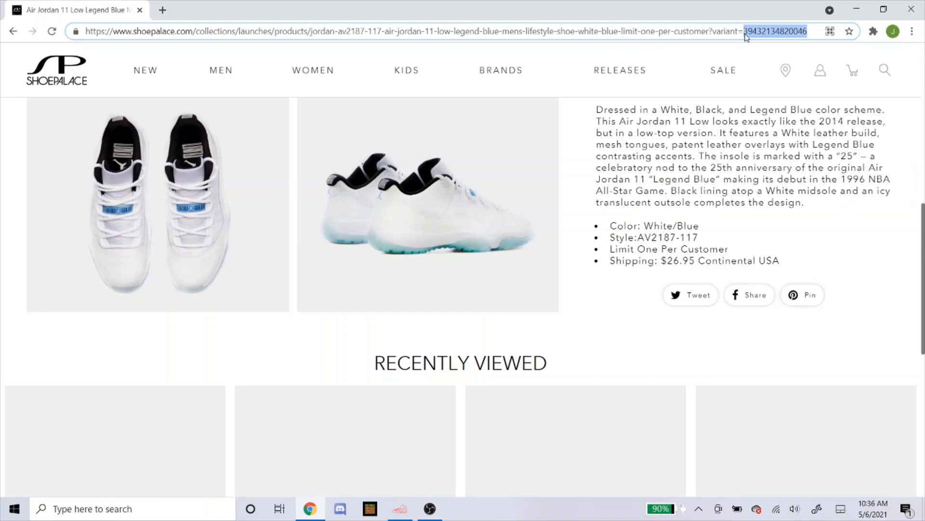
pyautogui.click(400, 508)
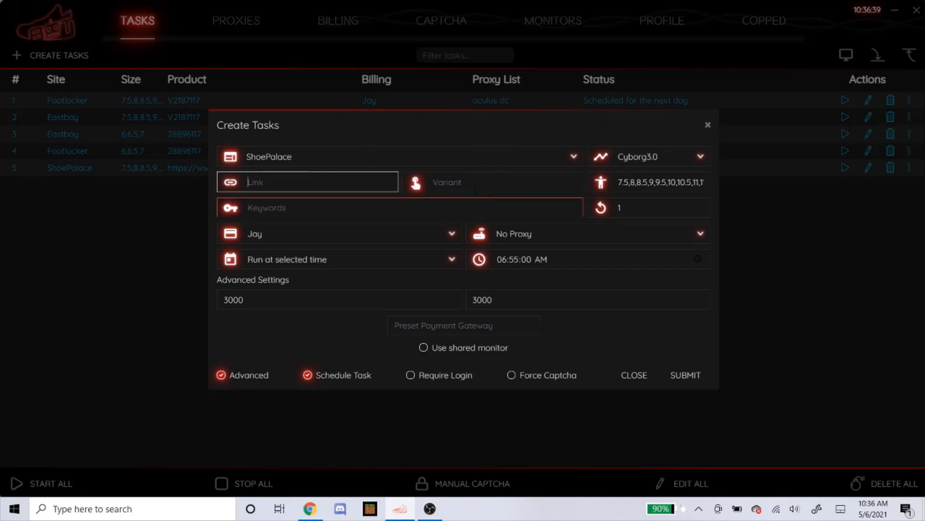
pyautogui.write('3943213482004c')
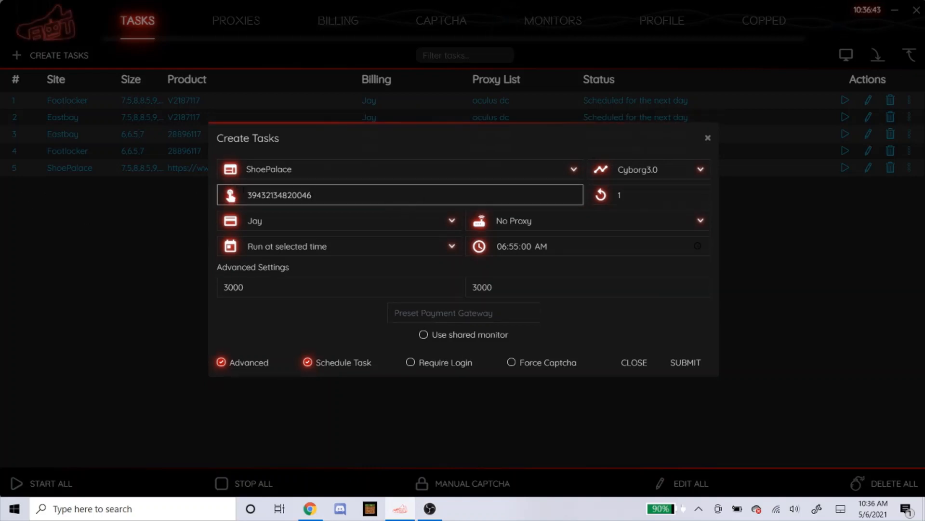
pyautogui.click(686, 362)
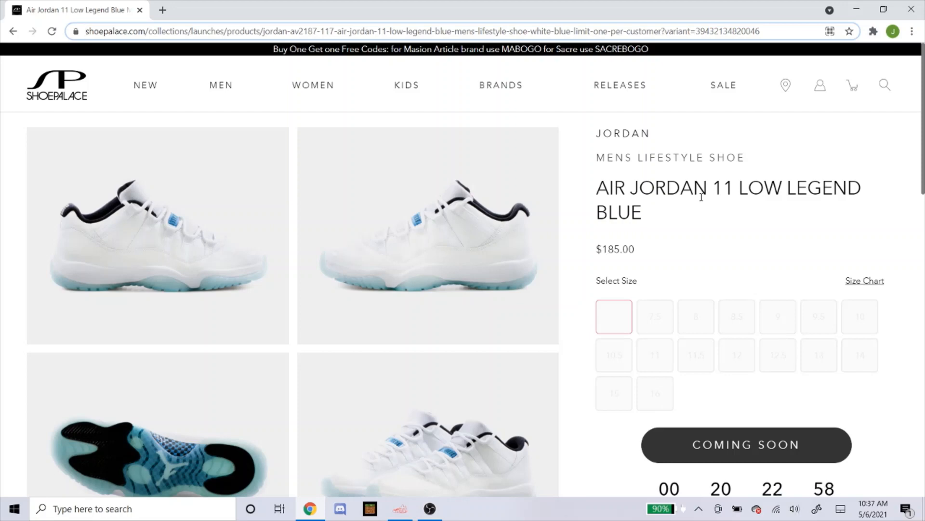
pyautogui.moveTo(691, 186)
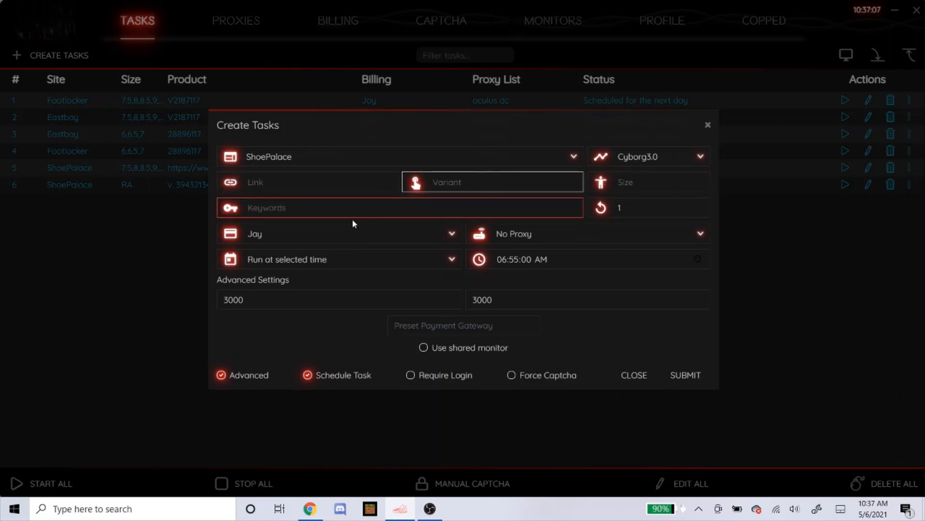
# Submit a ShoePalace keyword task for air jordan 11 low legend blue with -grade -school -gradeschool -td exclusions.
pyautogui.click(309, 508)
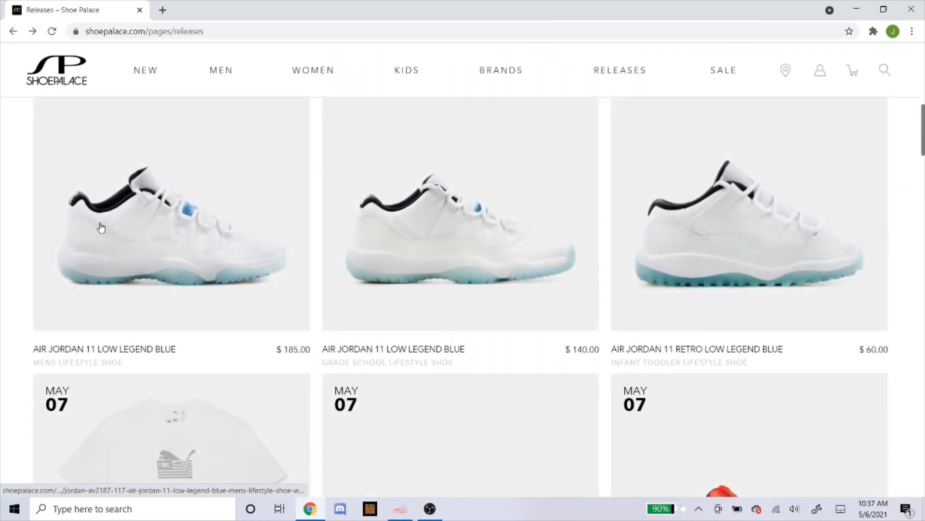
pyautogui.moveTo(98, 359)
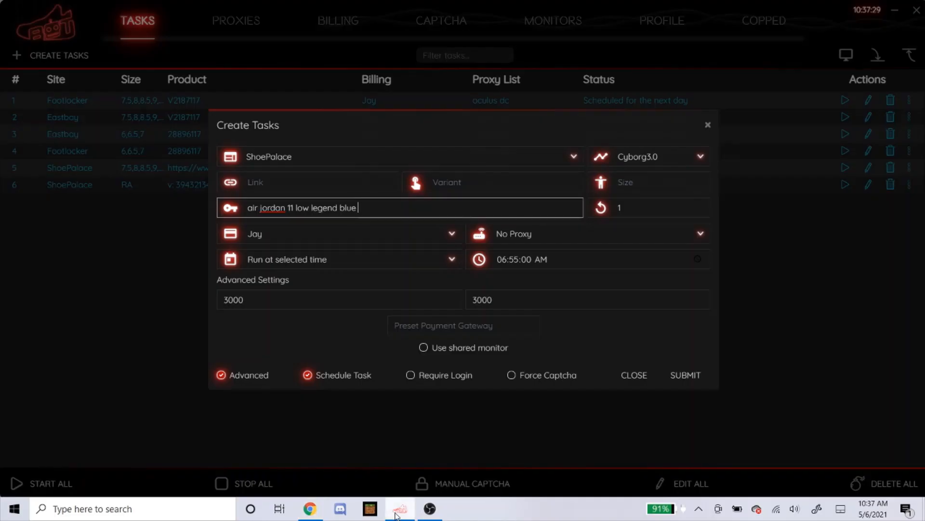
pyautogui.write('-grad')
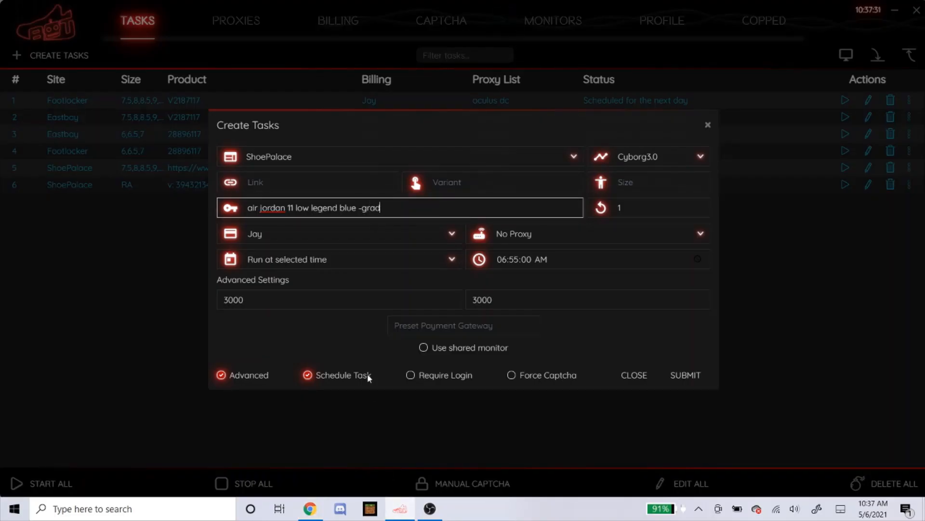
pyautogui.write('e')
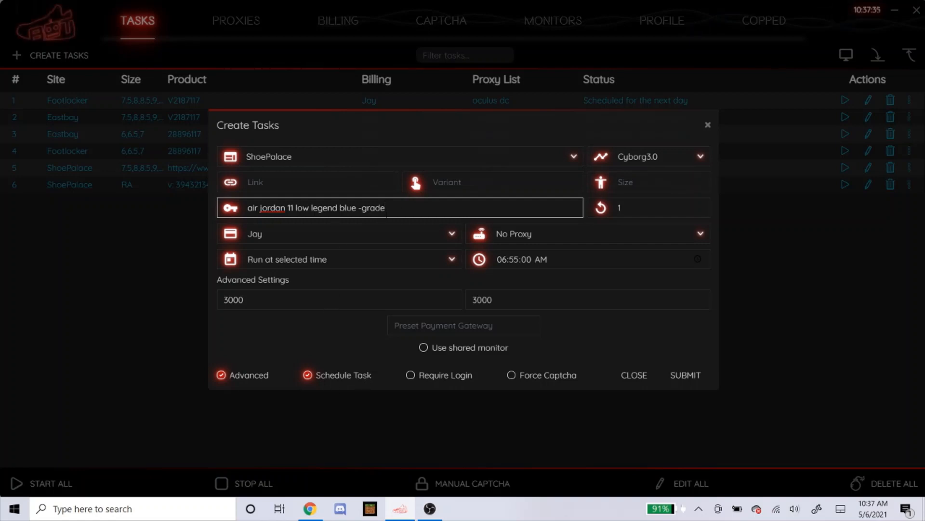
pyautogui.doubleClick(378, 207)
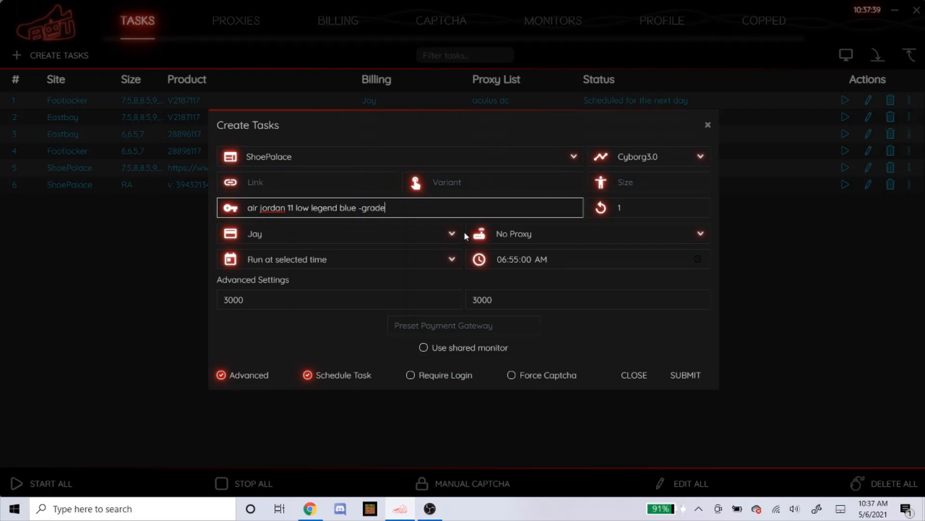
pyautogui.write('-school')
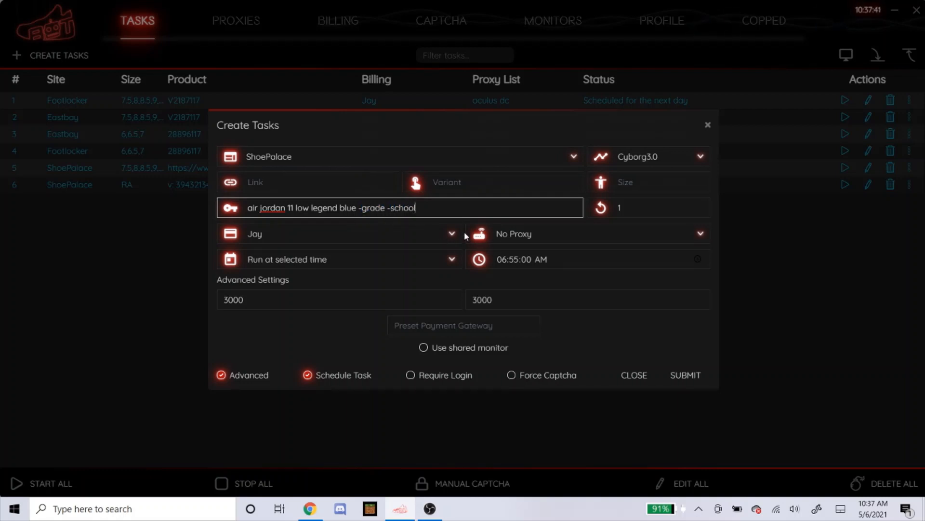
pyautogui.write('-gradeschool -toddler -gs')
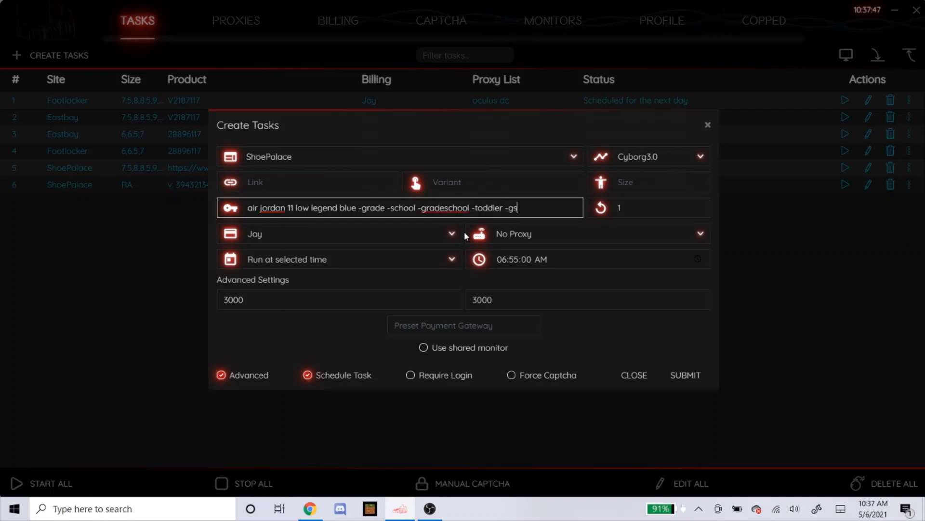
pyautogui.write('-td')
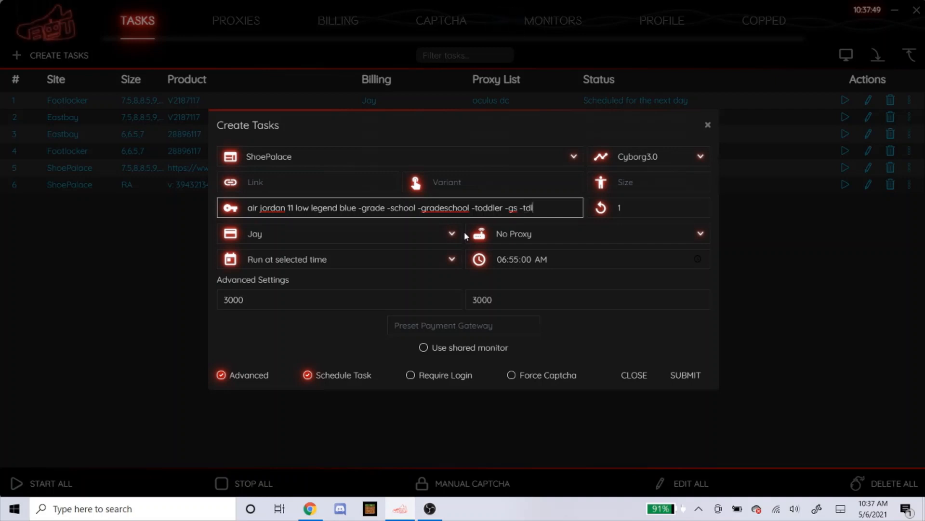
pyautogui.write('-td')
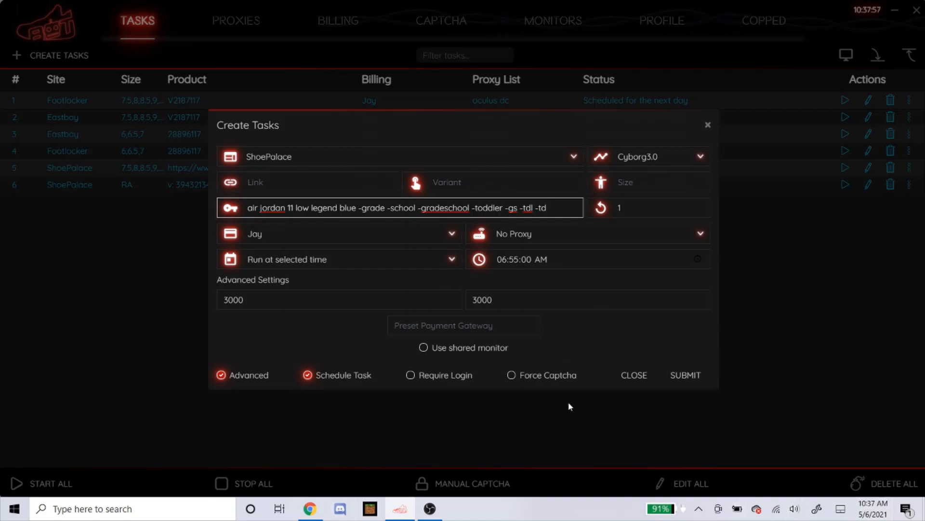
pyautogui.click(685, 375)
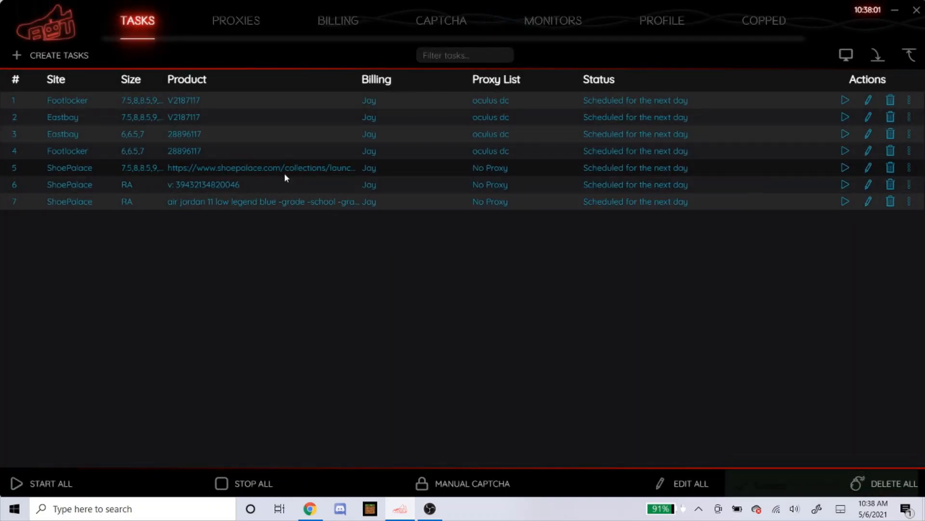
pyautogui.moveTo(282, 203)
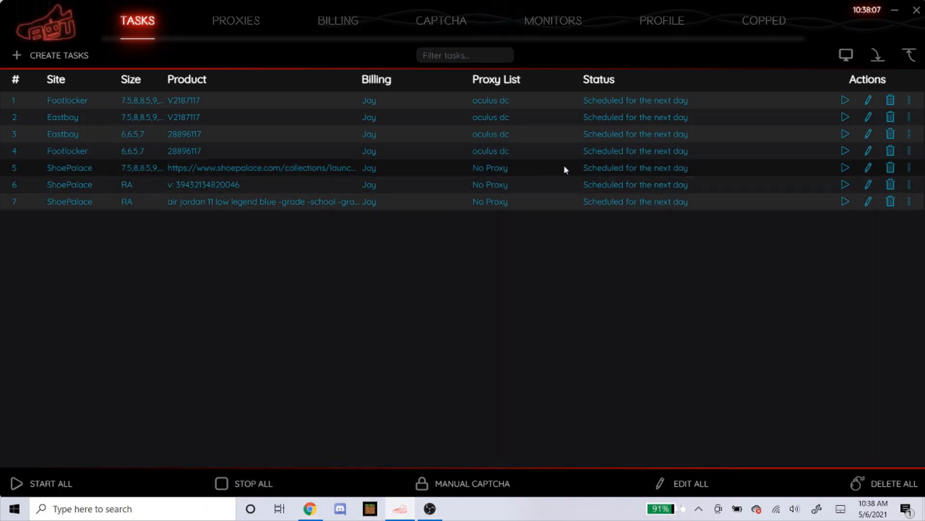
# Delete the ShoePalace variant and keyword tasks, leaving five, and return to the Shoe Palace page.
pyautogui.click(890, 185)
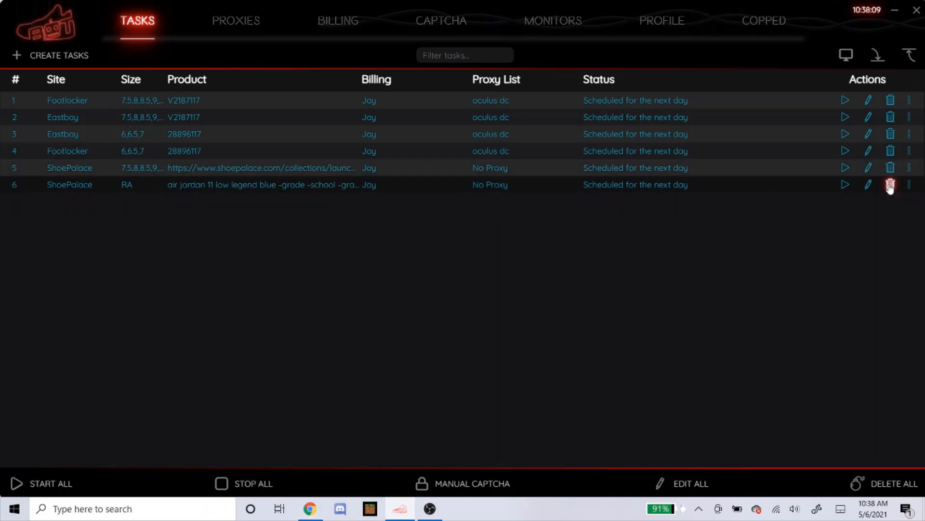
pyautogui.click(890, 185)
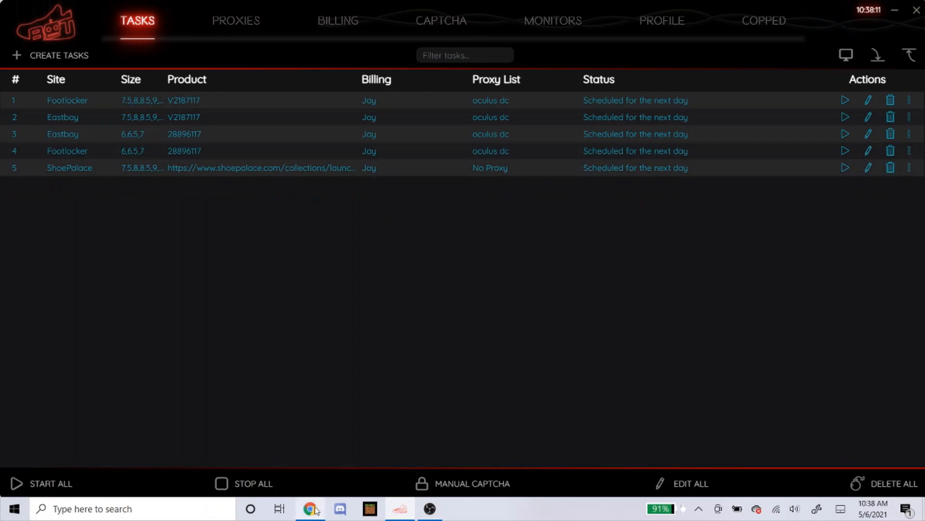
pyautogui.click(309, 508)
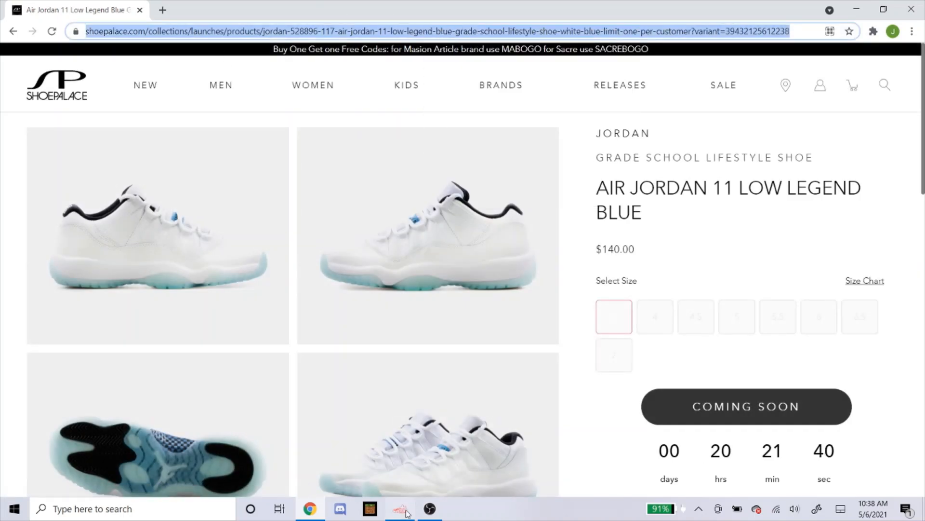
# Paste the Air Jordan 11 Low Legend Blue URL into the ShoePalace task's Link and submit it with sizes 6, 6.5, 7.
pyautogui.click(400, 508)
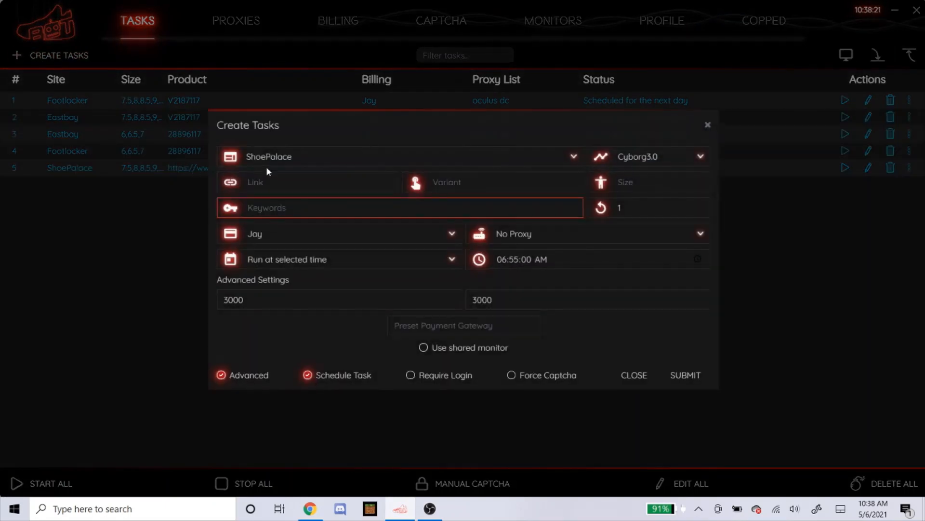
pyautogui.write('er-customer?variant=3943212561223B')
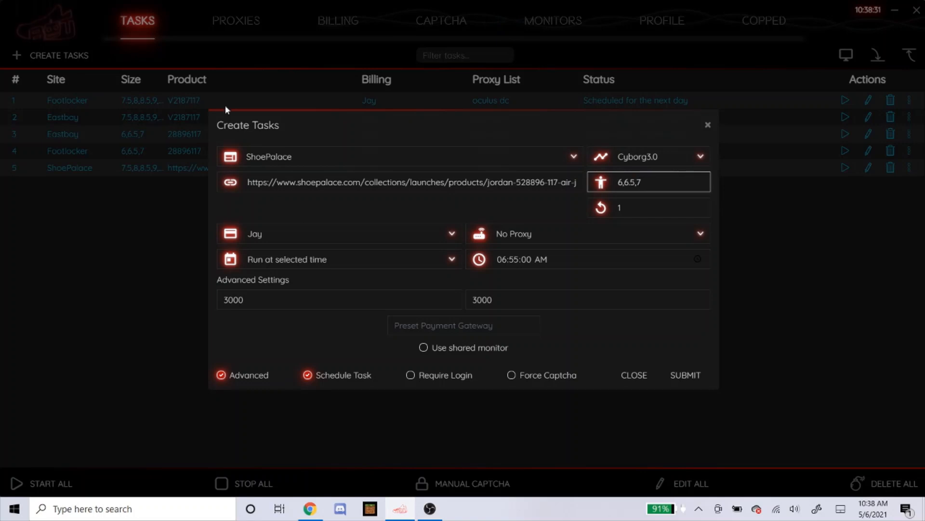
pyautogui.click(686, 375)
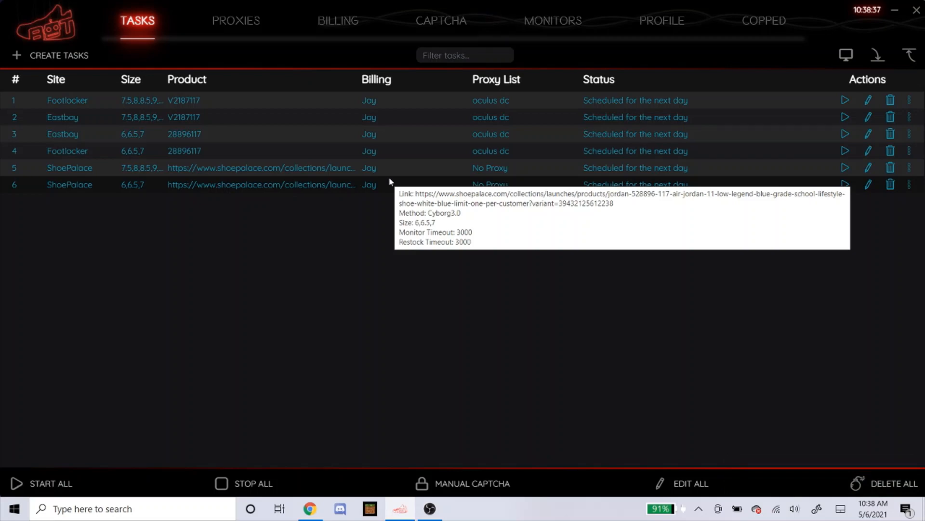
pyautogui.moveTo(20, 123)
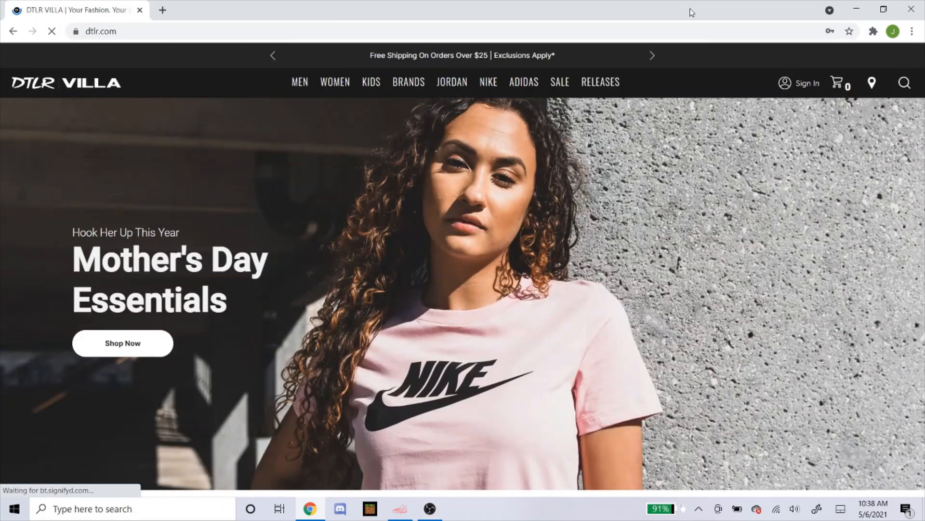
# View DTLR's releases page down to the Air Jordan Retro 11 Low Legend Blue May 7 drops.
pyautogui.click(601, 82)
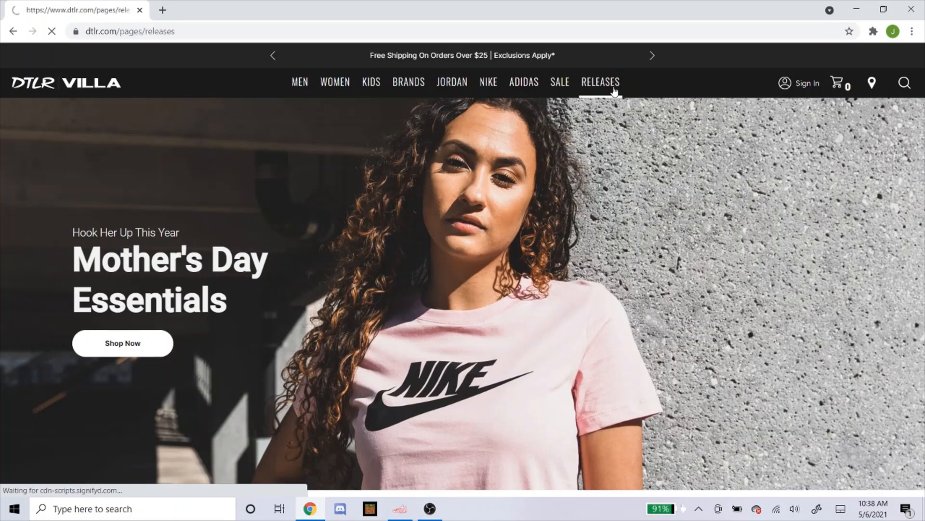
pyautogui.click(600, 82)
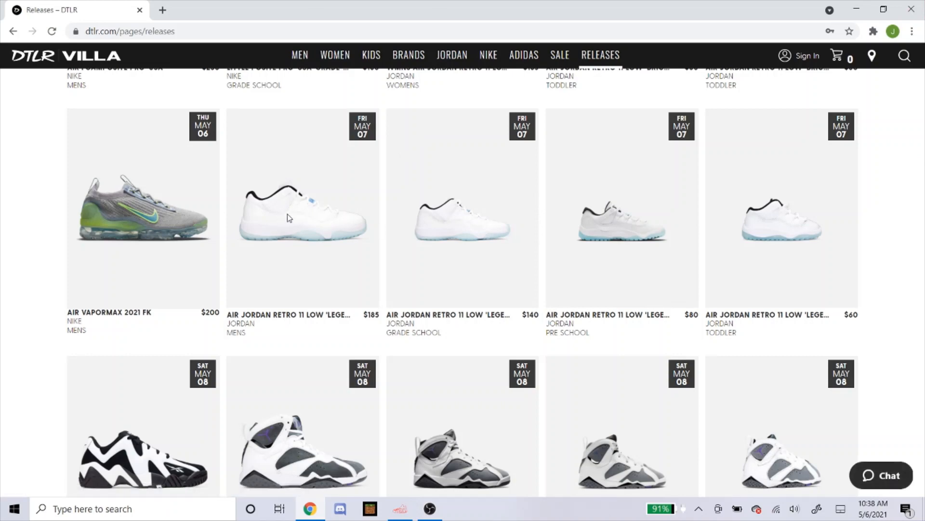
pyautogui.moveTo(461, 210)
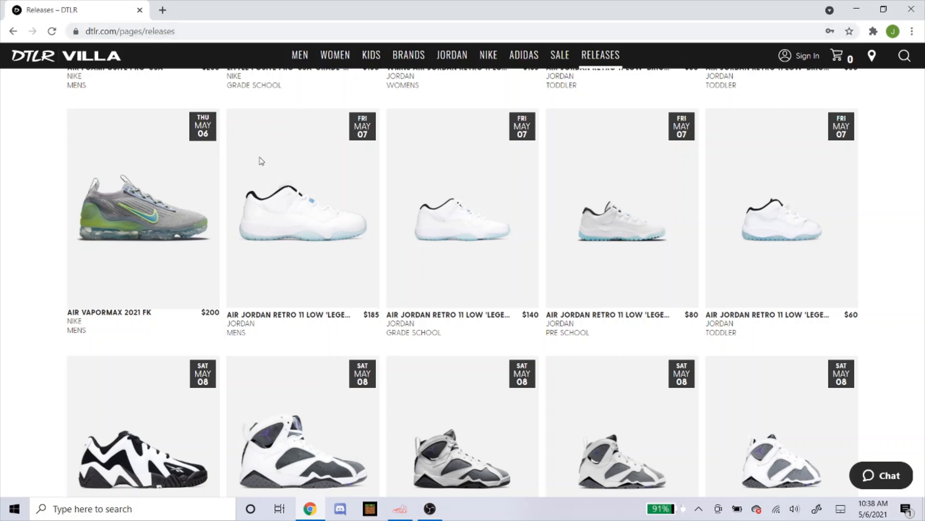
pyautogui.scroll(-3)
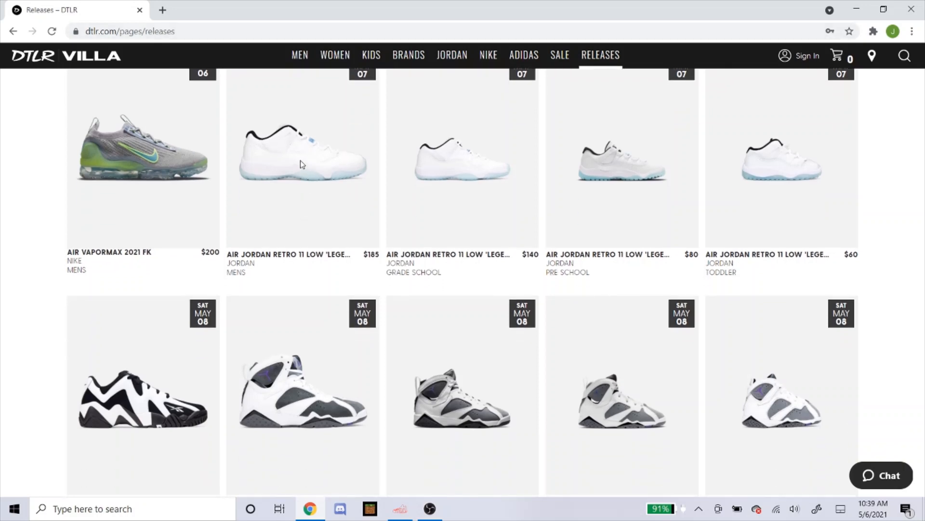
pyautogui.moveTo(280, 272)
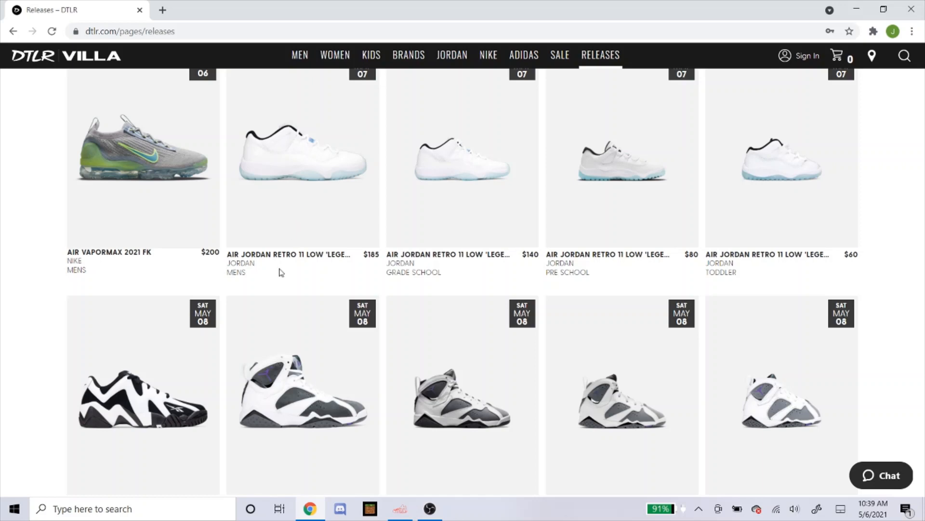
pyautogui.moveTo(334, 259)
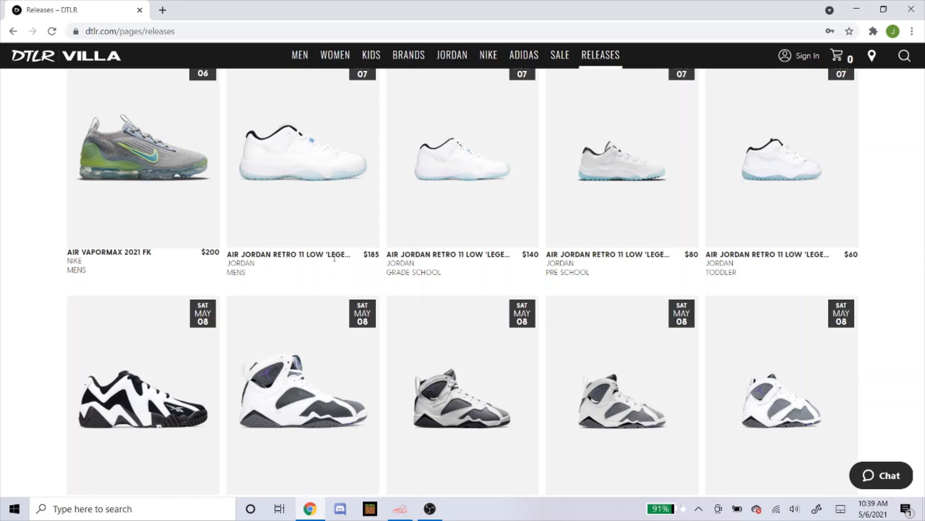
pyautogui.moveTo(336, 262)
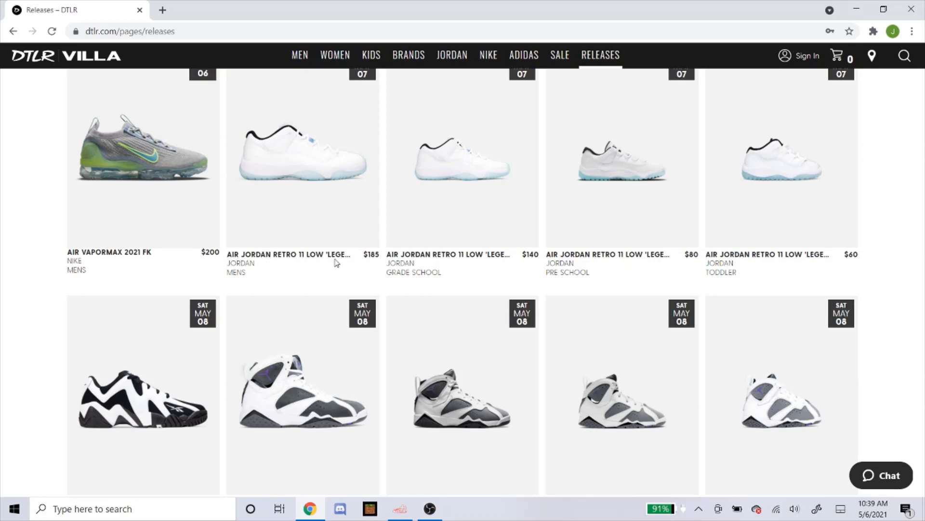
pyautogui.moveTo(306, 263)
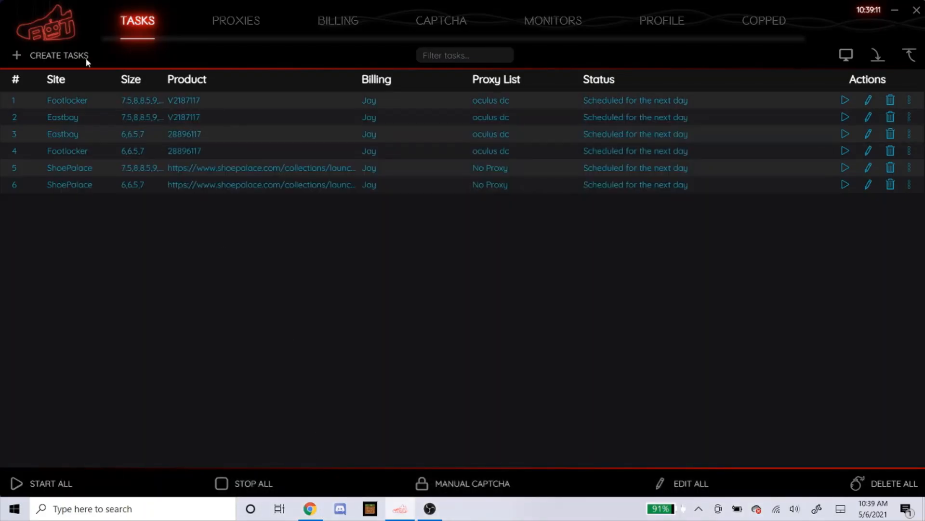
# Start a new DTLR task with keywords 'jordan retro 11 low', then check the DTLR releases page.
pyautogui.click(60, 55)
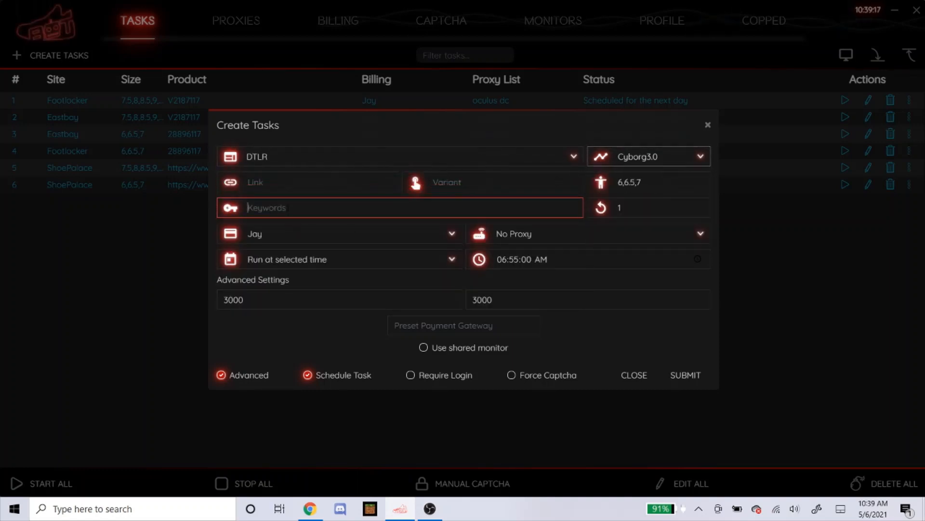
pyautogui.write('jordan retro 11 low')
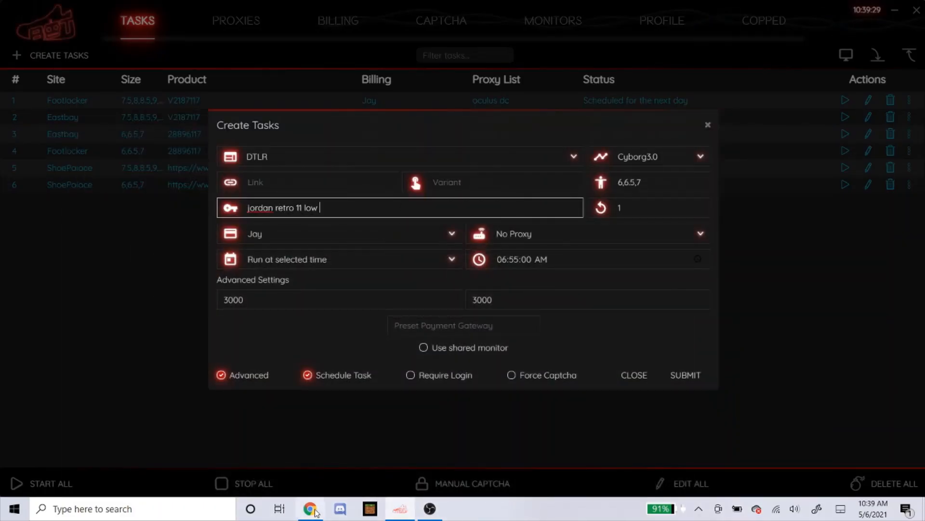
pyautogui.click(310, 508)
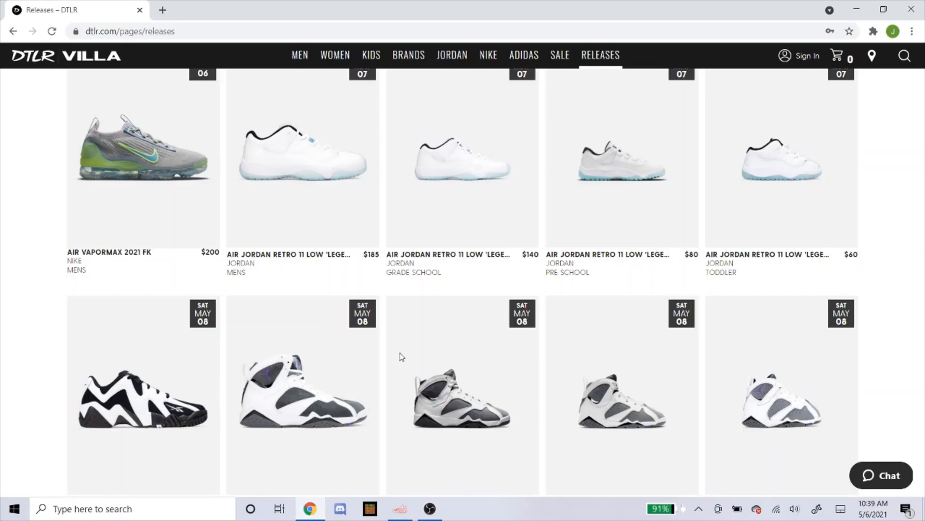
pyautogui.moveTo(444, 274)
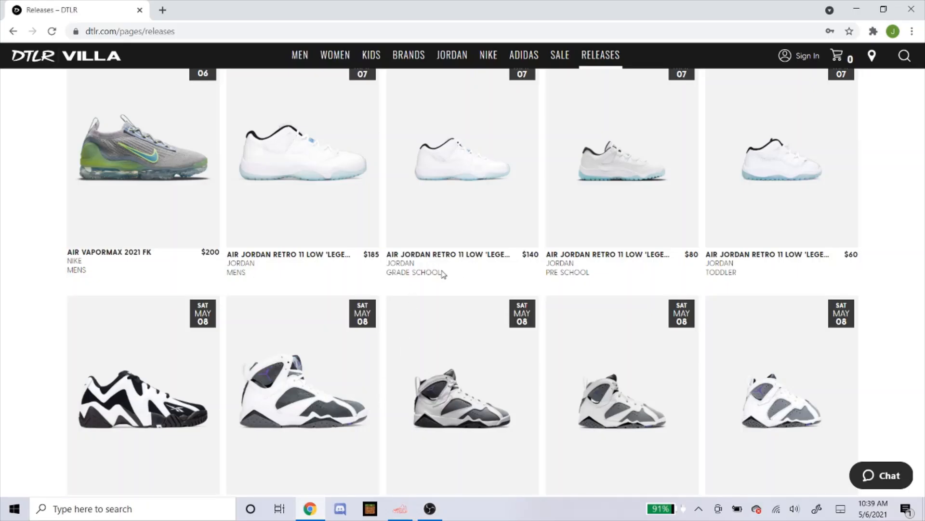
pyautogui.moveTo(327, 271)
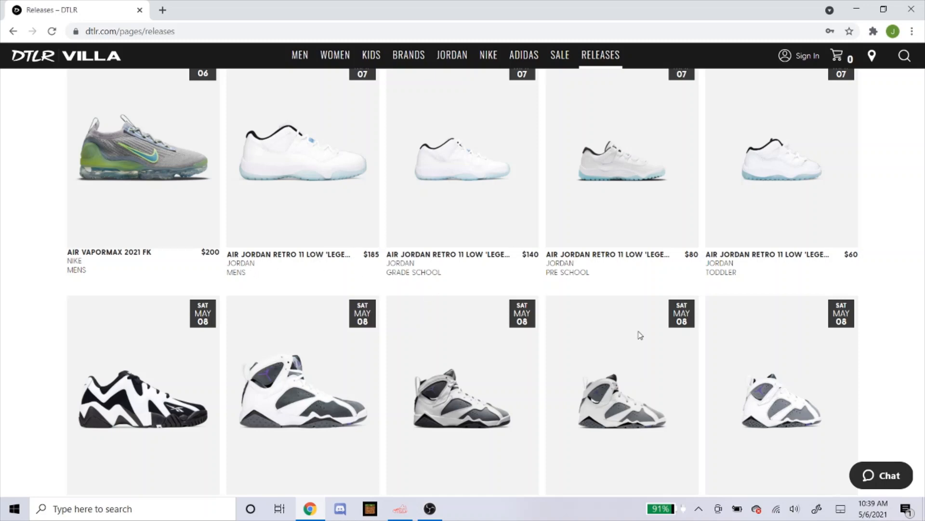
pyautogui.moveTo(417, 294)
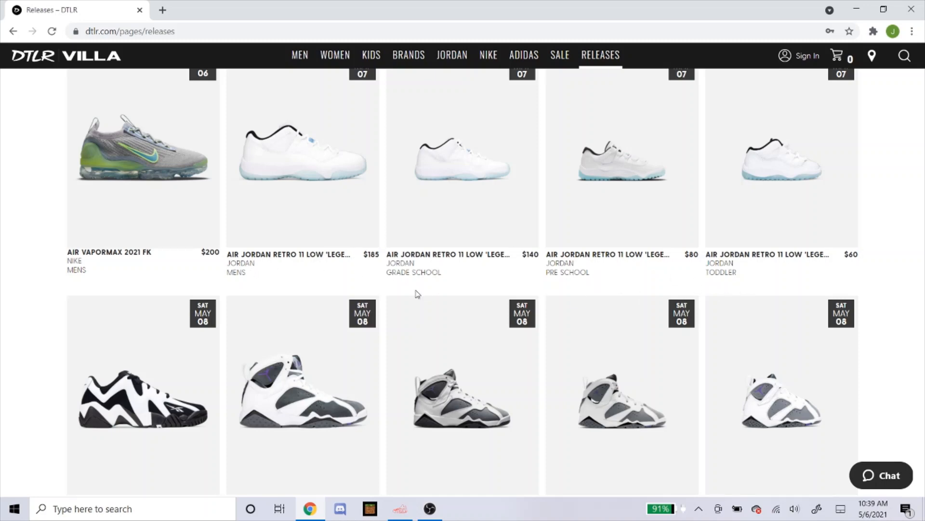
pyautogui.moveTo(260, 273)
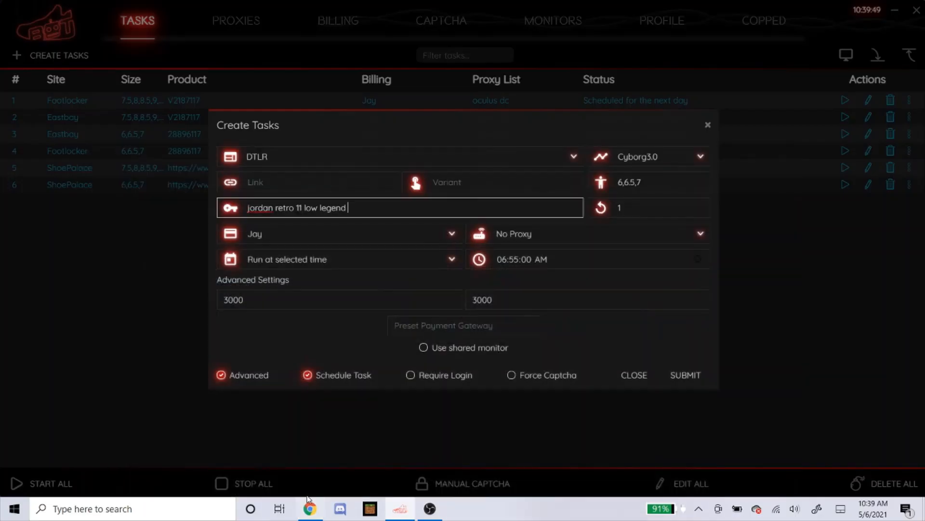
# Append negative keywords -grade -school -gradeschool -pre -preschool -toddler to the DTLR keywords.
pyautogui.write('-grade -school')
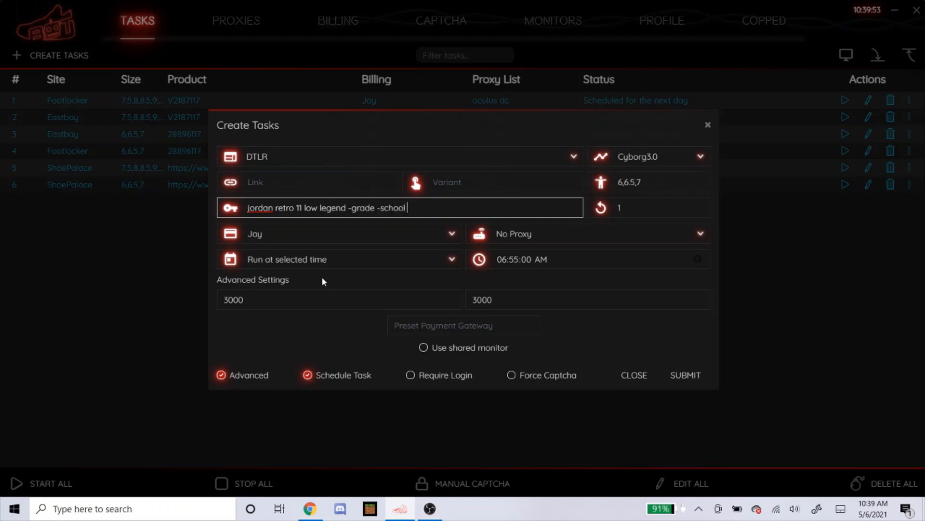
pyautogui.write('-gradeschool')
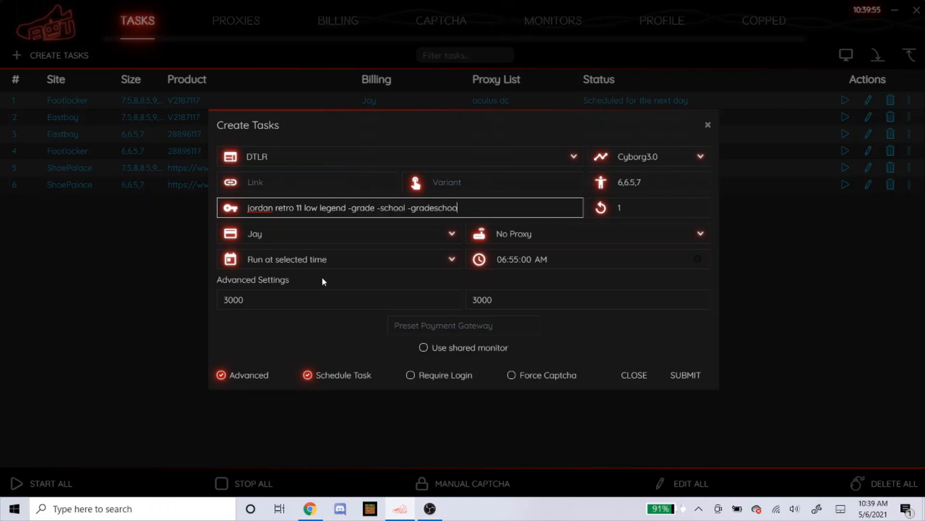
pyautogui.write('-pre -preschool')
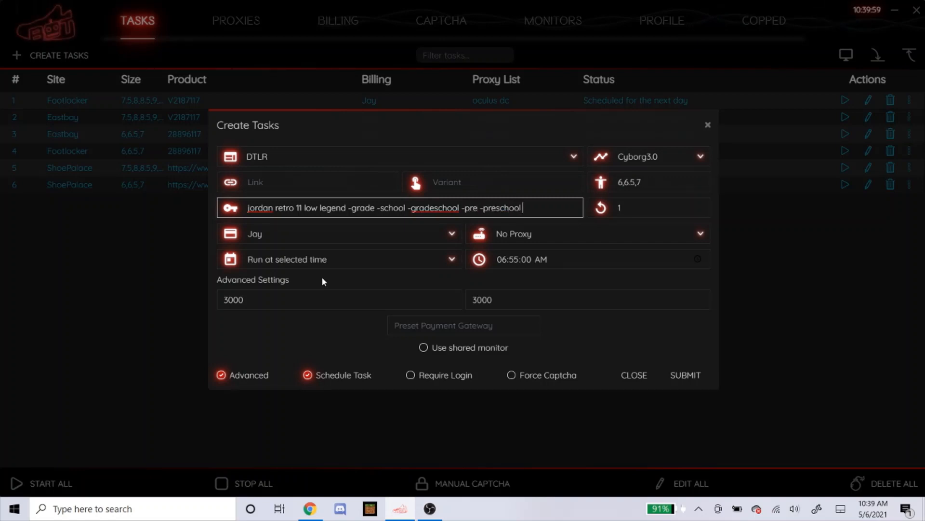
pyautogui.write('-toddler')
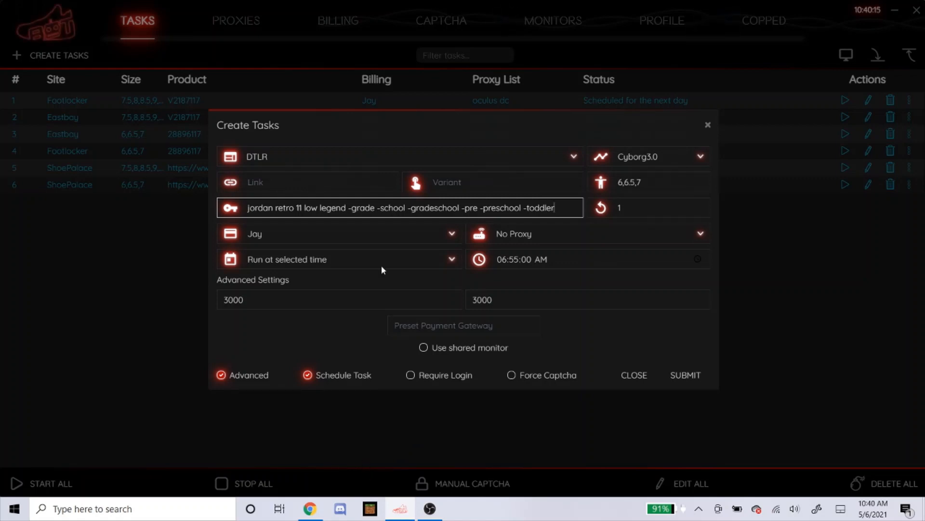
pyautogui.moveTo(75, 224)
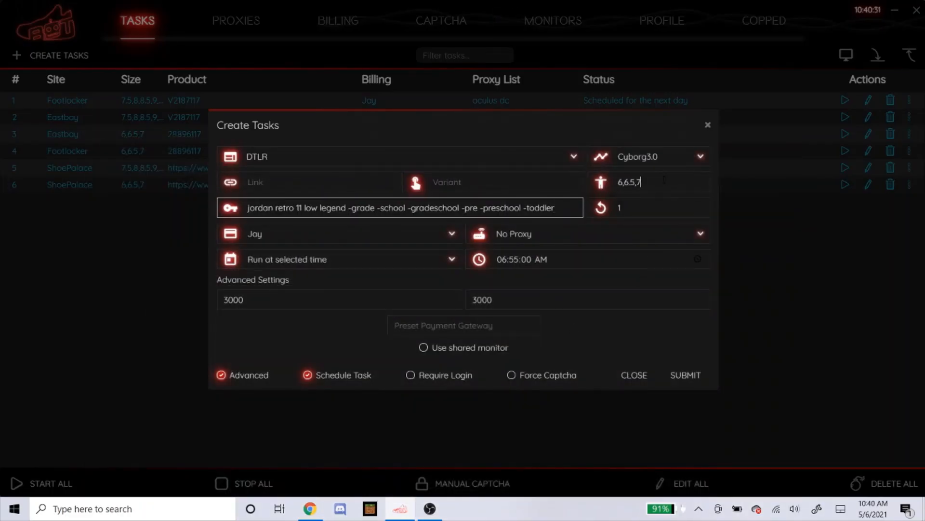
# Set the DTLR task sizes to 7.5,8,8.5,9 with the oculus dc proxy list and submit it as task 7.
pyautogui.tripleClick(628, 182)
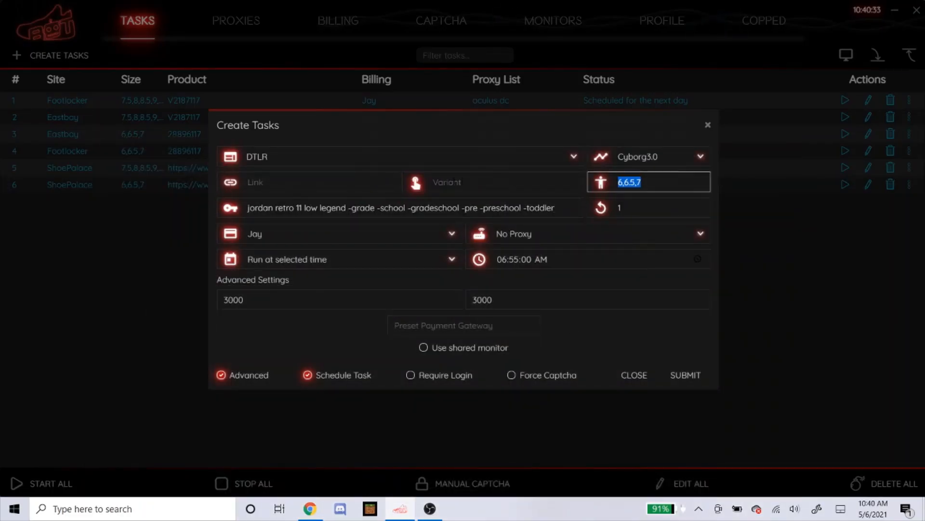
pyautogui.write('7.5')
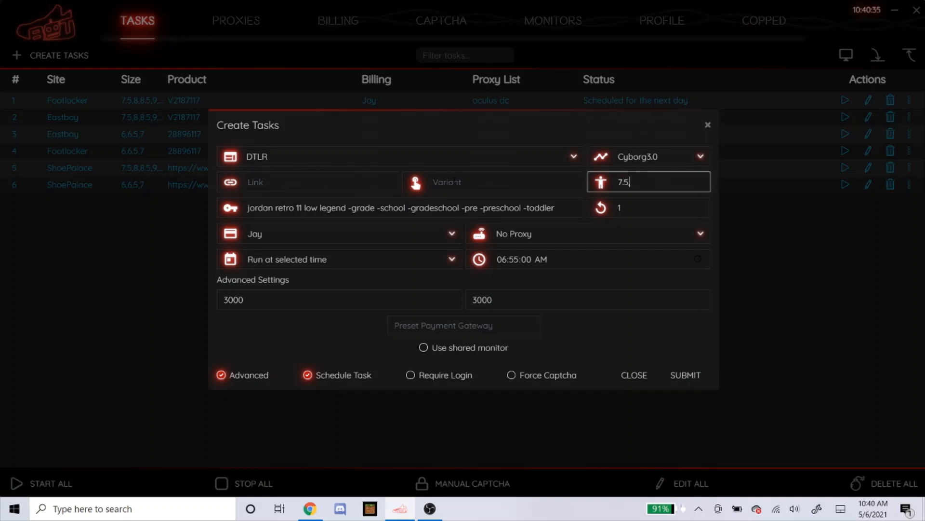
pyautogui.write(',8,8.5,9')
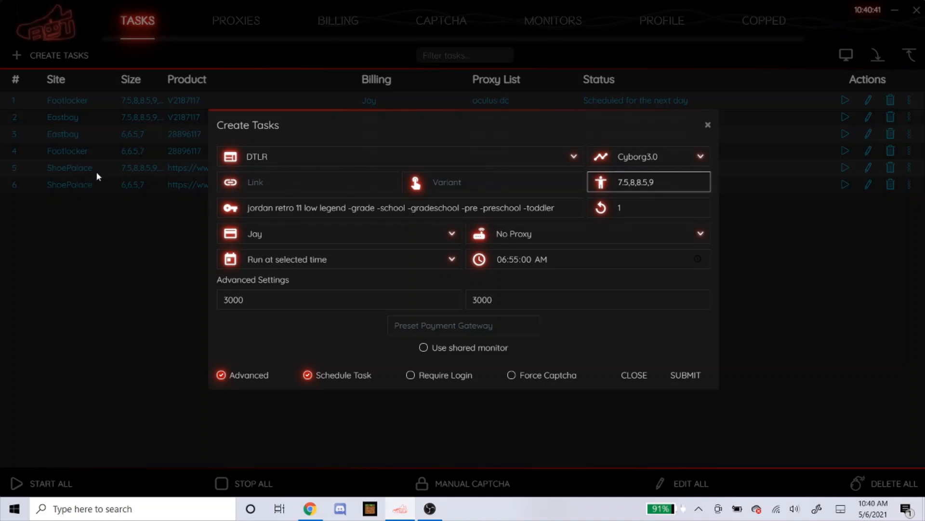
pyautogui.click(587, 233)
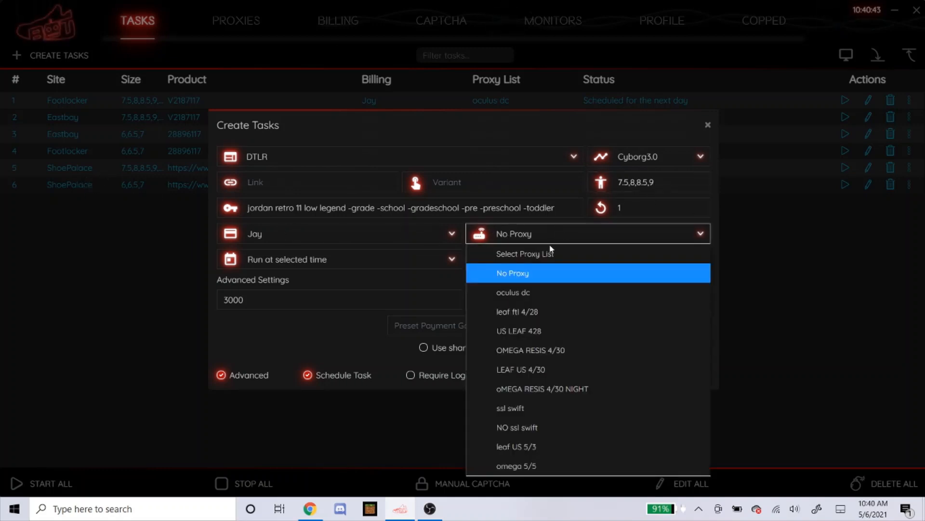
pyautogui.click(512, 293)
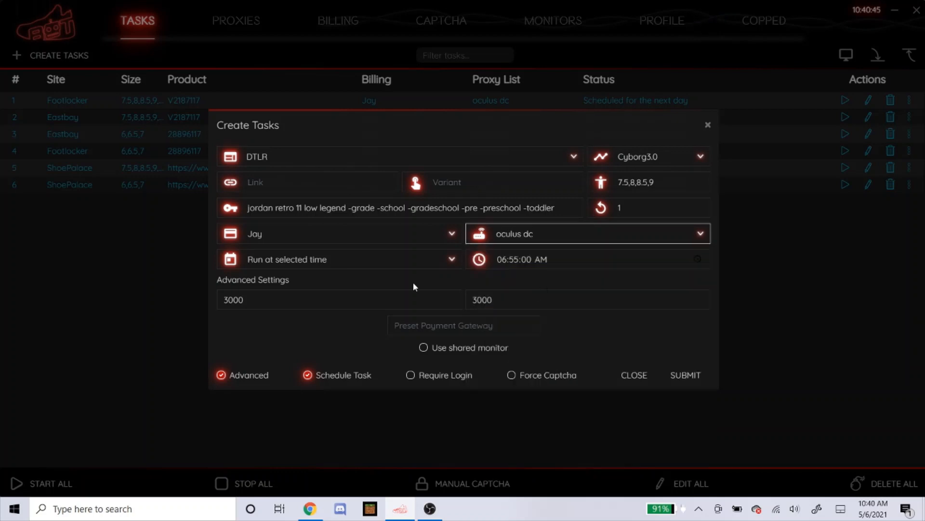
pyautogui.moveTo(78, 103)
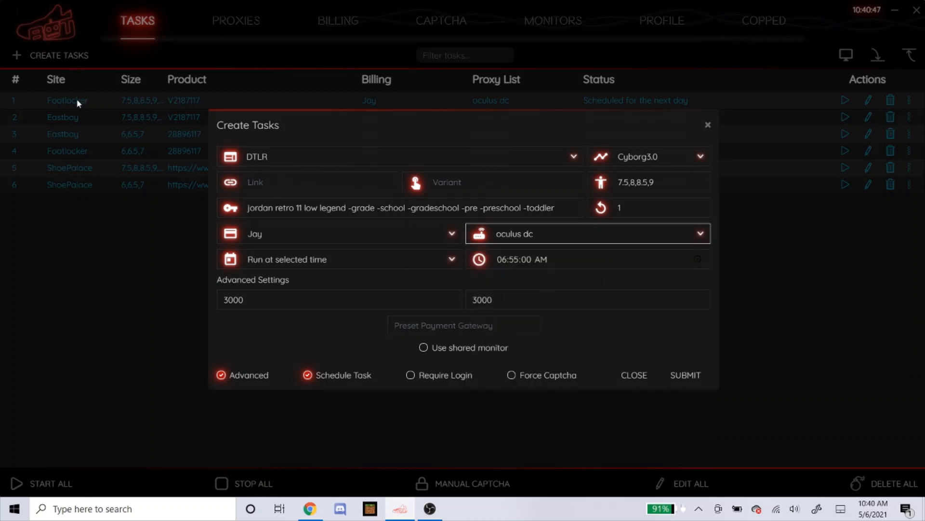
pyautogui.moveTo(552, 243)
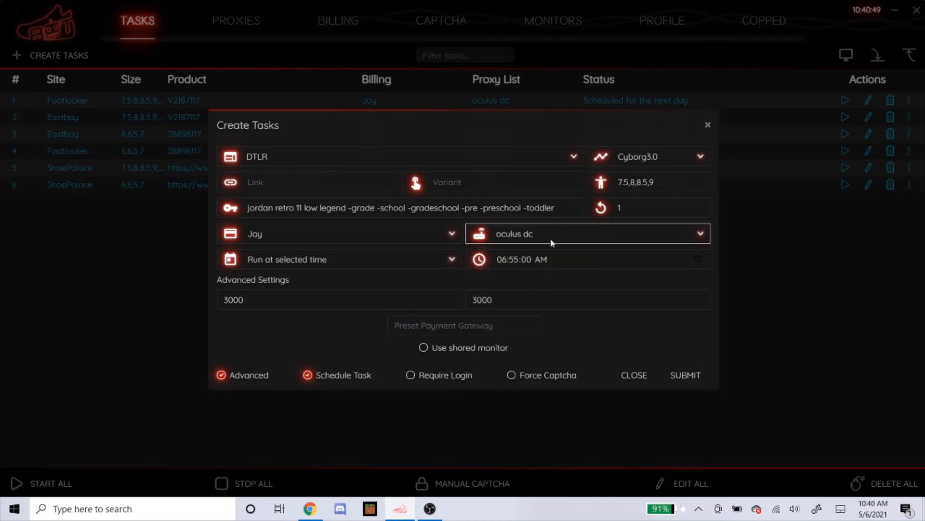
pyautogui.moveTo(596, 267)
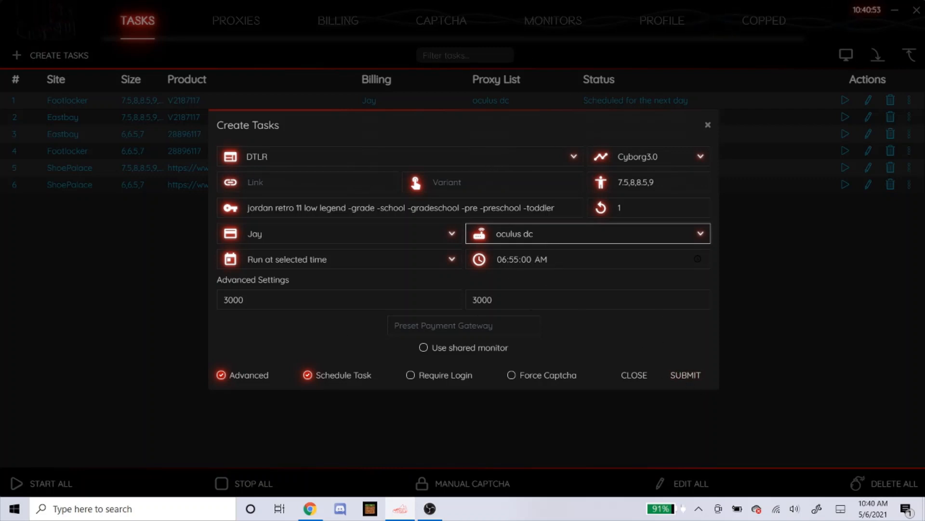
pyautogui.click(686, 375)
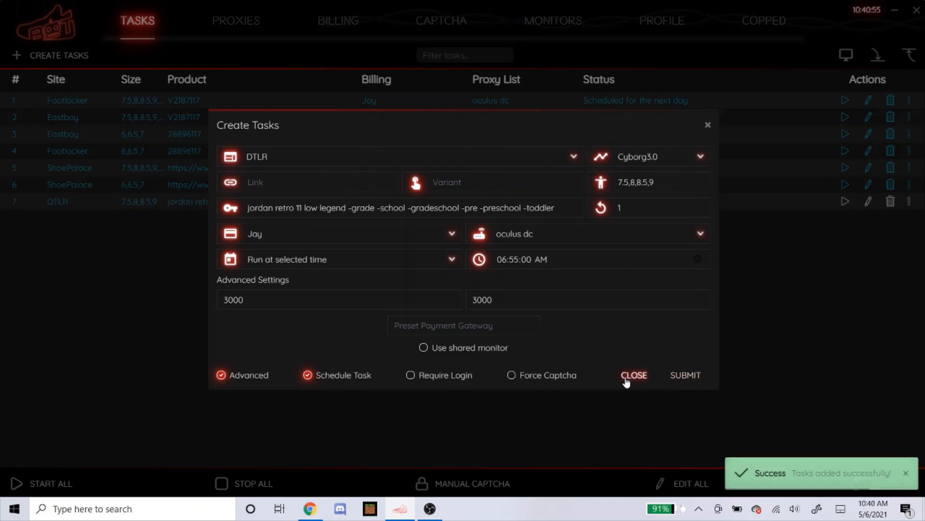
pyautogui.click(634, 375)
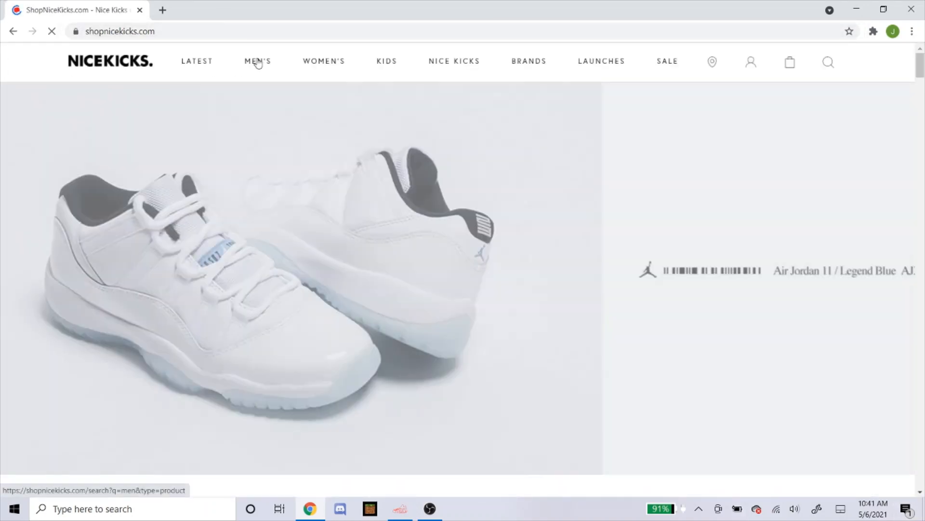
# Copy the Nice Kicks Air Jordan 11 Low Legend Blue ($185, coming soon) page URL from the address bar.
pyautogui.scroll(-3)
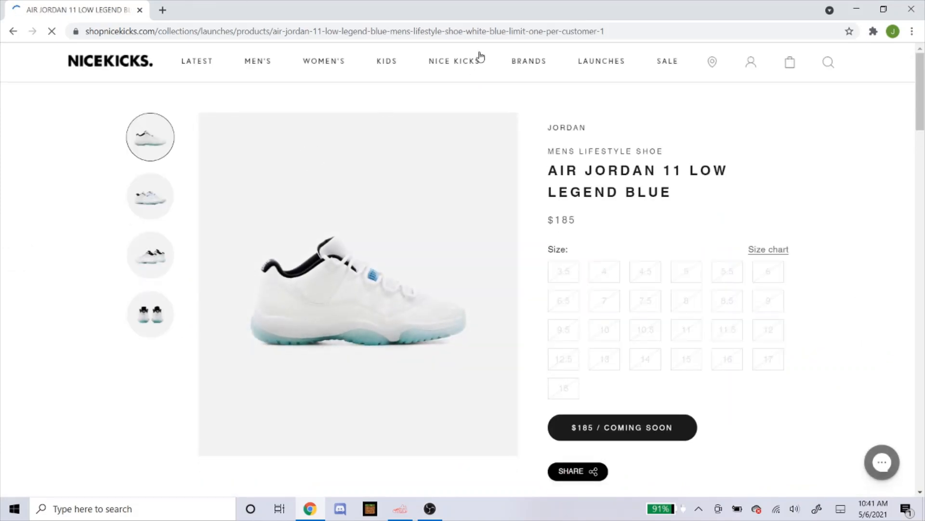
pyautogui.rightClick(340, 31)
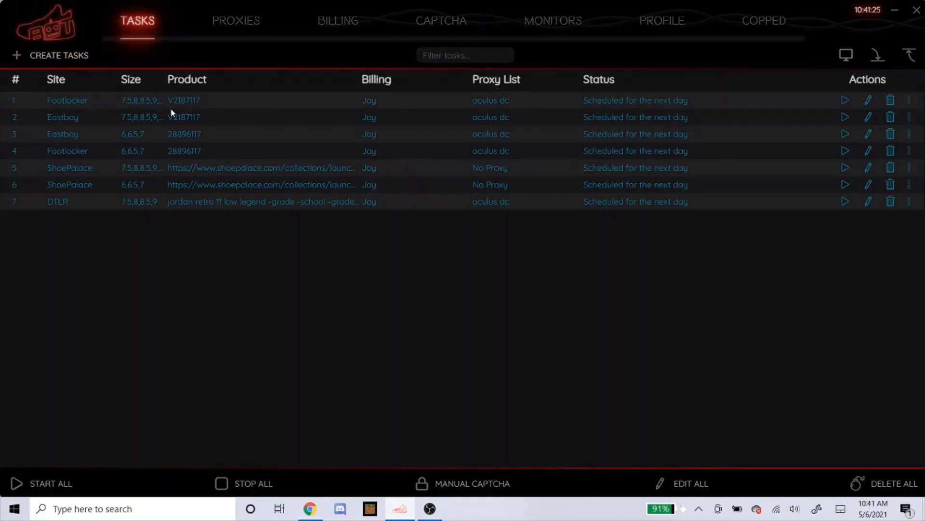
# Submit a ShopNiceKicks task for the Air Jordan 11 Low Legend Blue link, sizes 7.5-9, oculus dc proxies.
pyautogui.write('shop')
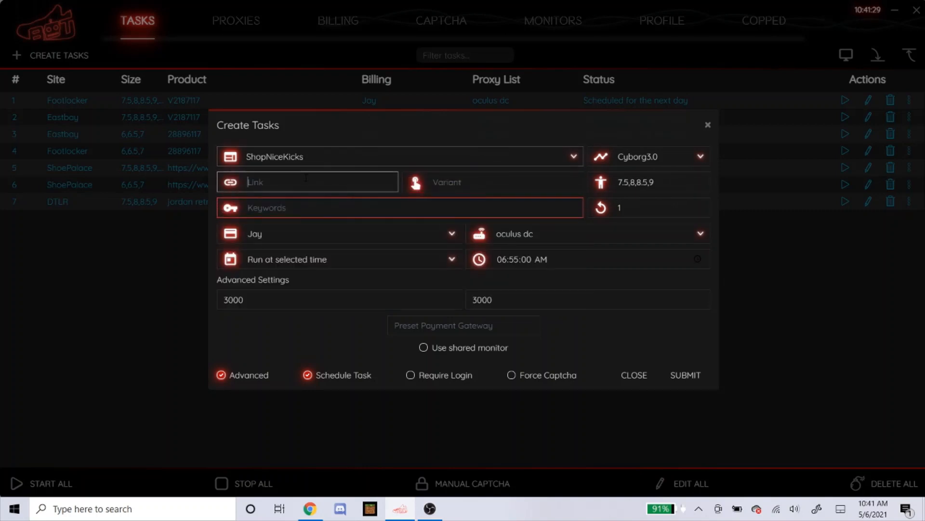
pyautogui.write('r-jordan-11-low-legend-blue-mens-lifestyle-shoe-white-blue-limit-one-per-customer-1')
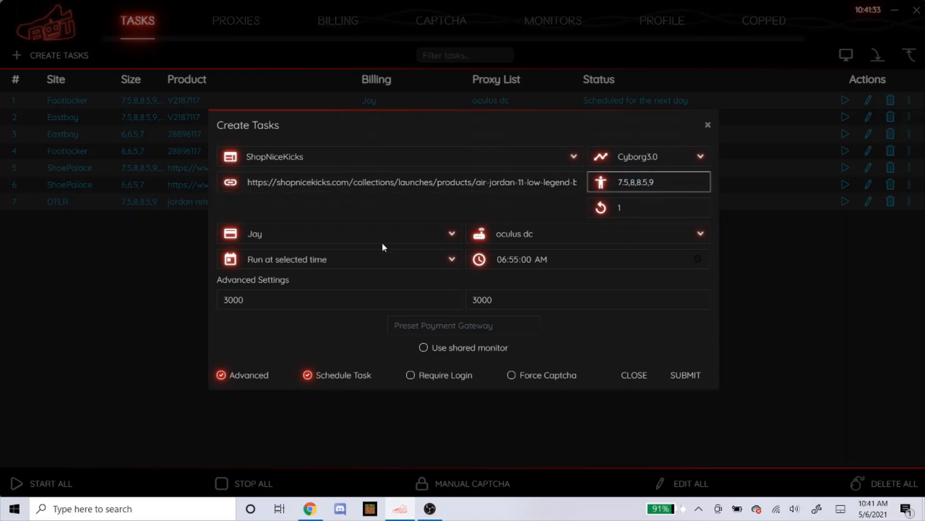
pyautogui.moveTo(372, 249)
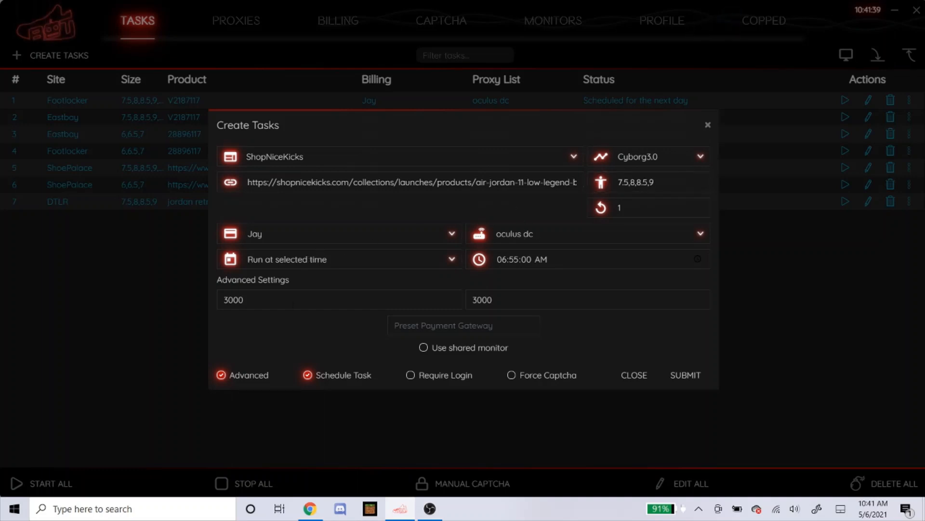
pyautogui.click(686, 374)
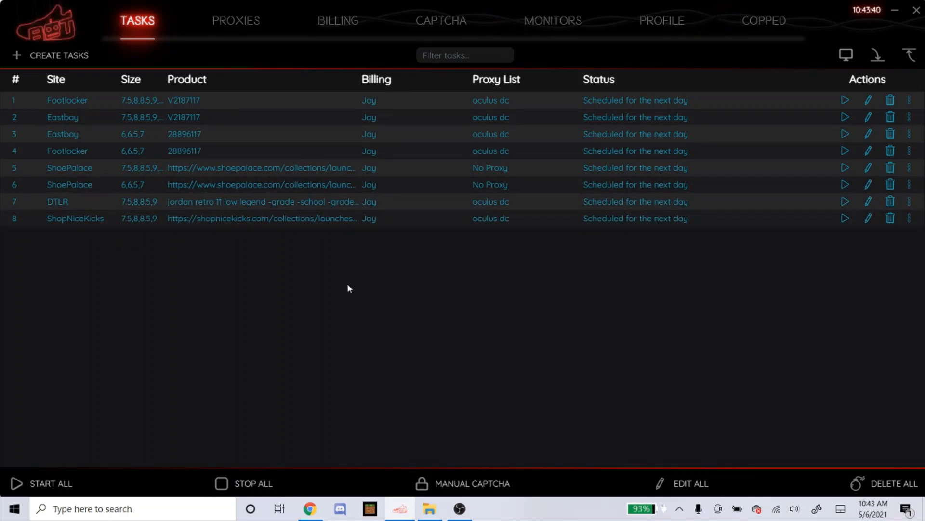
pyautogui.moveTo(428, 133)
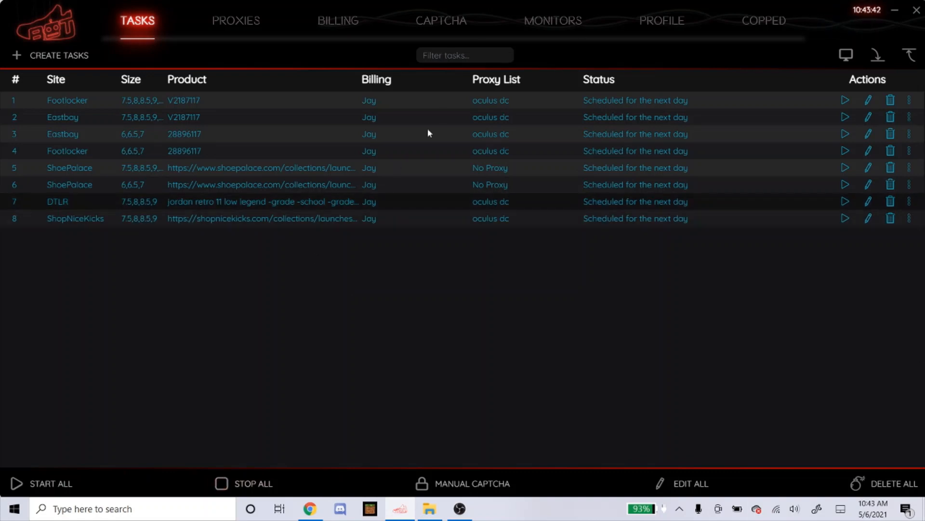